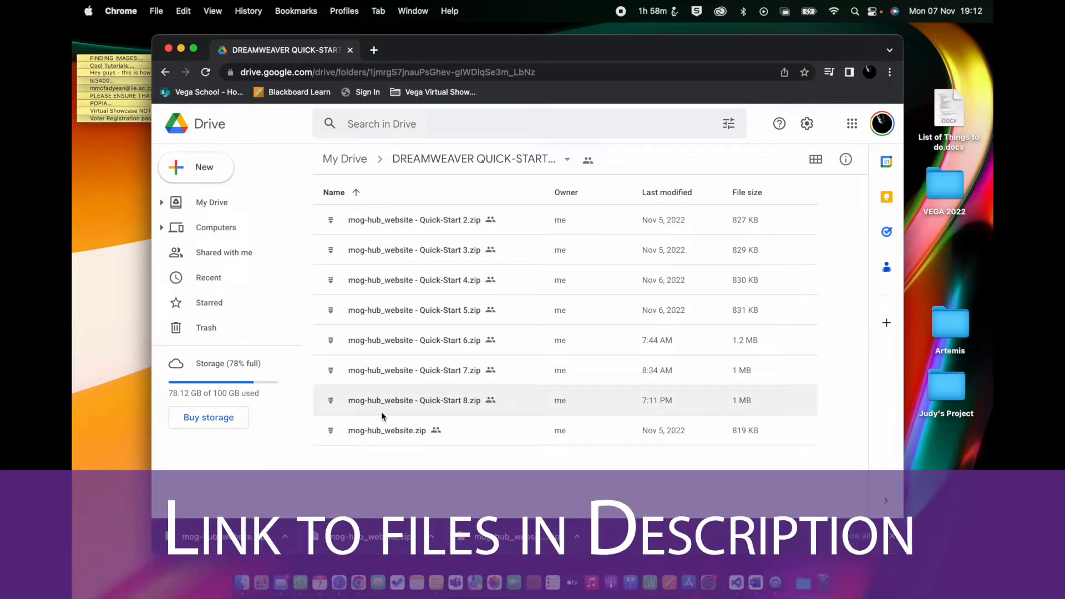
pyautogui.moveTo(415, 400)
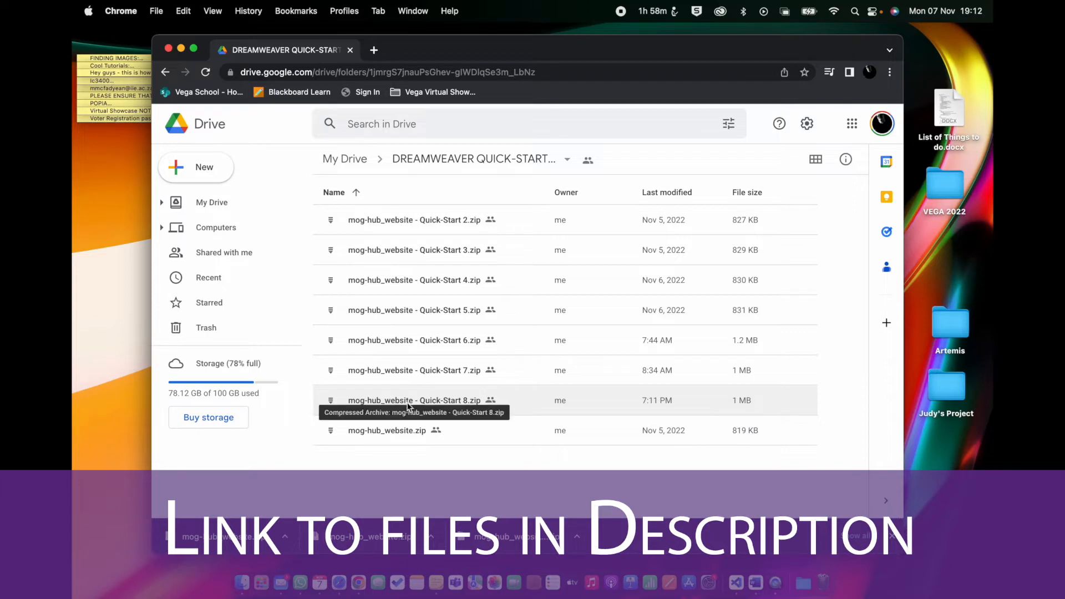
# Select the mog-hub_website - Quick-Start 8.zip archive in the Google Drive folder
pyautogui.click(415, 400)
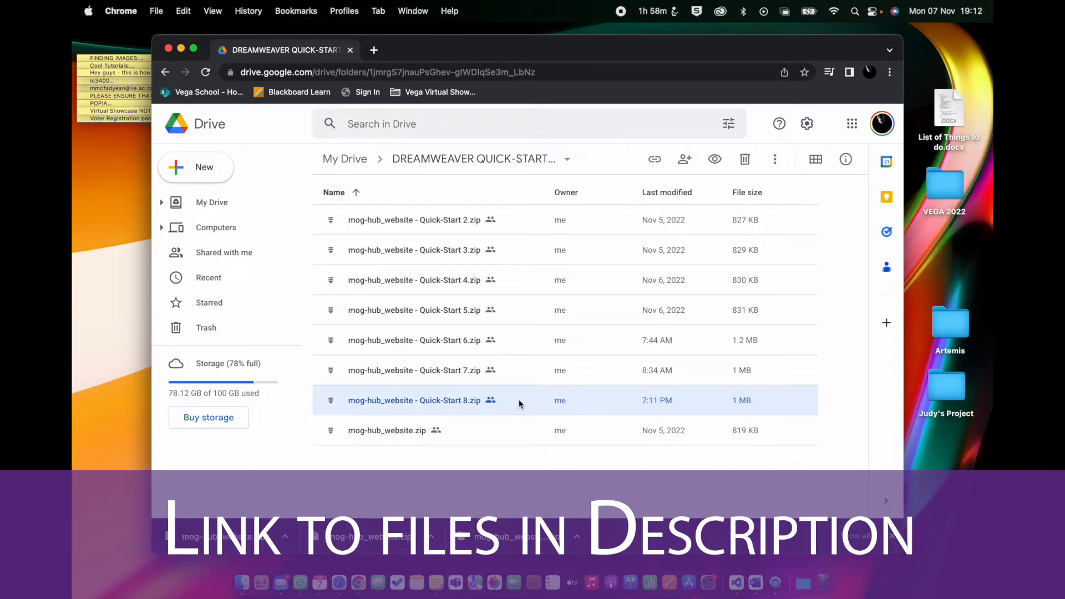
pyautogui.moveTo(514, 398)
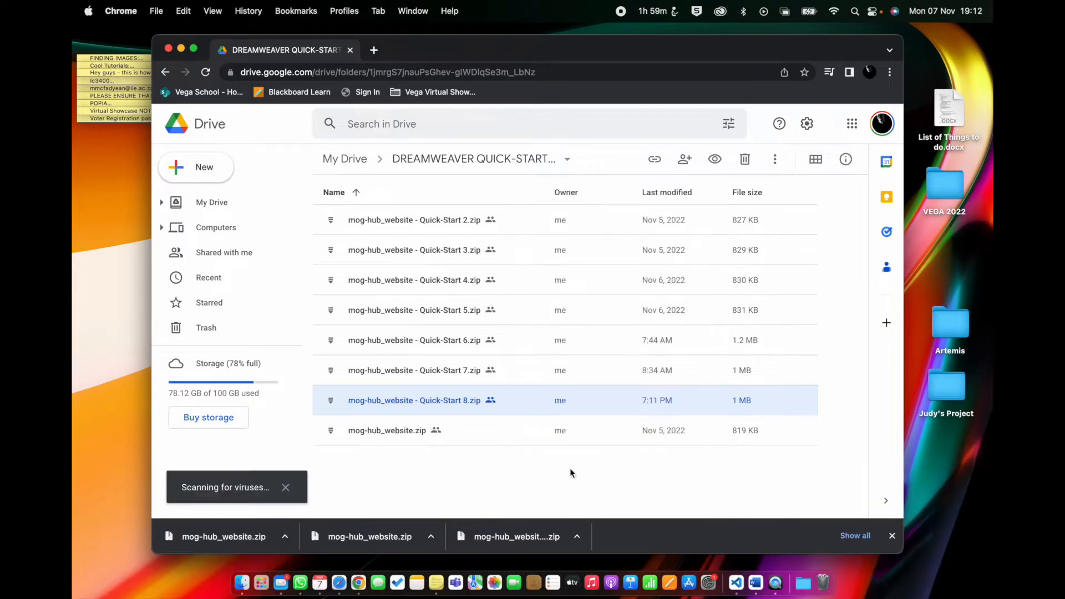
pyautogui.moveTo(242, 584)
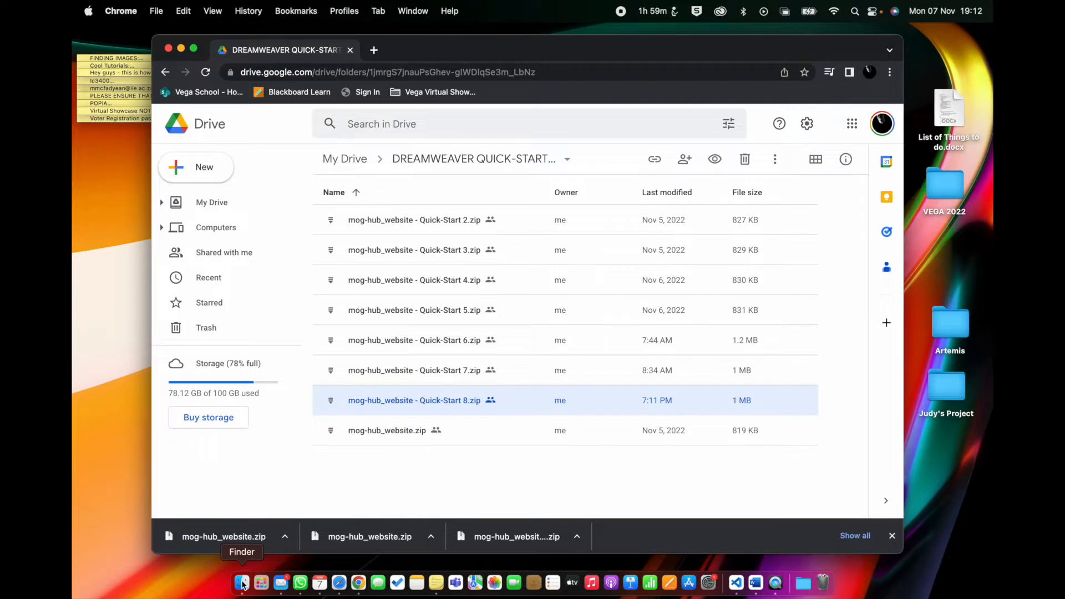
# Show Finder's Downloads folder holding the Quick-Start 8 archive
pyautogui.click(242, 583)
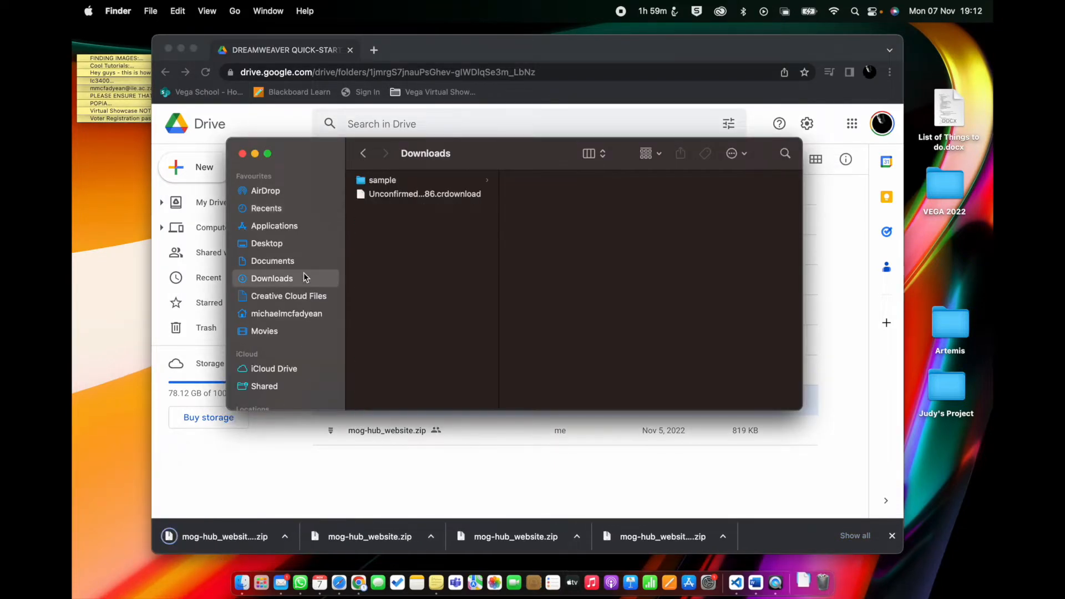
pyautogui.click(424, 180)
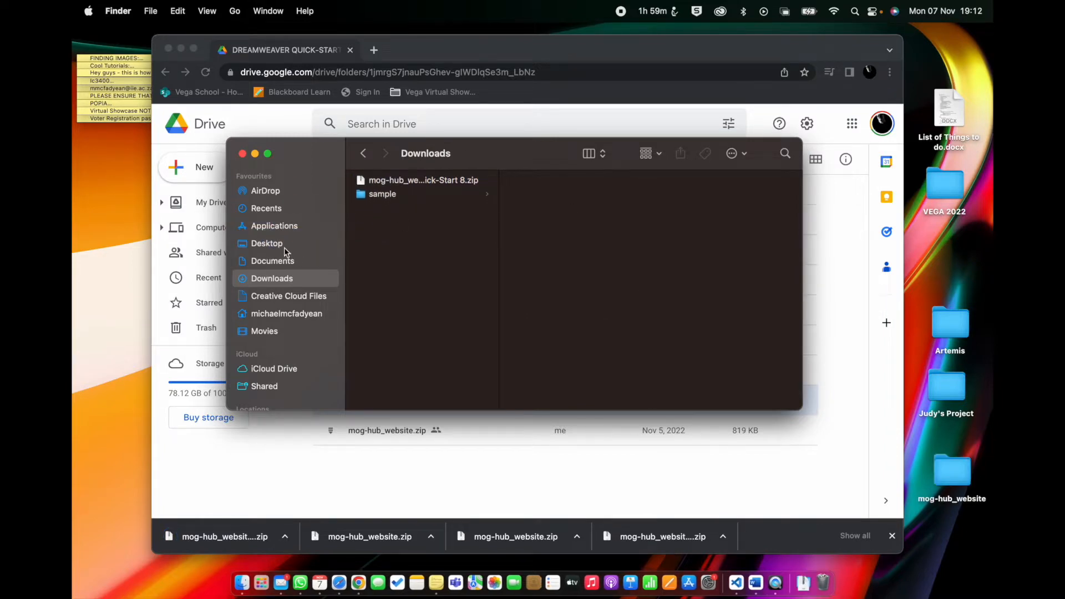
pyautogui.press('cmd+space')
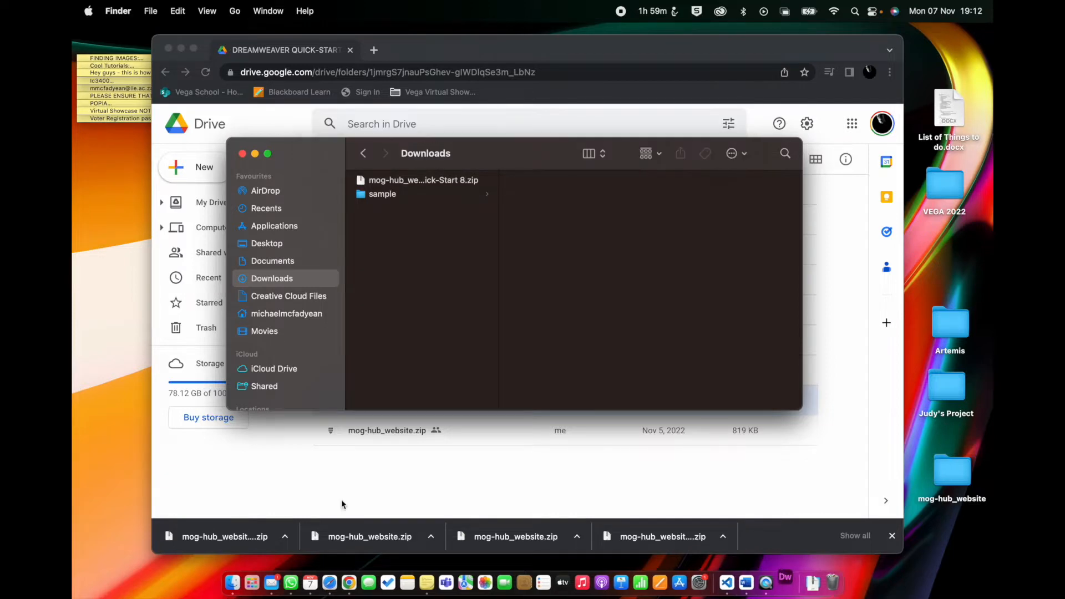
# Switch to Dreamweaver and show index.html in split view beside its code
pyautogui.click(784, 582)
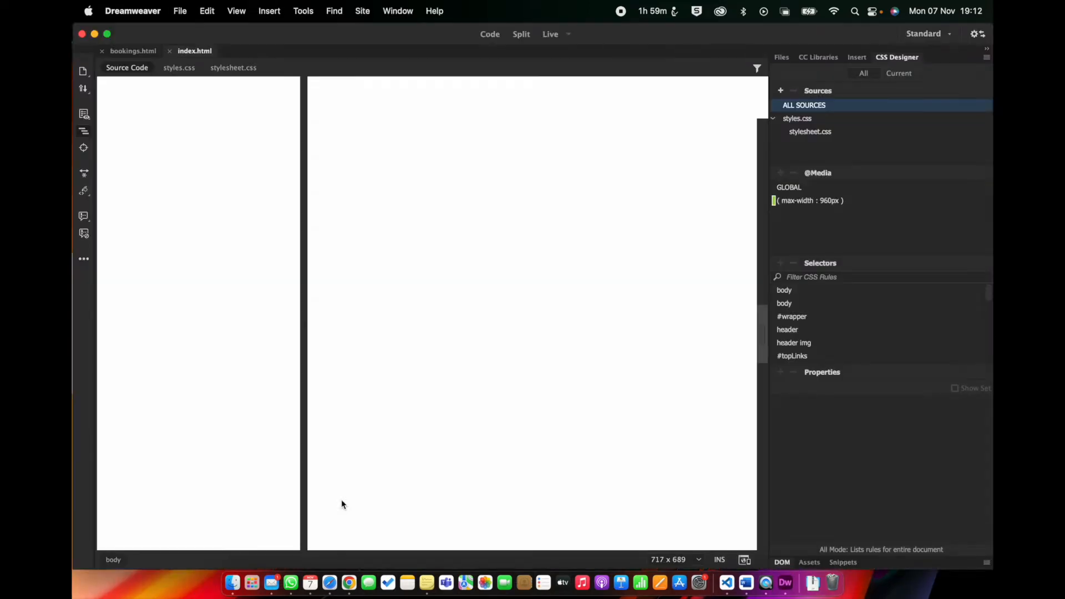
pyautogui.click(521, 33)
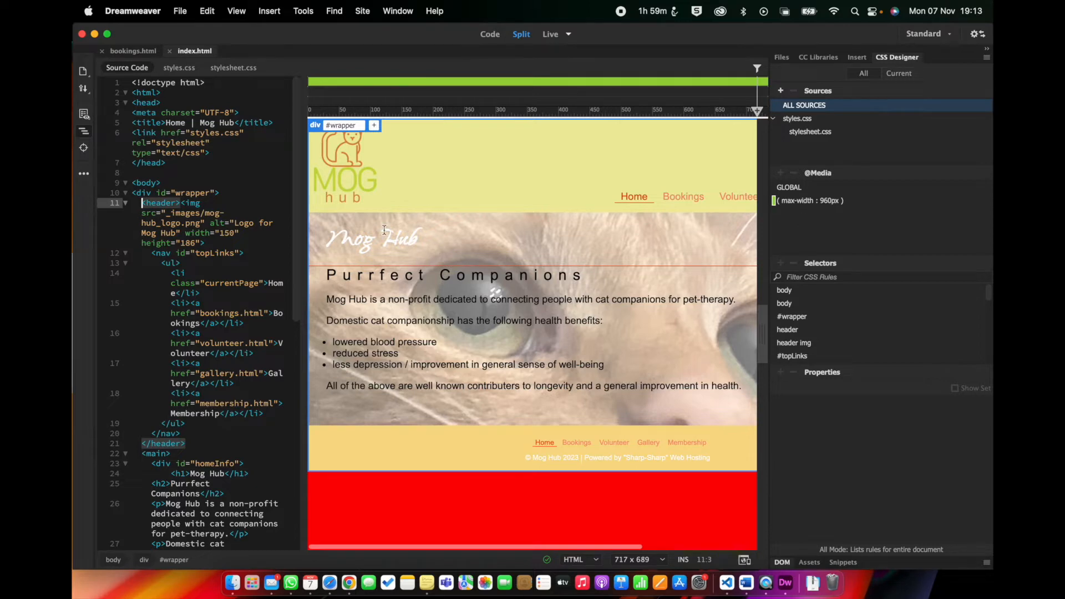
pyautogui.moveTo(605, 490)
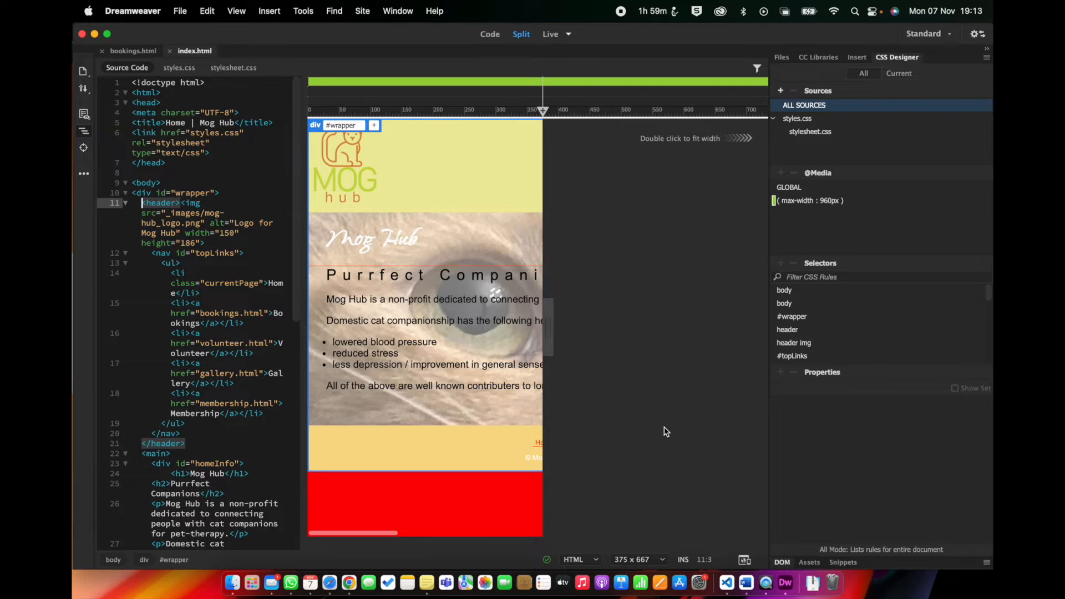
pyautogui.moveTo(781, 175)
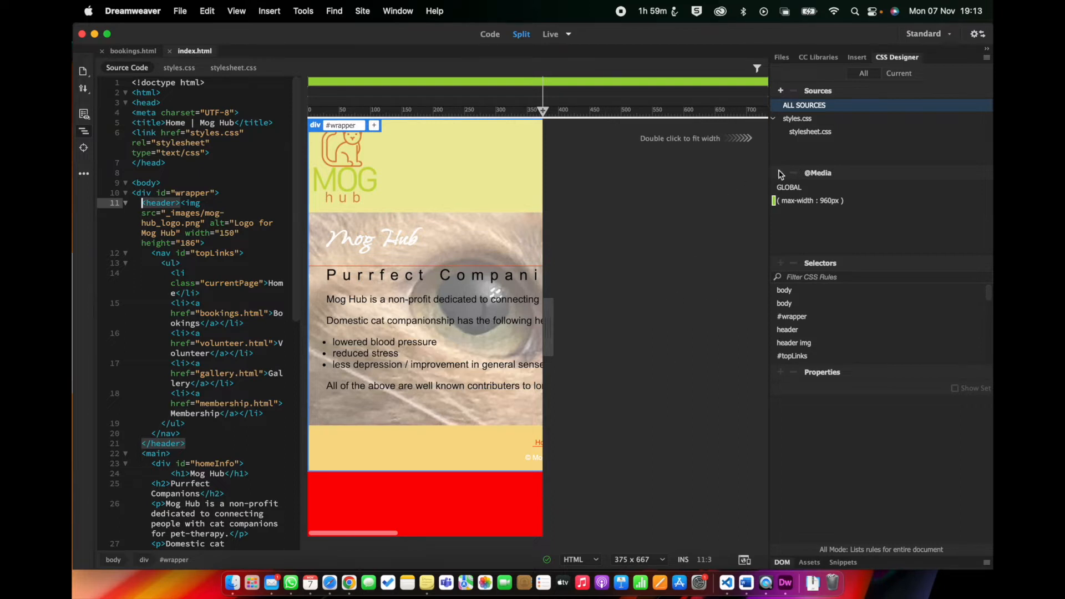
# Select the body rule inside the max-width 960px media query in CSS Designer
pyautogui.click(796, 119)
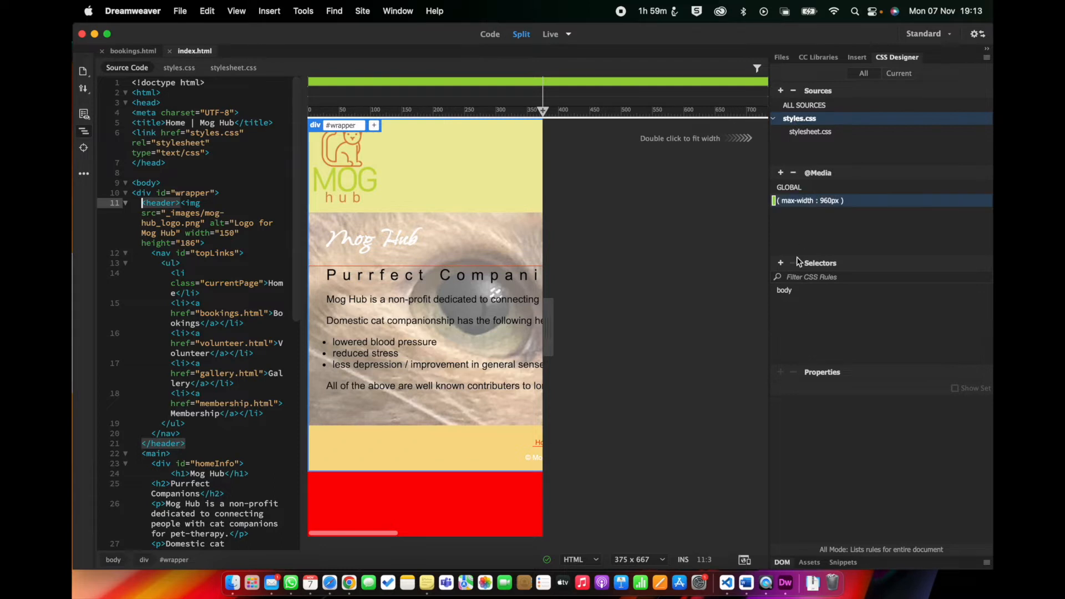
pyautogui.moveTo(784, 290)
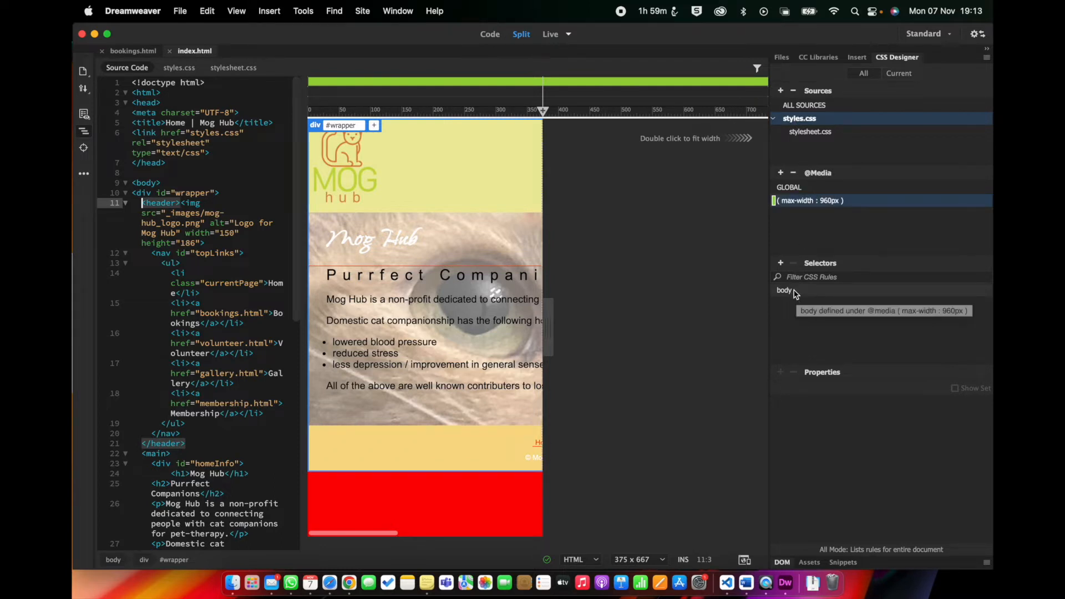
pyautogui.click(785, 290)
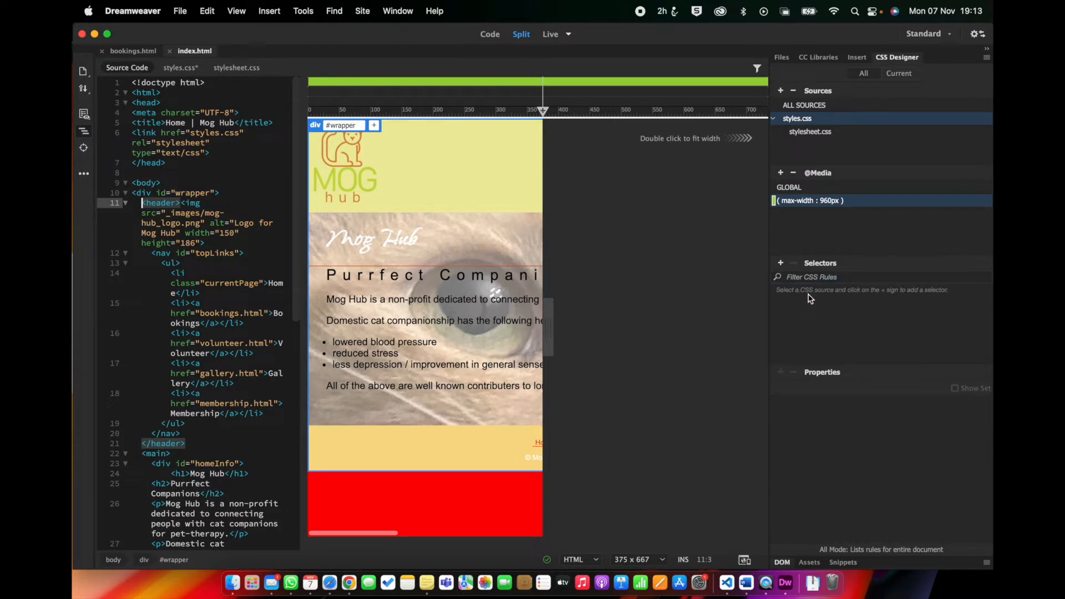
pyautogui.moveTo(808, 278)
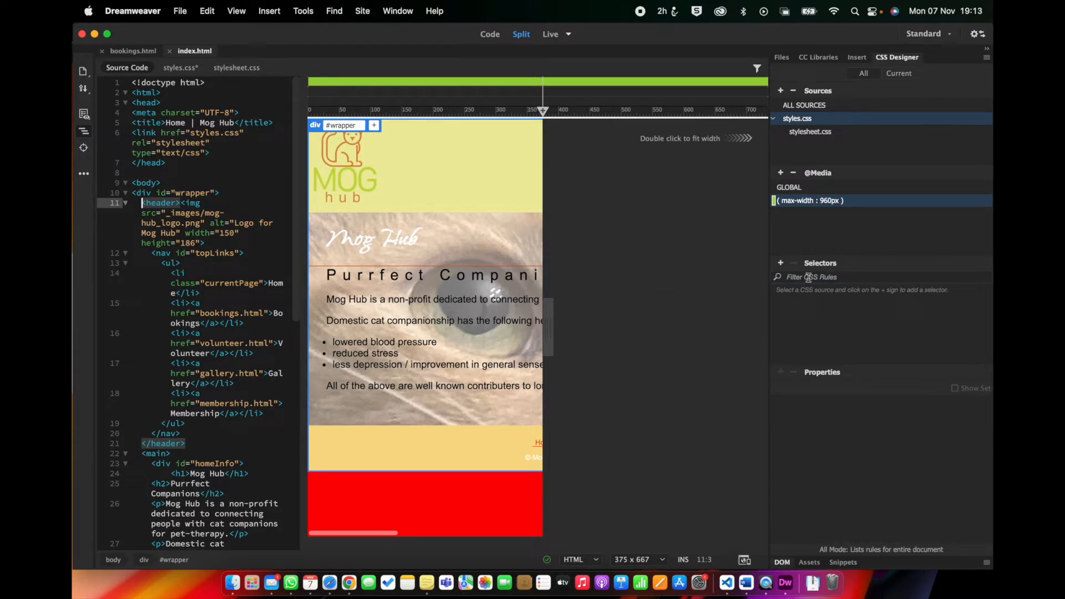
pyautogui.moveTo(548, 336)
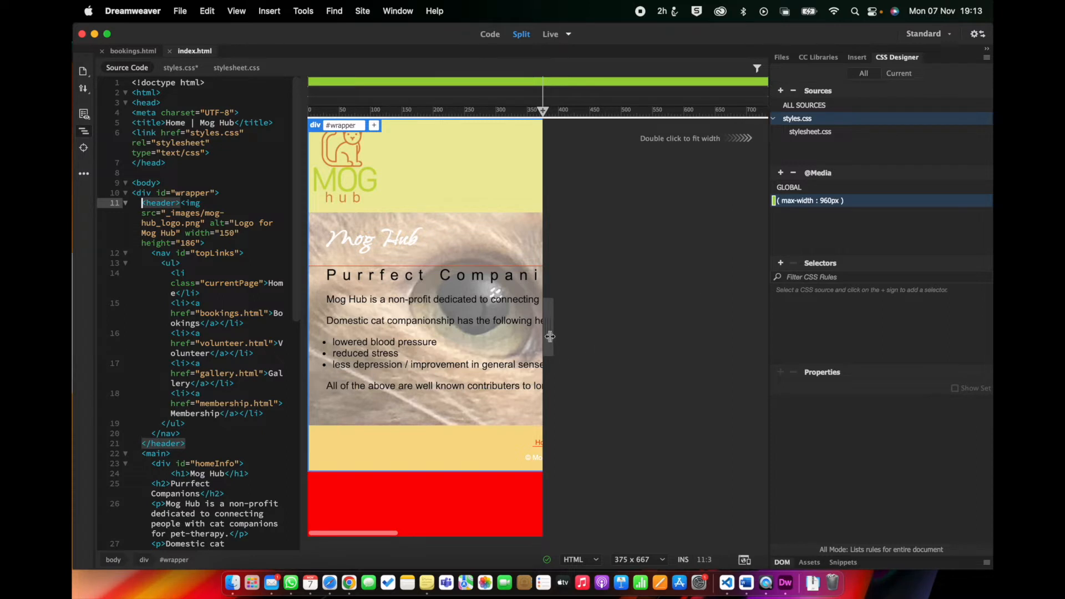
pyautogui.moveTo(542, 338); pyautogui.dragTo(550, 338)
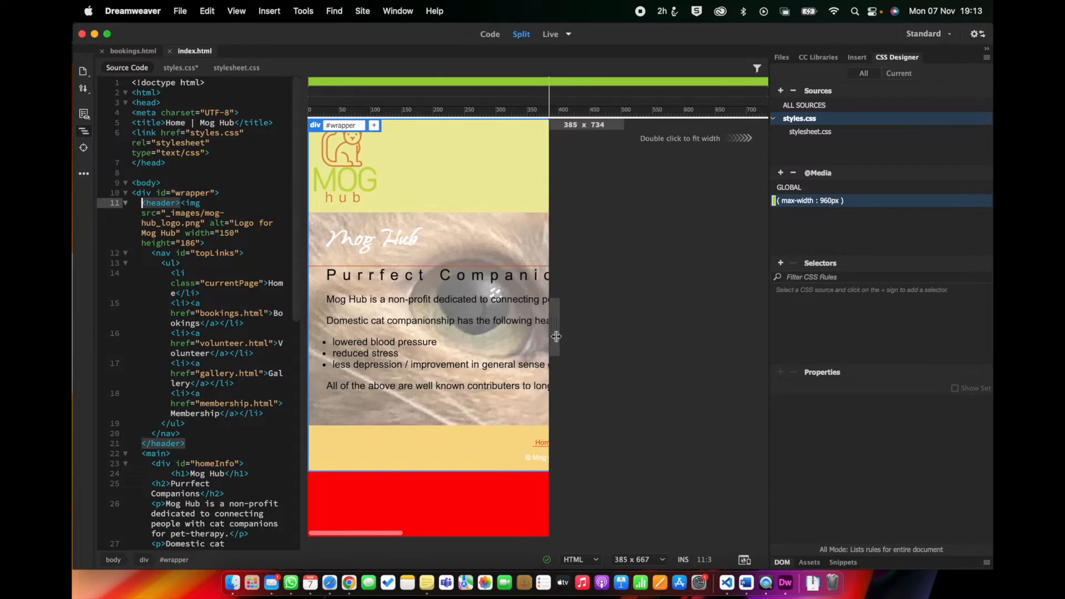
pyautogui.moveTo(557, 337); pyautogui.dragTo(548, 335)
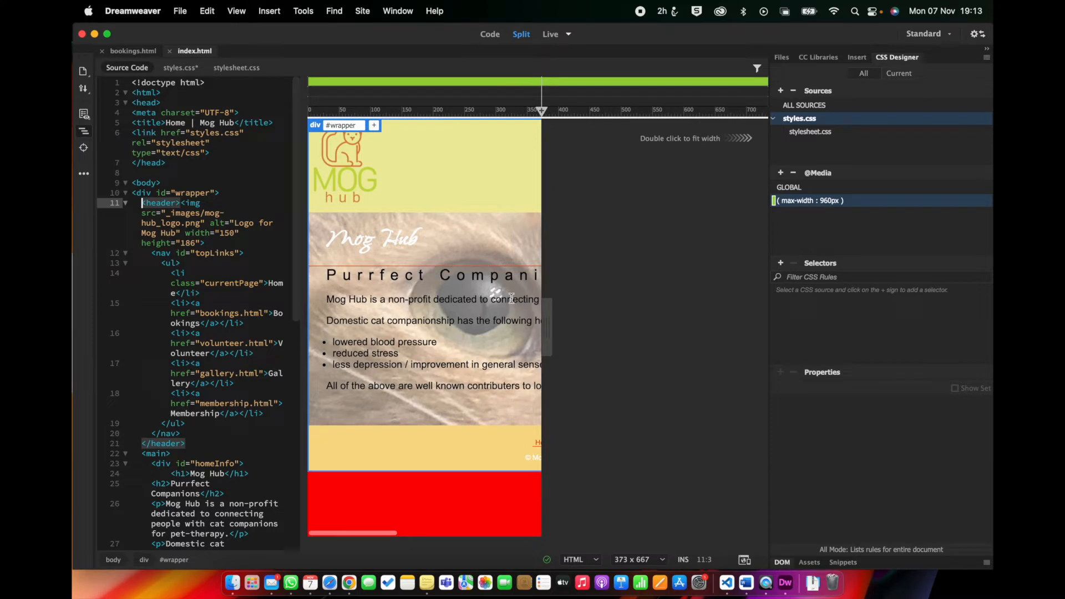
# Open styles.css code inside the media query and widen the preview to full width
pyautogui.click(177, 67)
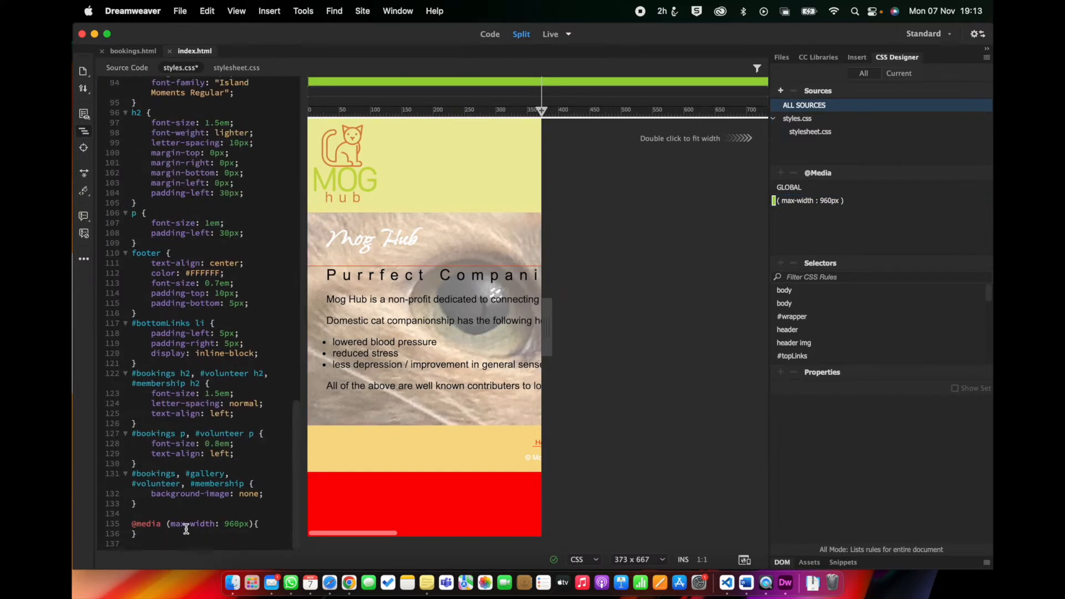
pyautogui.click(190, 524)
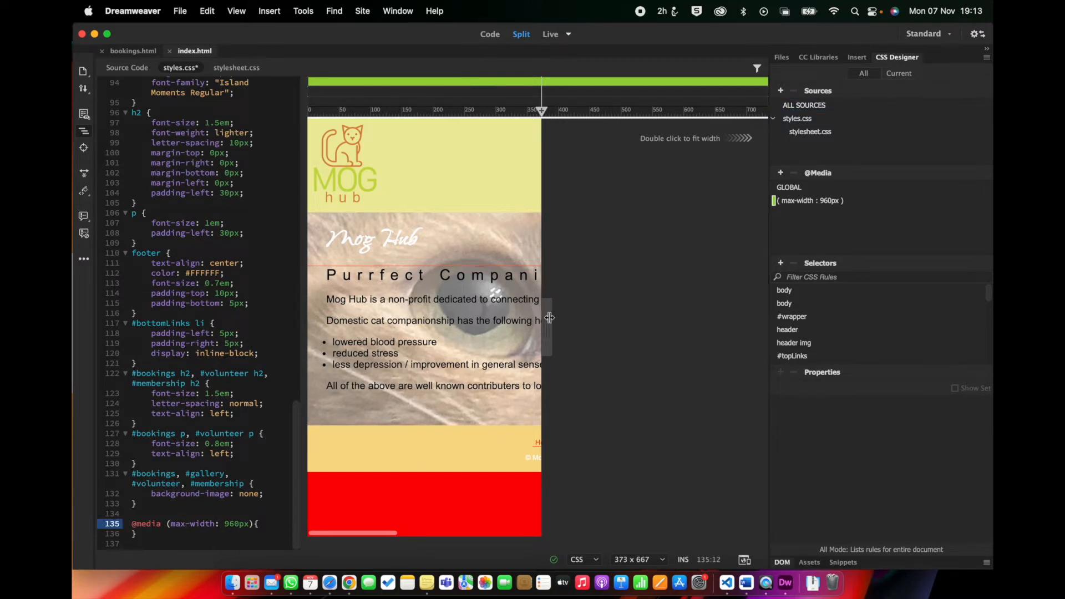
pyautogui.moveTo(549, 317); pyautogui.dragTo(530, 317)
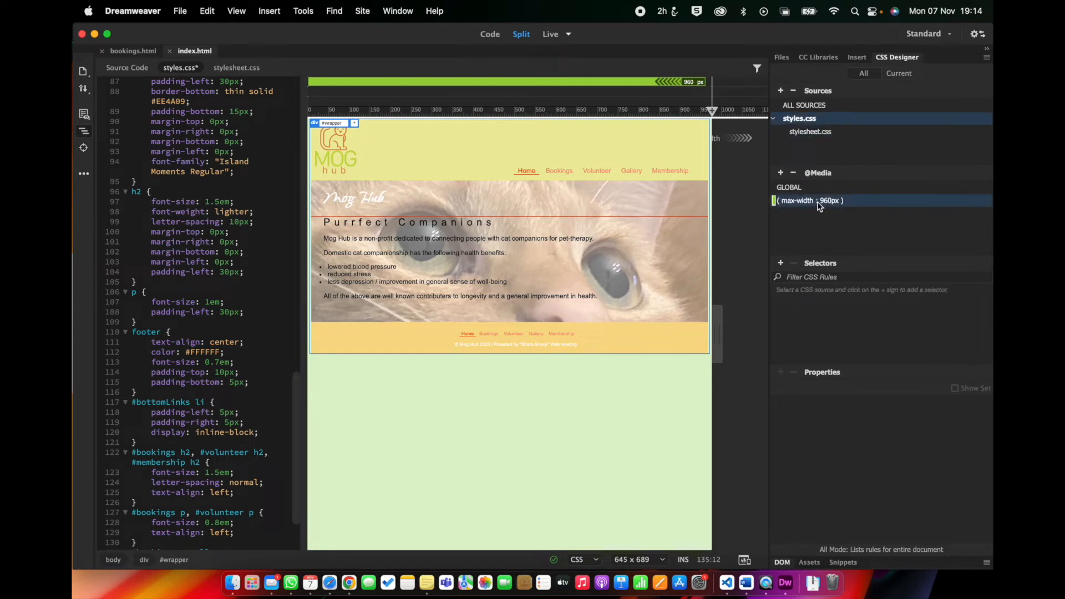
# Save styles.css from the File menu and return to split view of the home page
pyautogui.click(180, 11)
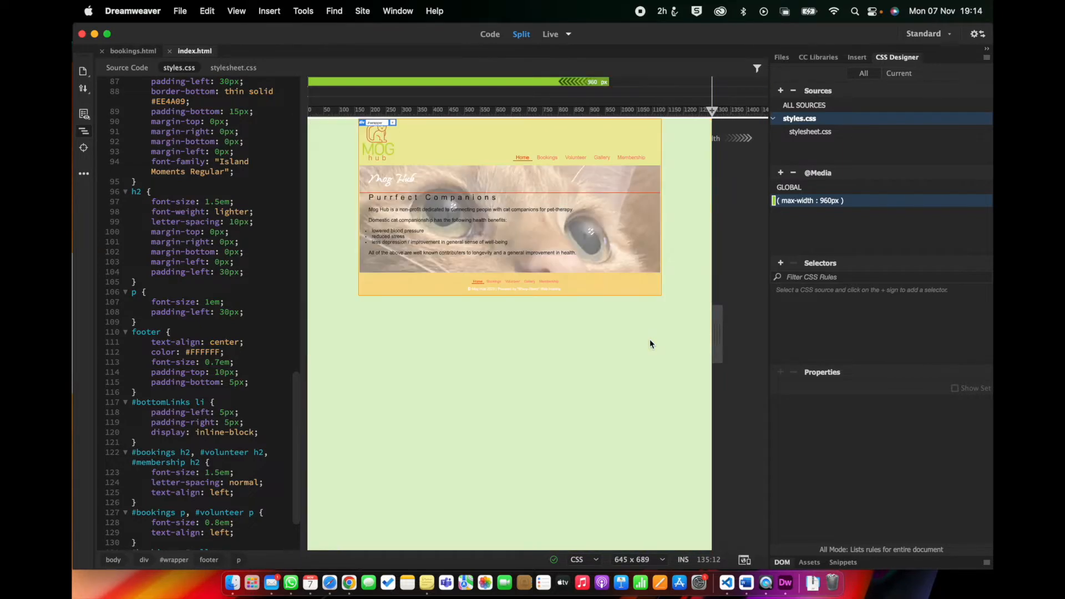
pyautogui.click(179, 11)
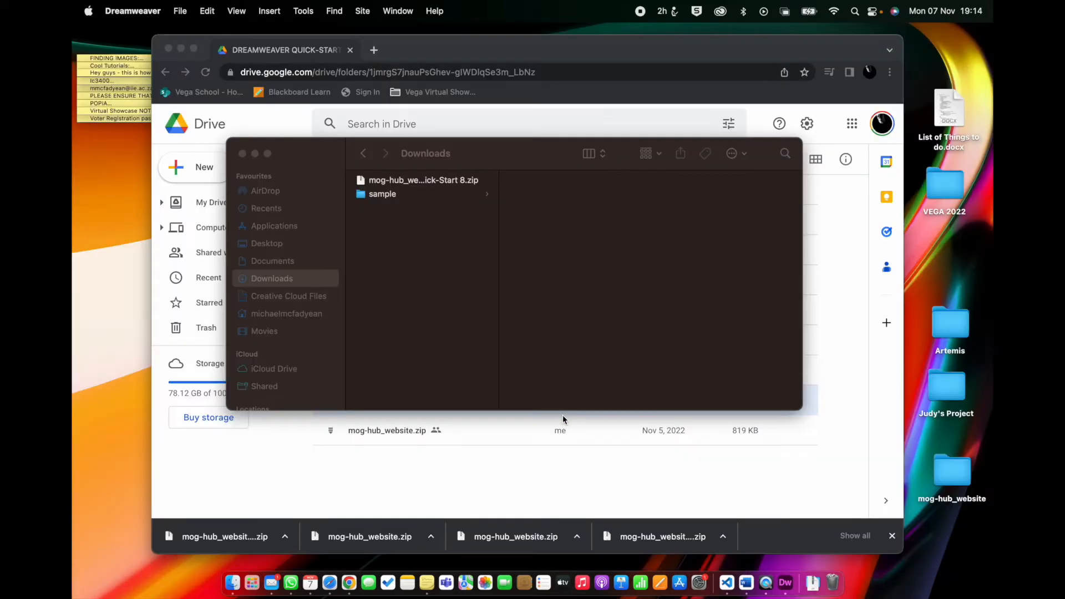
pyautogui.write('d')
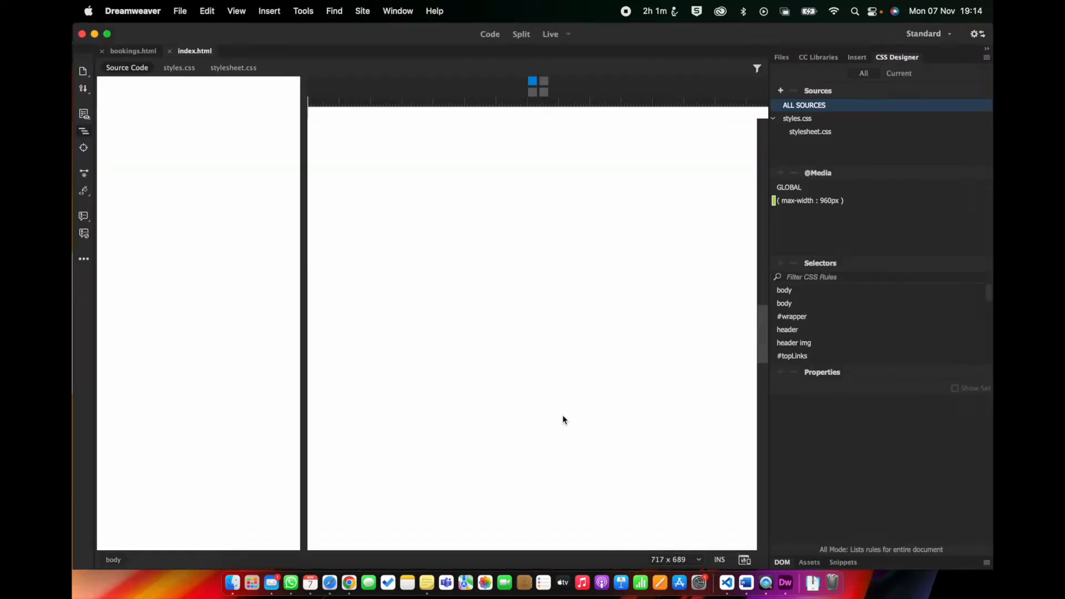
pyautogui.click(521, 33)
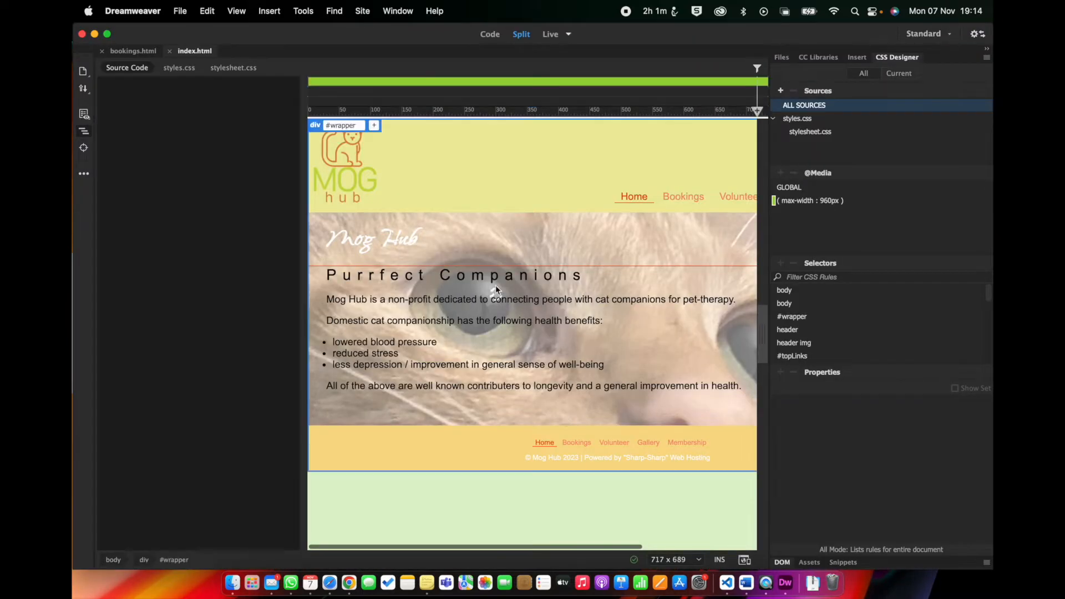
# Preview at iPhone 7 size (375 × 667) and target styles.css's max-width 960px query
pyautogui.click(127, 67)
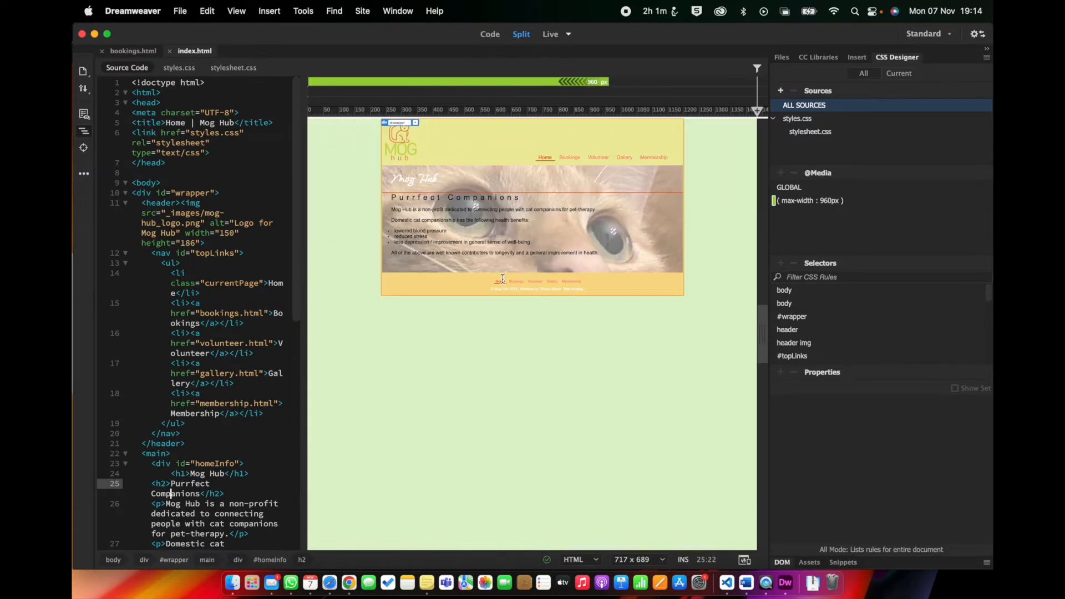
pyautogui.moveTo(651, 577)
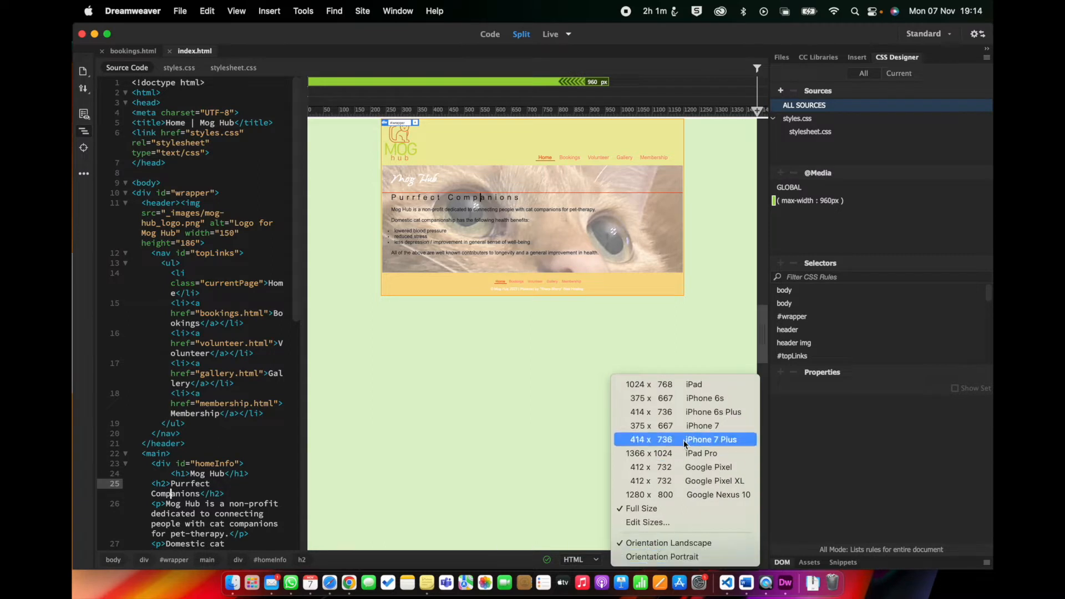
pyautogui.click(701, 425)
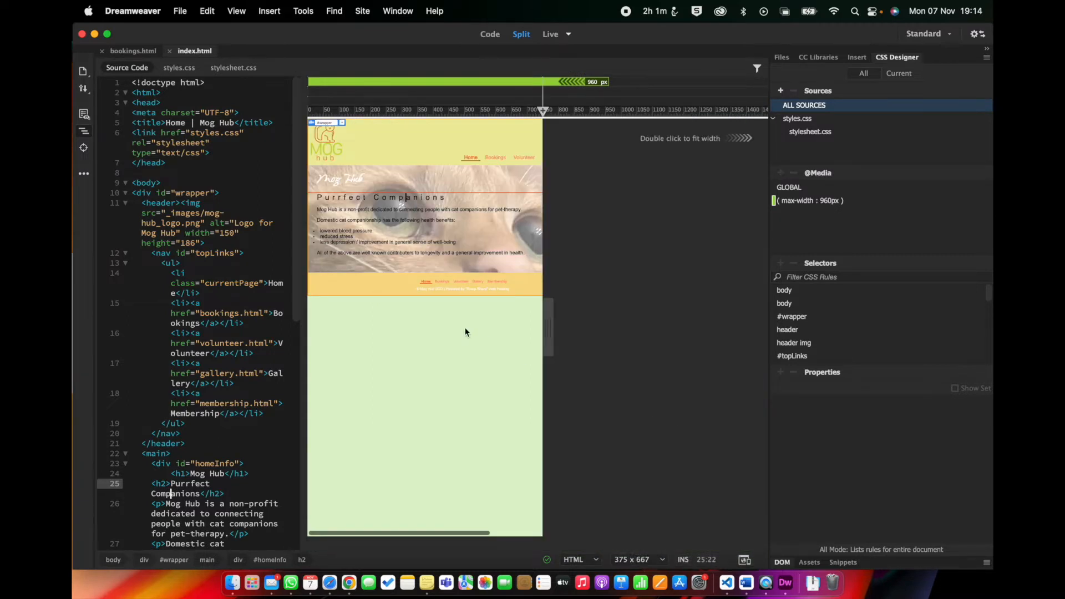
pyautogui.click(810, 200)
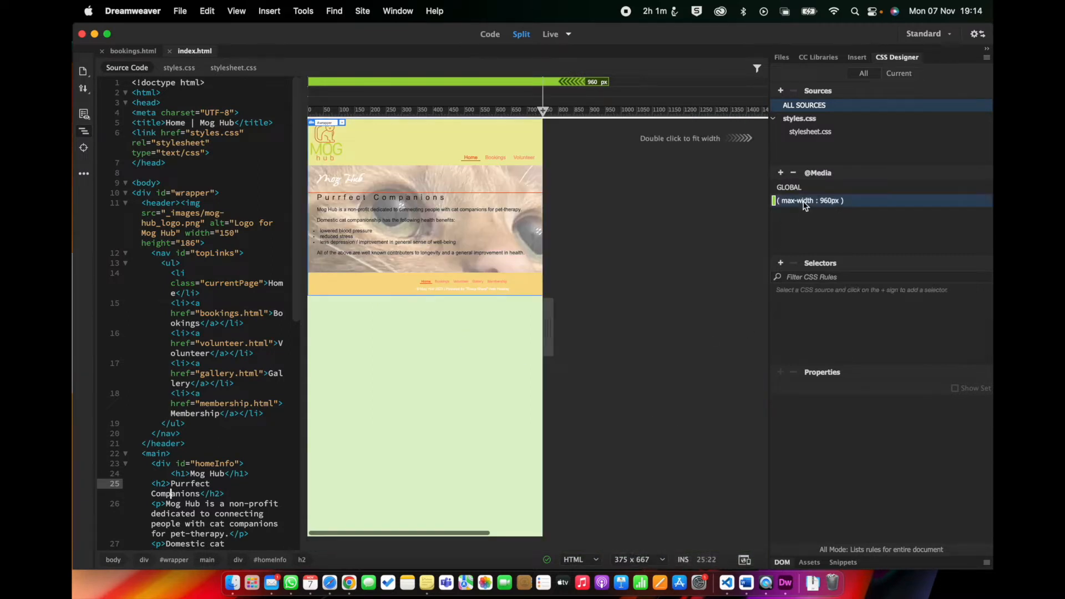
pyautogui.click(799, 118)
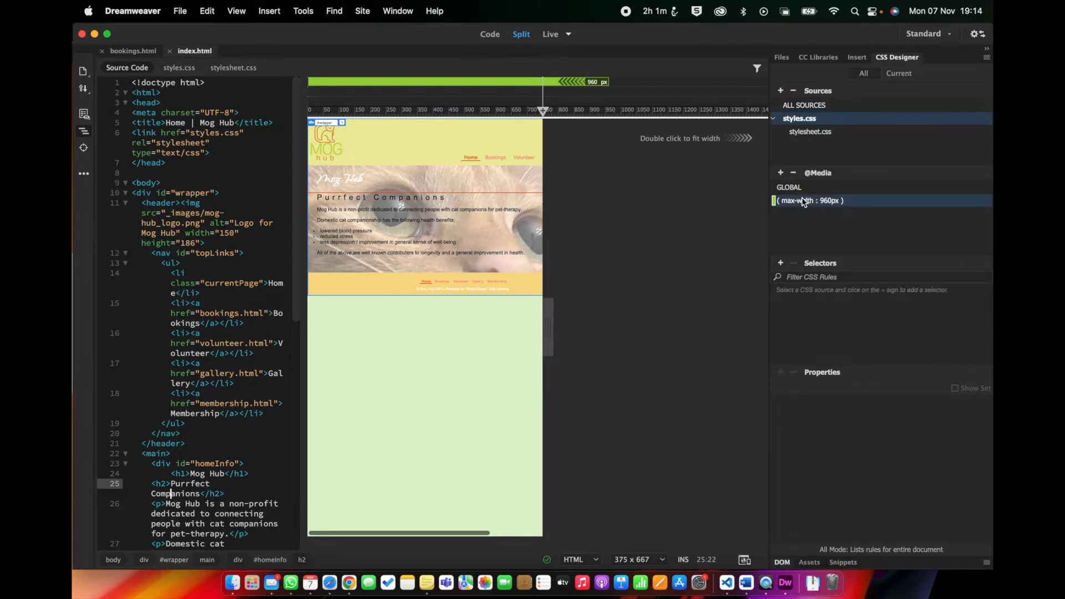
pyautogui.moveTo(812, 200)
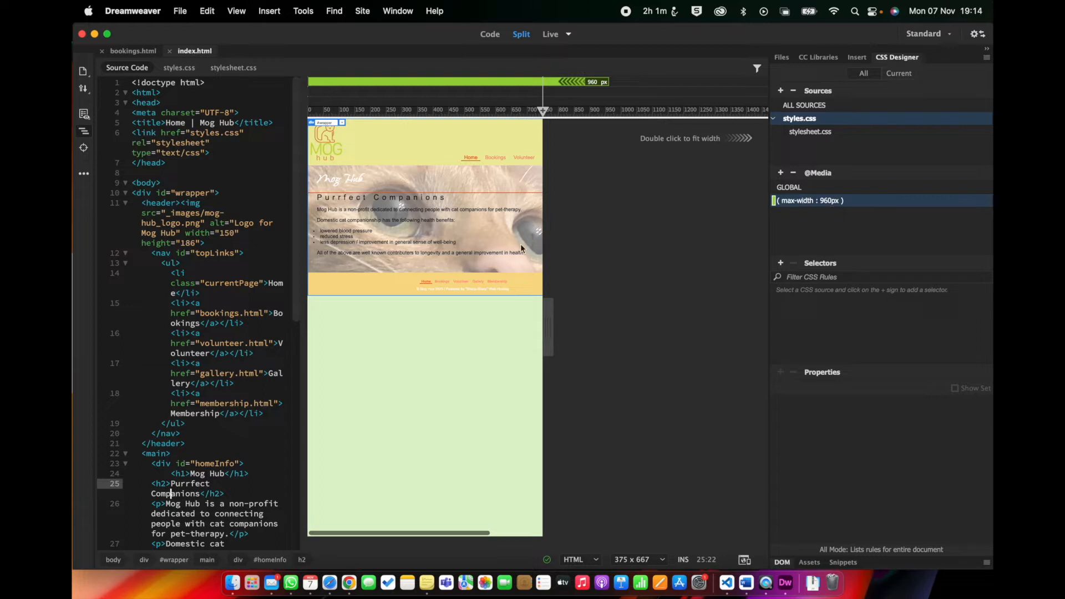
pyautogui.moveTo(720, 234)
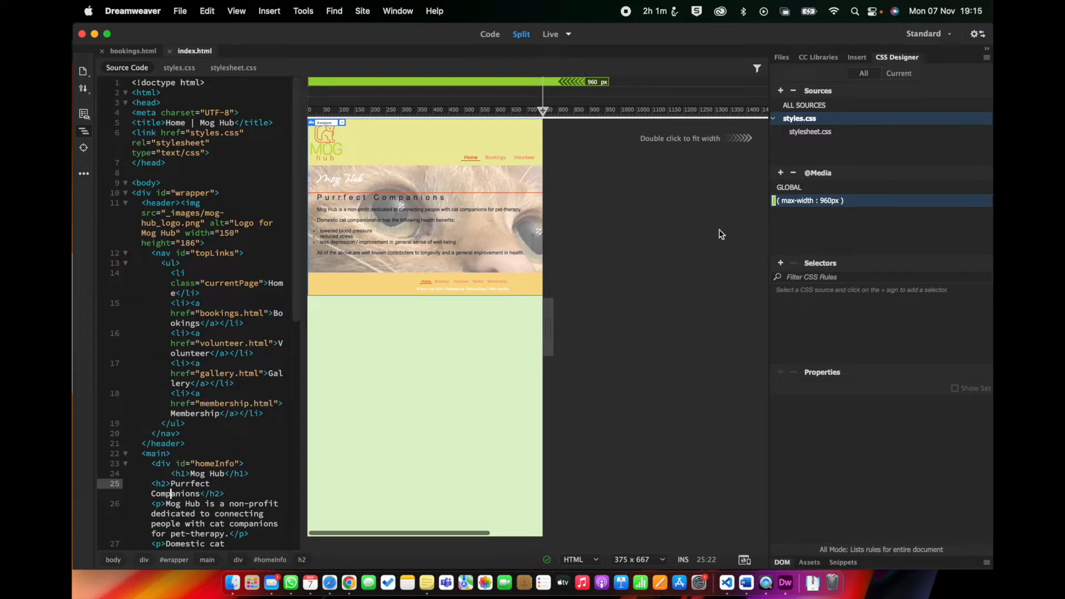
pyautogui.moveTo(782, 267)
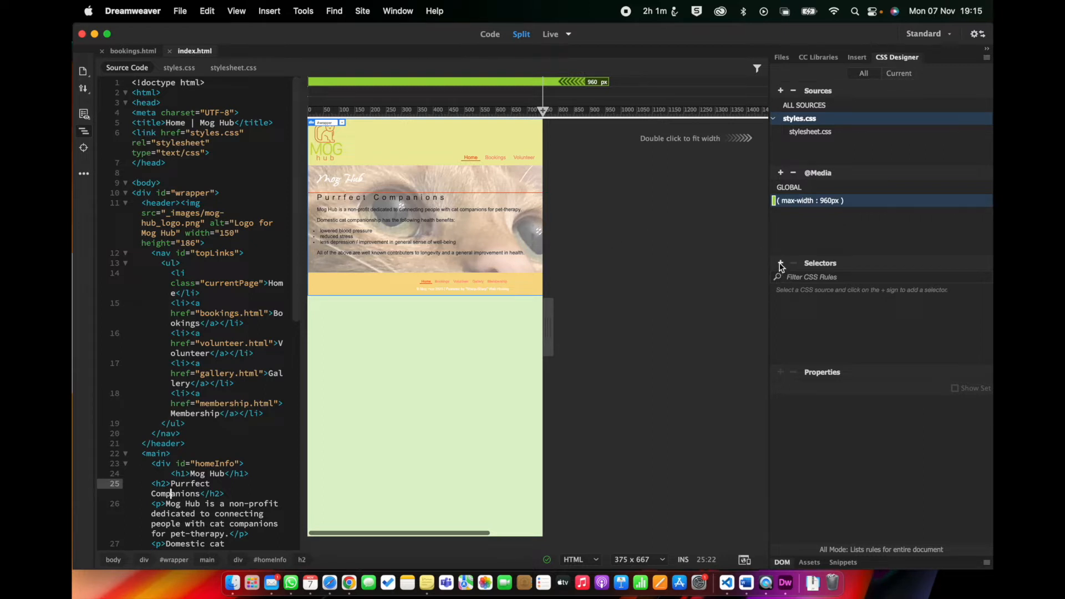
# Add a #wrapper selector to the 960px media query with width in pixels
pyautogui.click(780, 263)
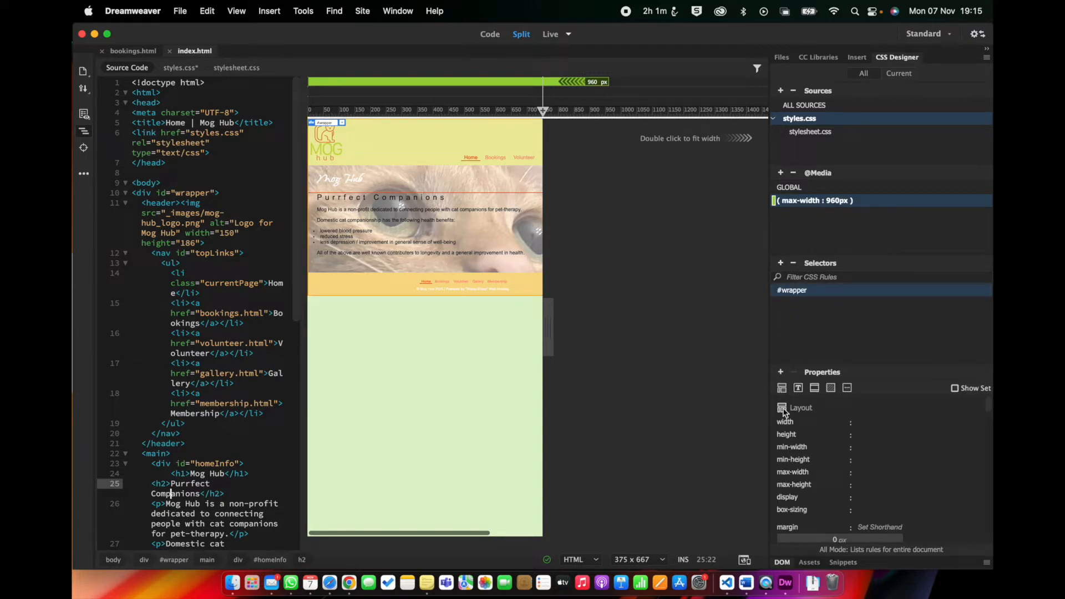
pyautogui.click(851, 422)
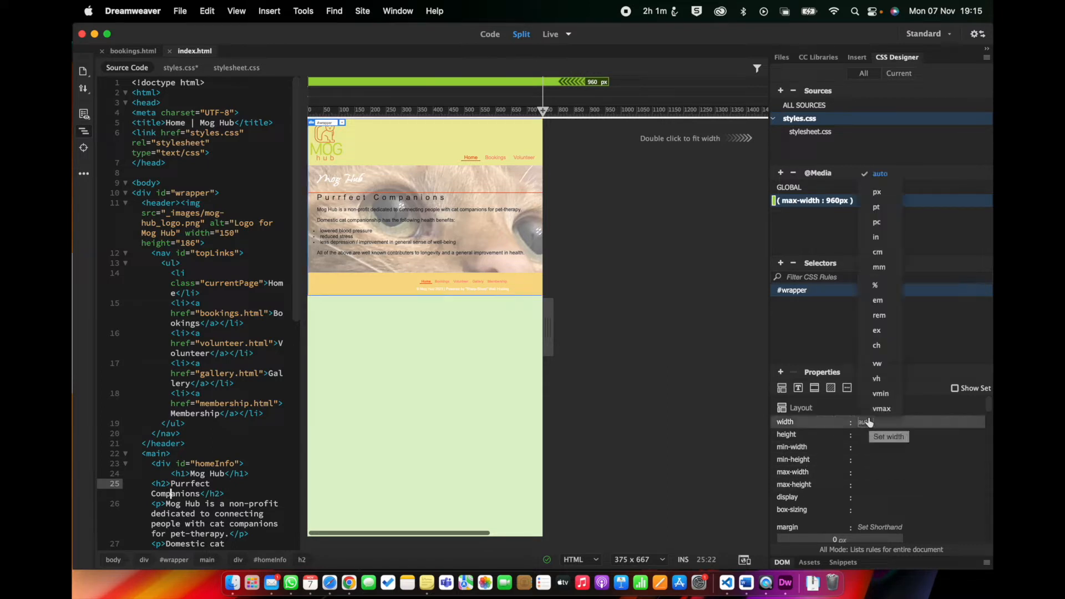
pyautogui.click(877, 191)
pyautogui.write('360')
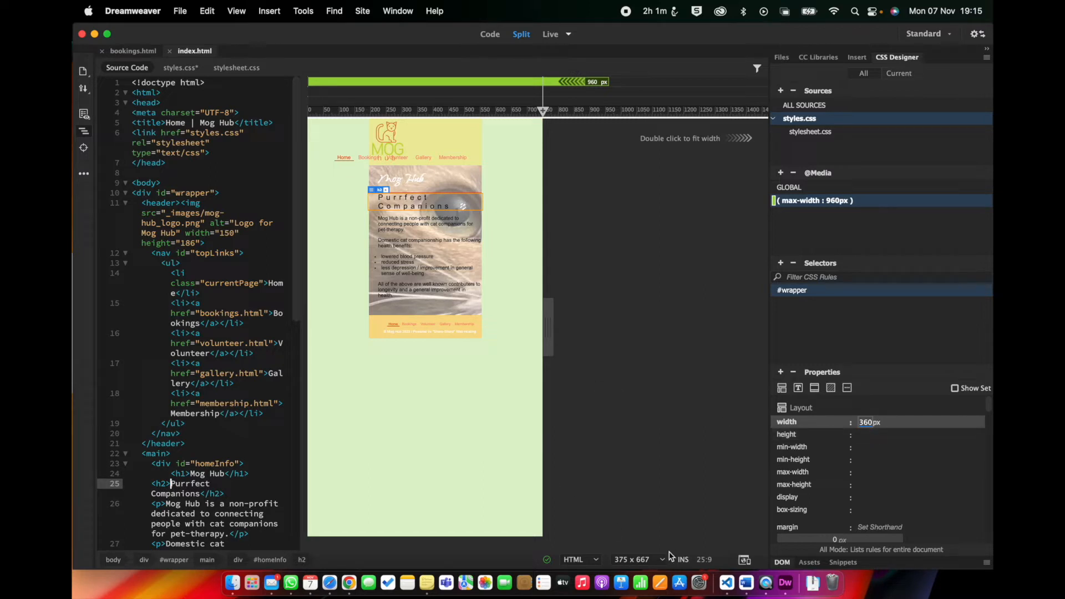
pyautogui.moveTo(662, 561)
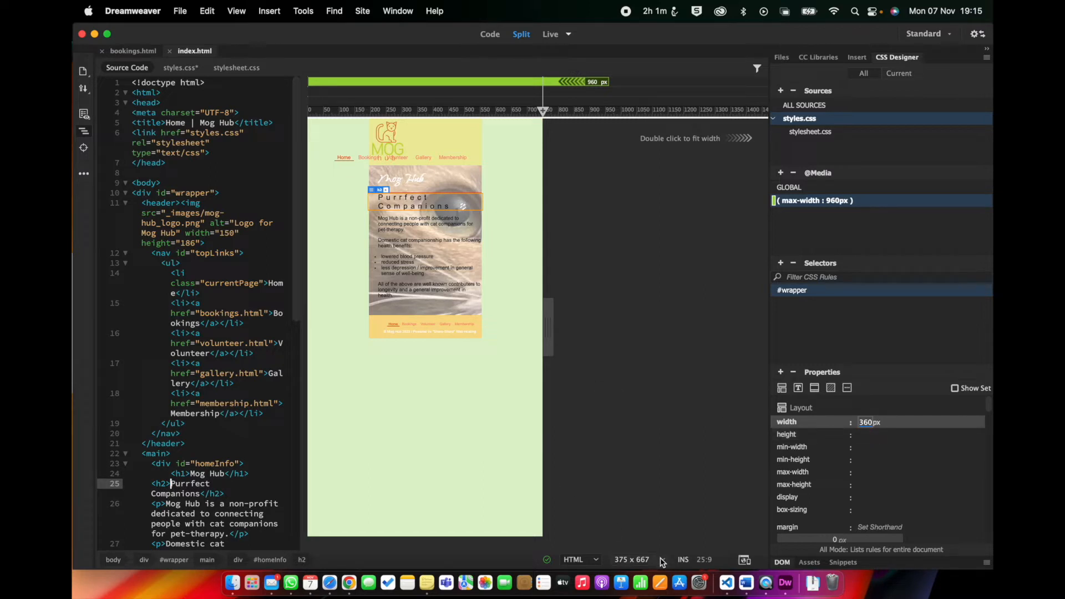
pyautogui.click(636, 560)
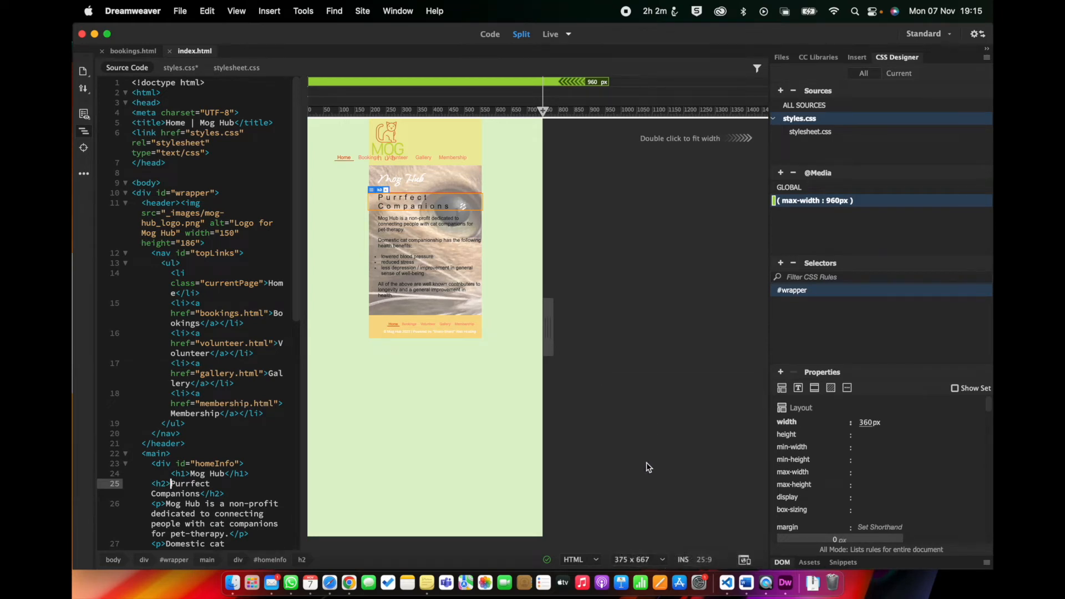
# Set the preview to Full Size portrait, then drag it to about 496 px wide
pyautogui.click(636, 560)
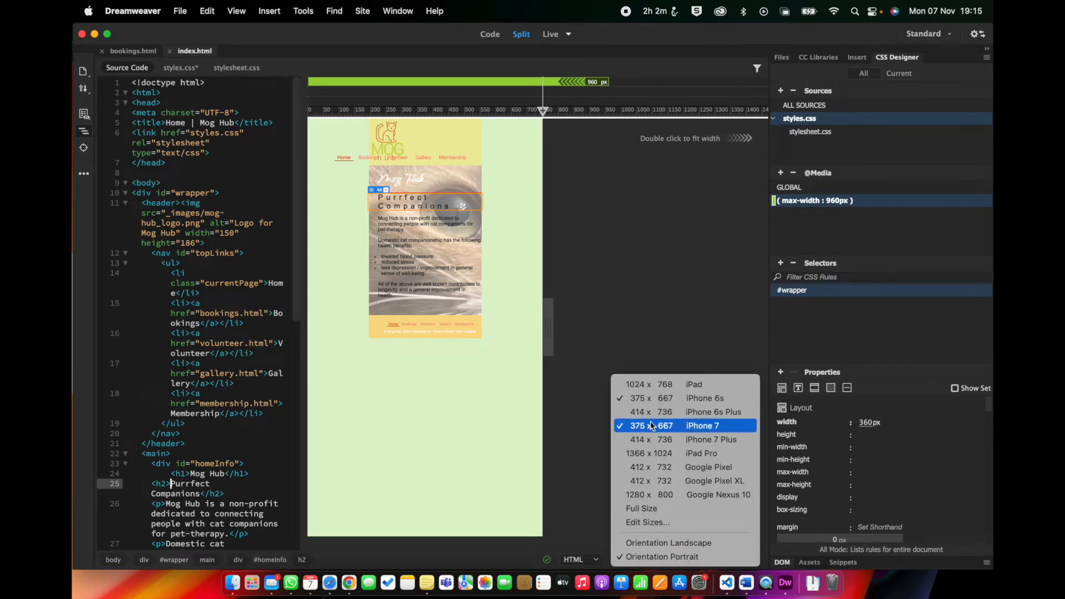
pyautogui.click(642, 508)
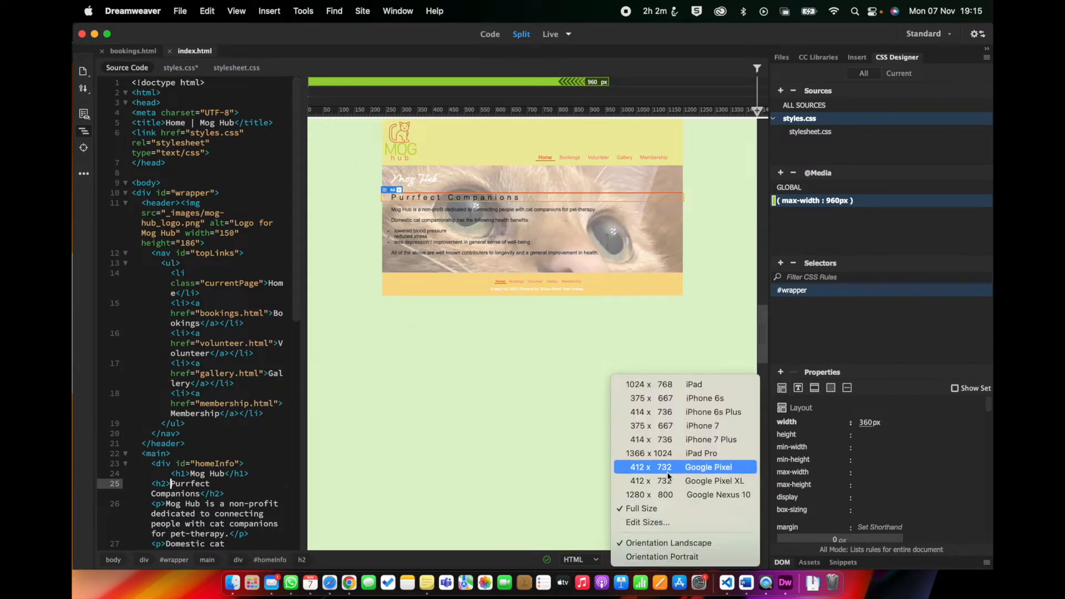
pyautogui.moveTo(676, 426)
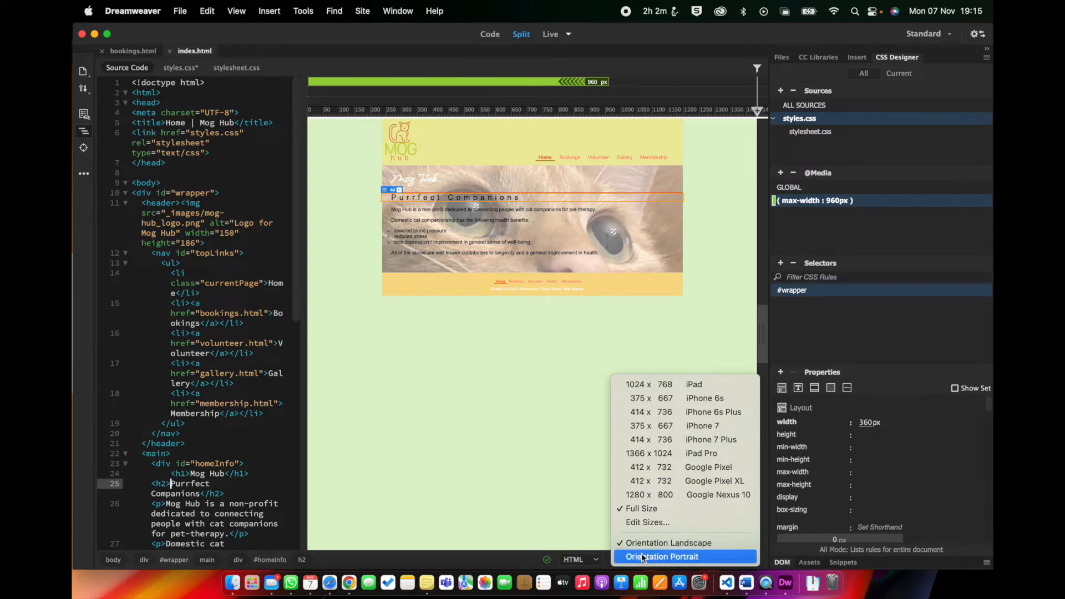
pyautogui.click(663, 556)
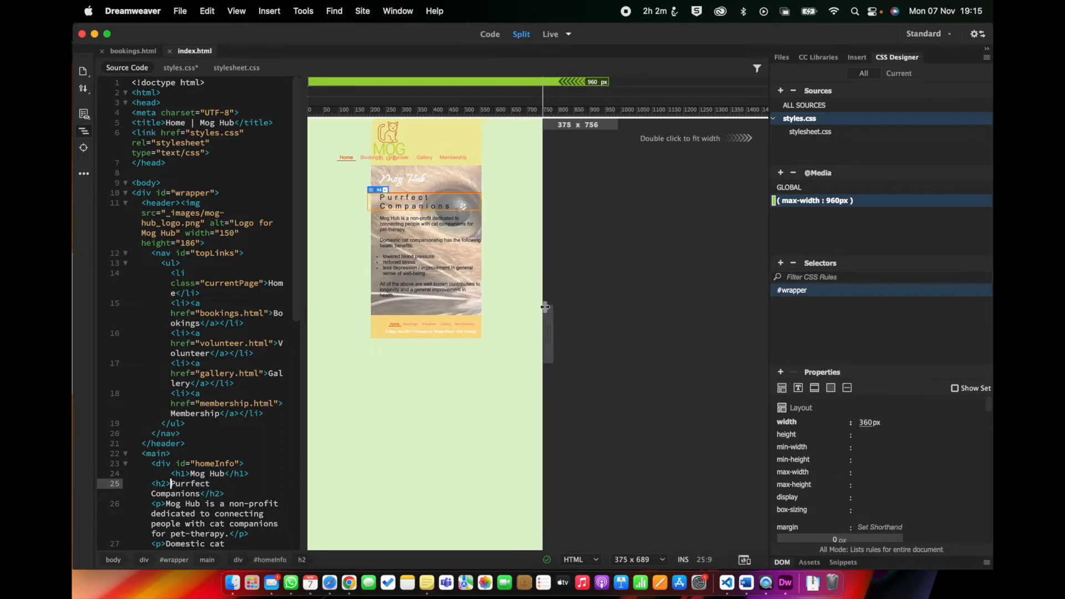
pyautogui.moveTo(545, 306); pyautogui.dragTo(597, 305)
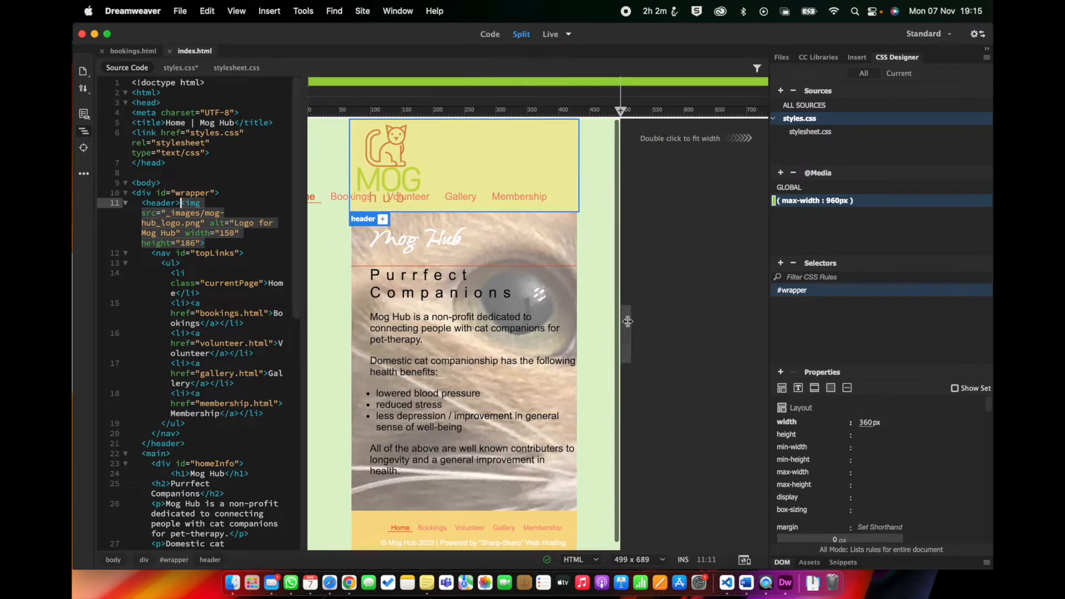
pyautogui.moveTo(815, 318)
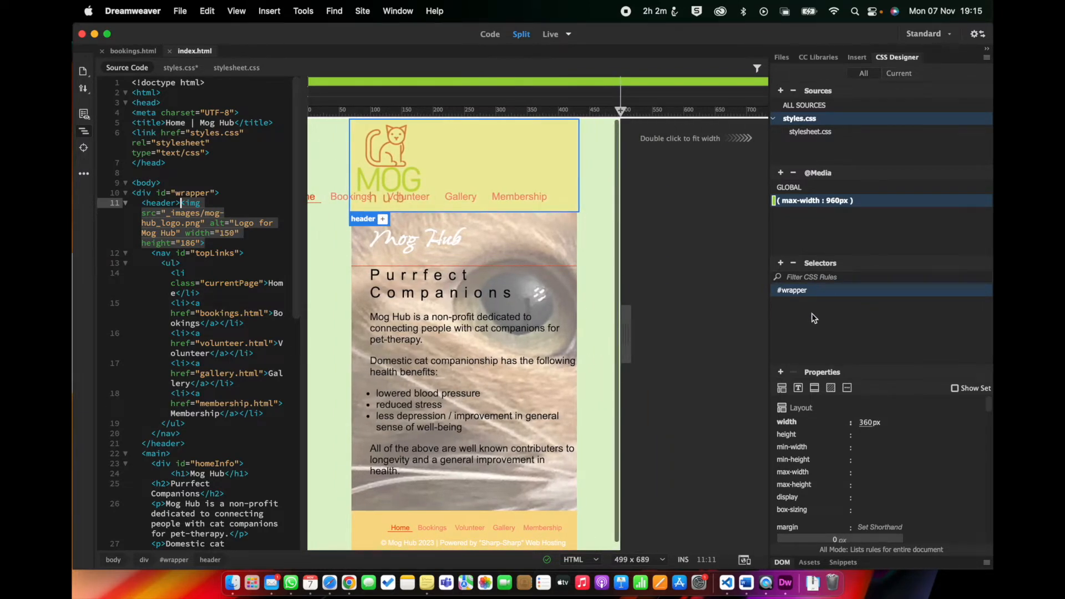
pyautogui.moveTo(579, 303)
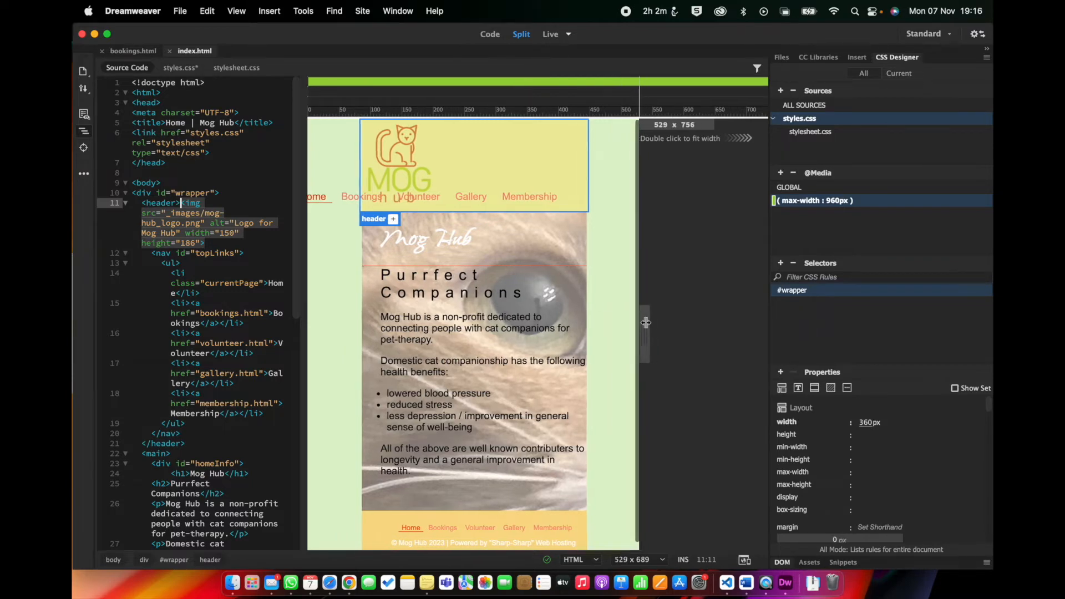
pyautogui.moveTo(645, 323); pyautogui.dragTo(625, 330)
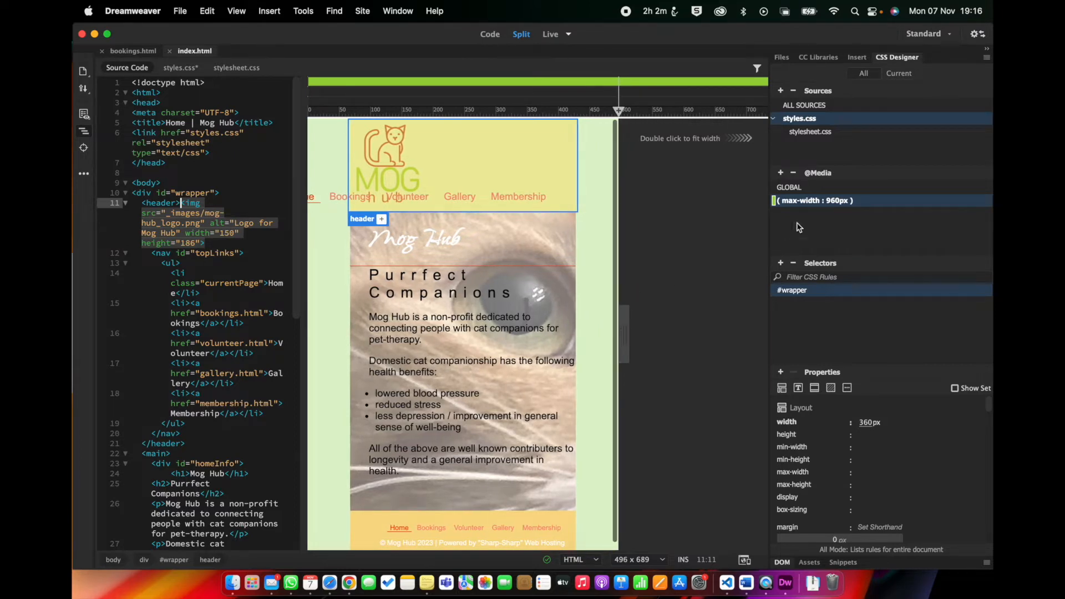
pyautogui.moveTo(816, 200)
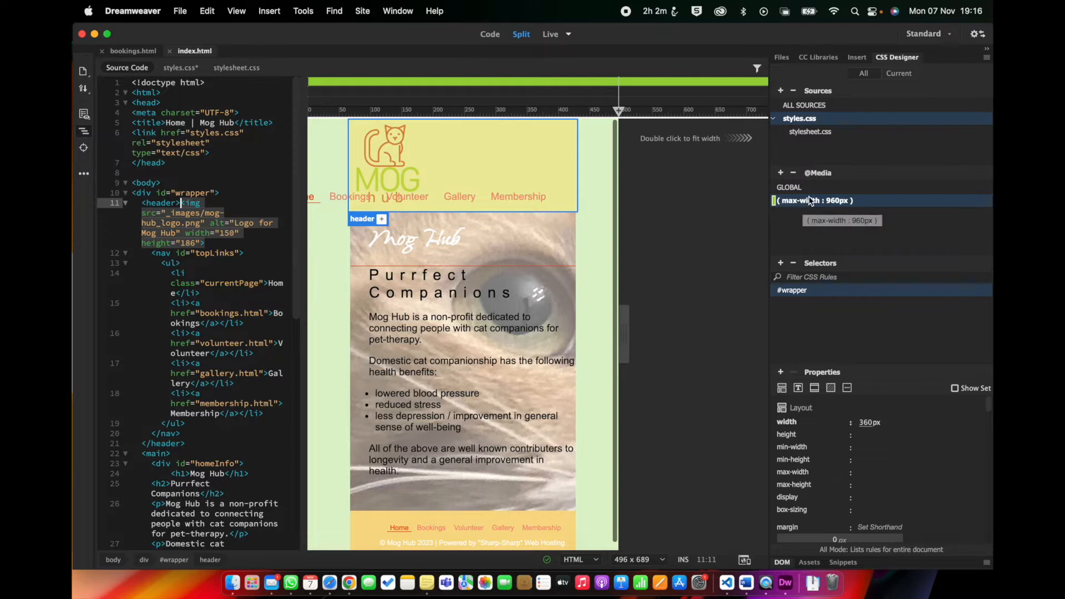
pyautogui.moveTo(809, 204)
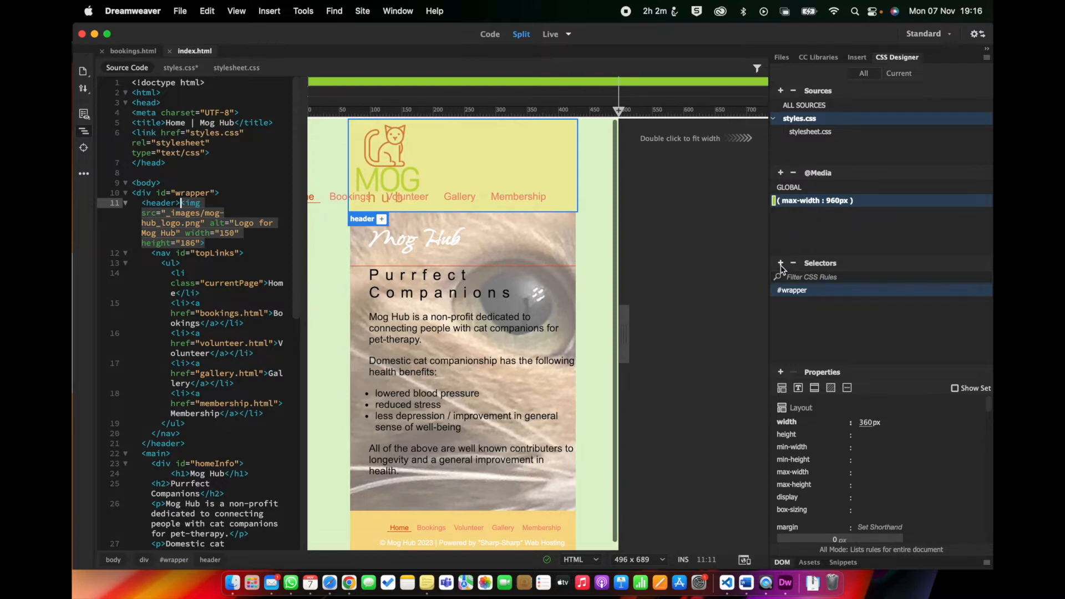
pyautogui.moveTo(781, 264)
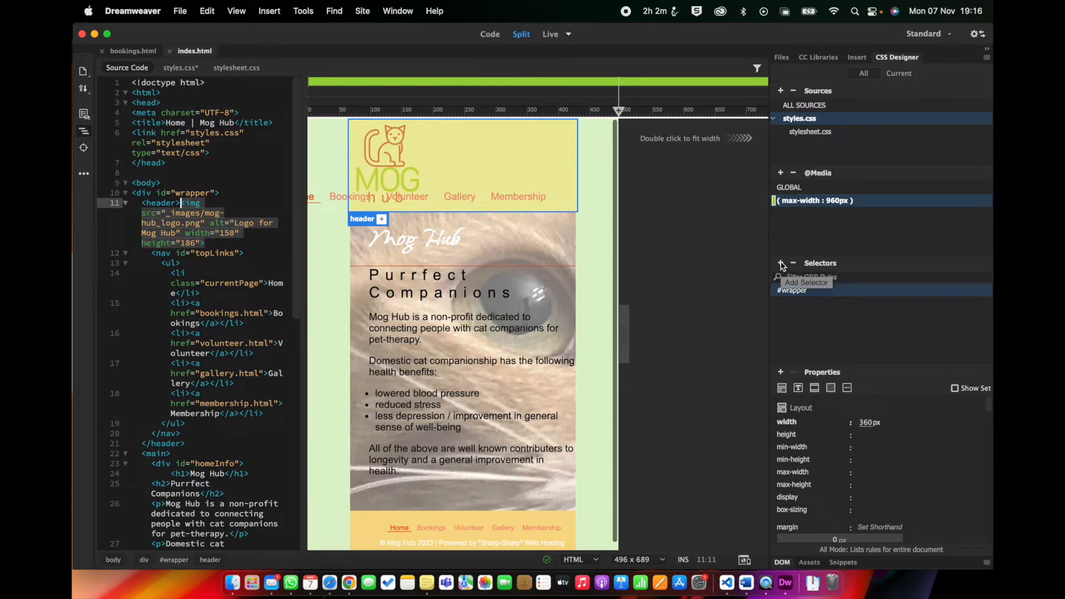
# Enter 'header' as a new selector in the 960px media query
pyautogui.write('header img')
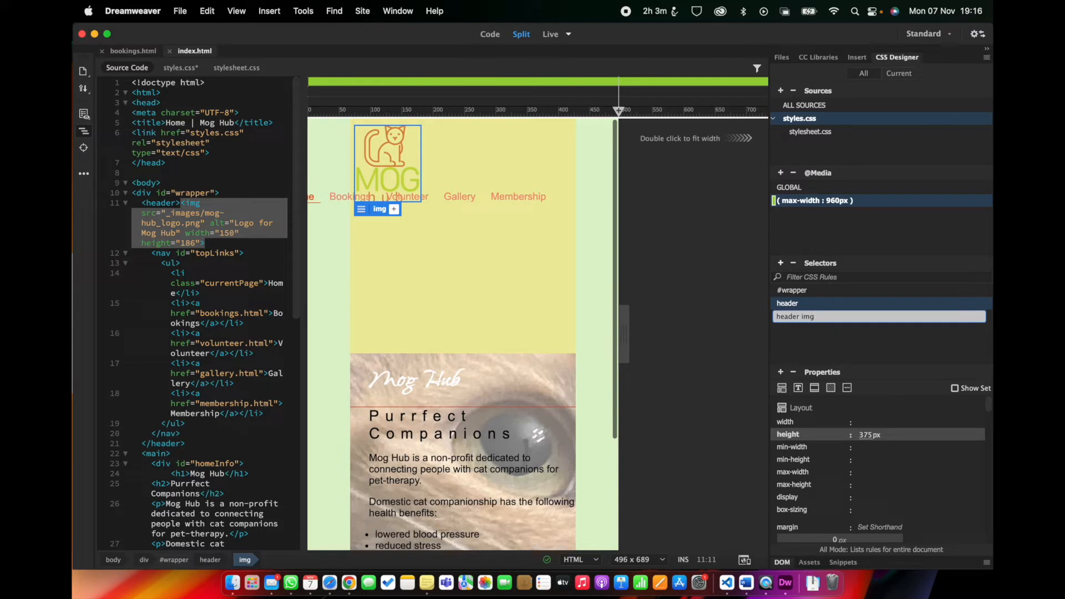
# Confirm the header img rule and set its left position to 125px
pyautogui.click(796, 317)
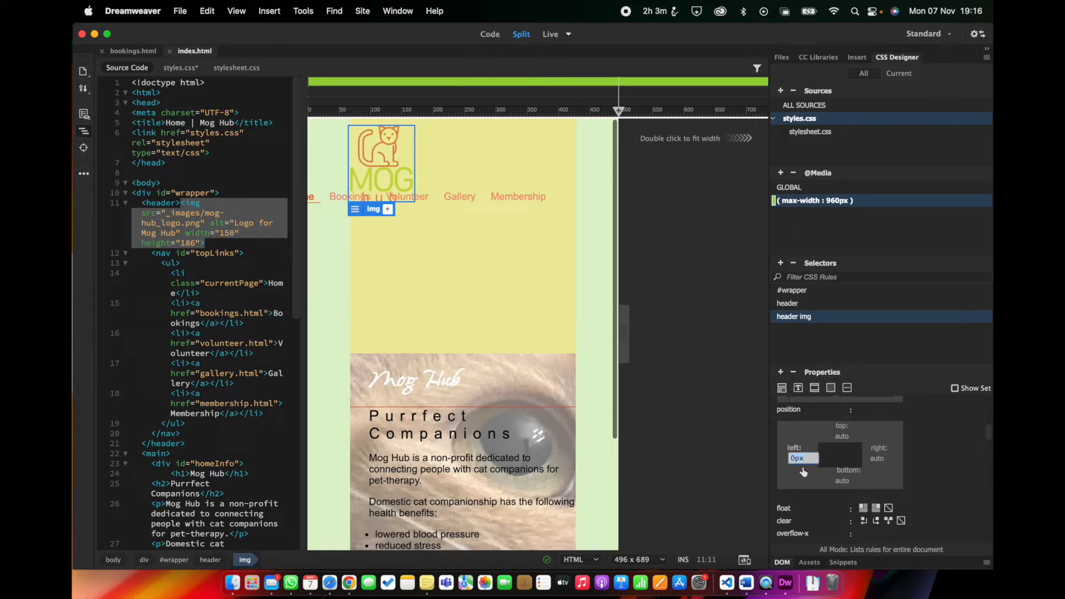
pyautogui.write('1px')
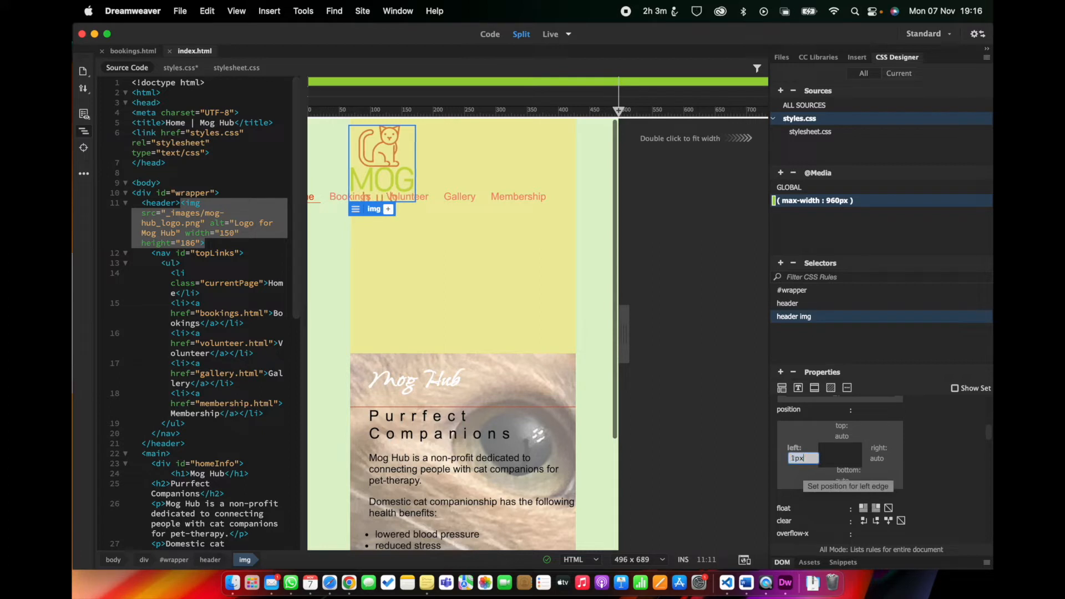
pyautogui.write('125px')
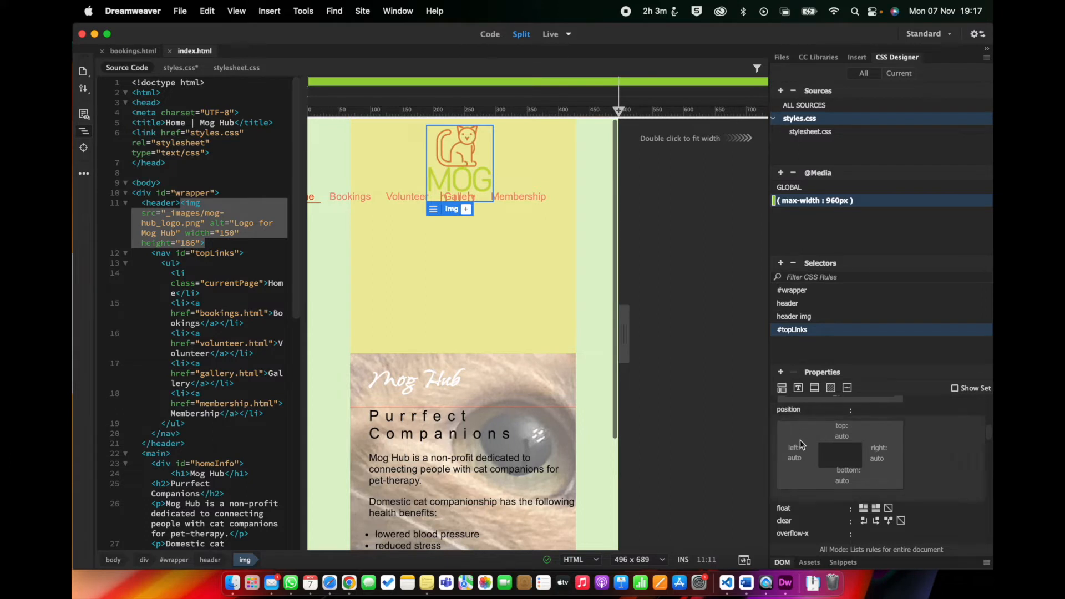
pyautogui.moveTo(806, 448)
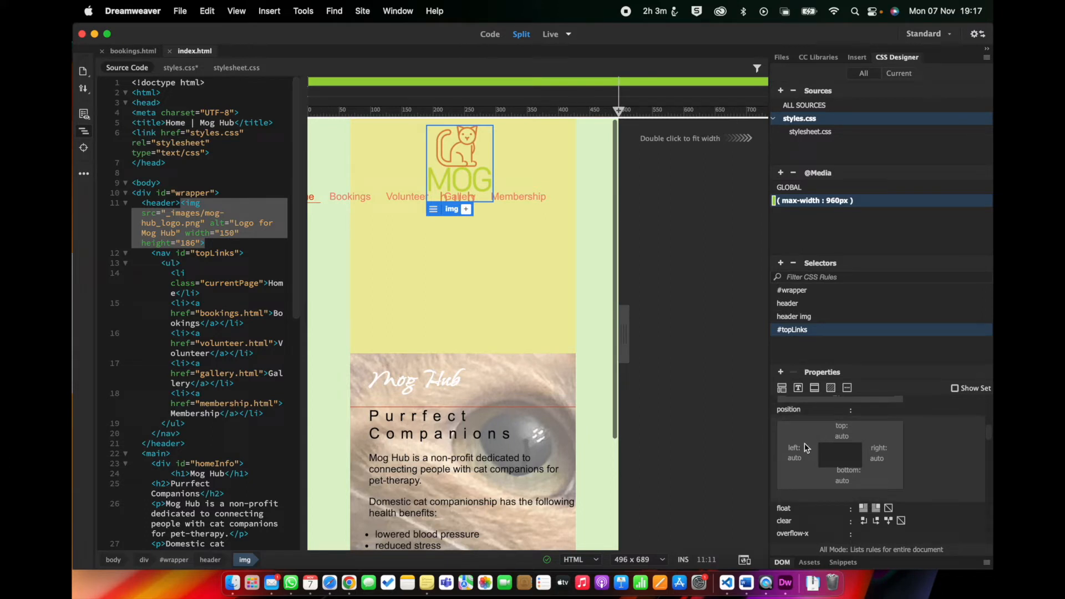
pyautogui.moveTo(880, 462)
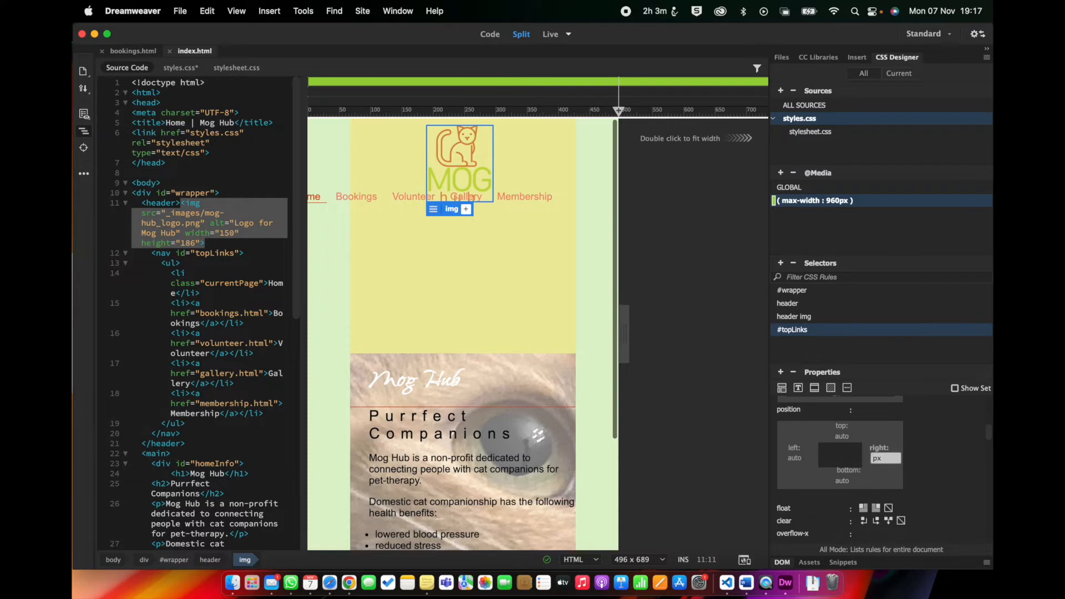
# Set the #topLinks list width to 175px in the 960px media query
pyautogui.write('100px')
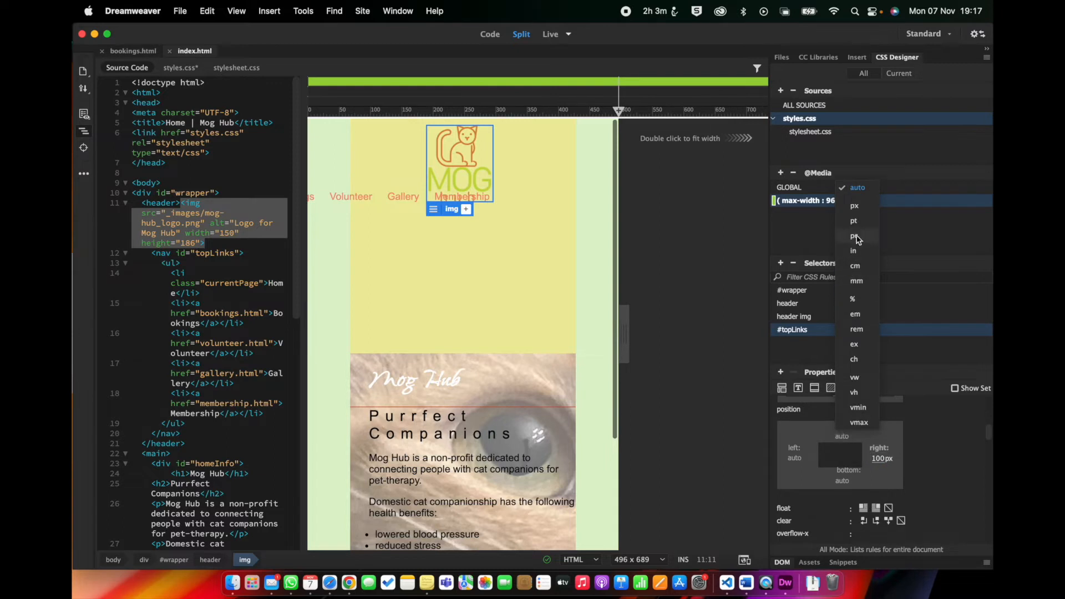
pyautogui.click(854, 205)
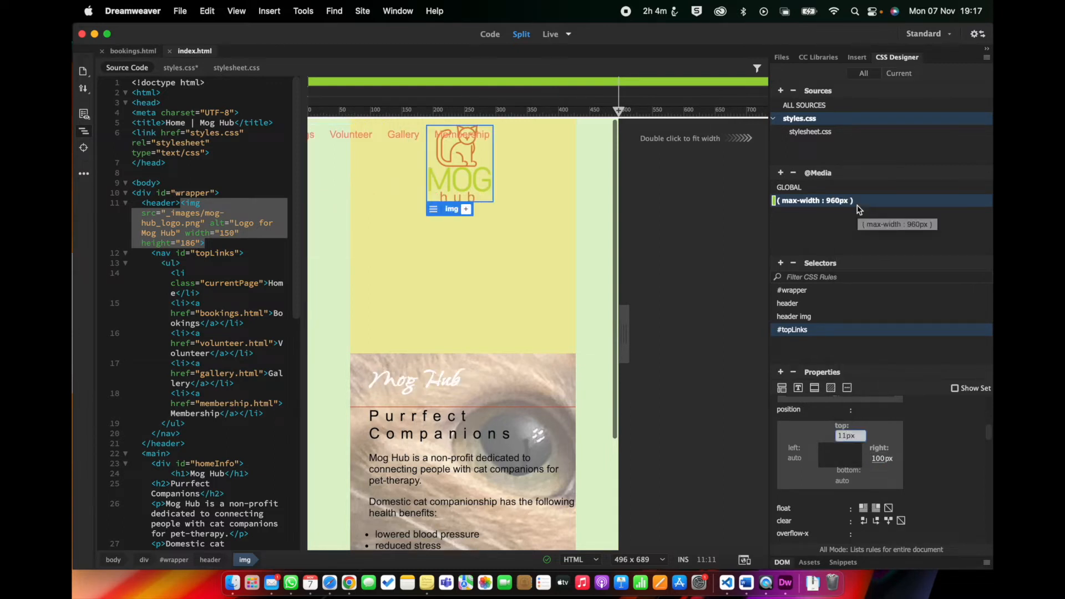
pyautogui.write('150px')
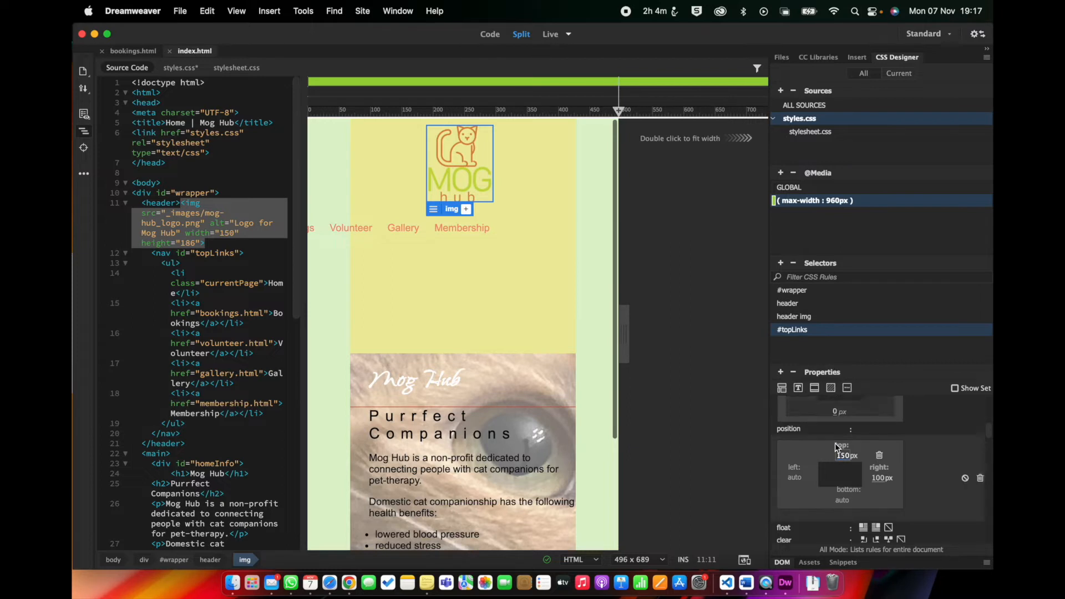
pyautogui.click(867, 422)
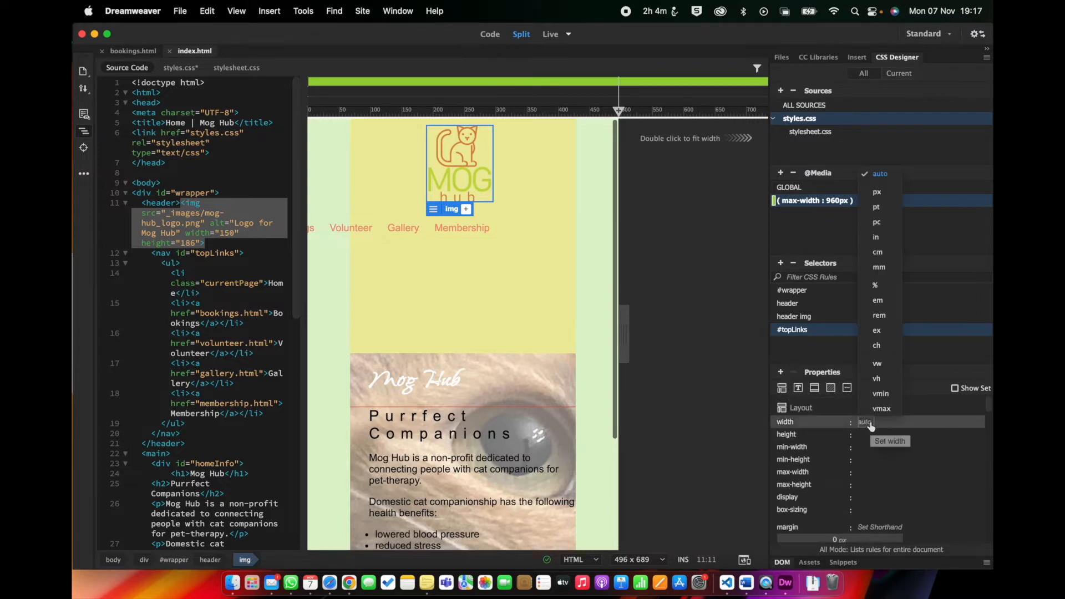
pyautogui.click(877, 191)
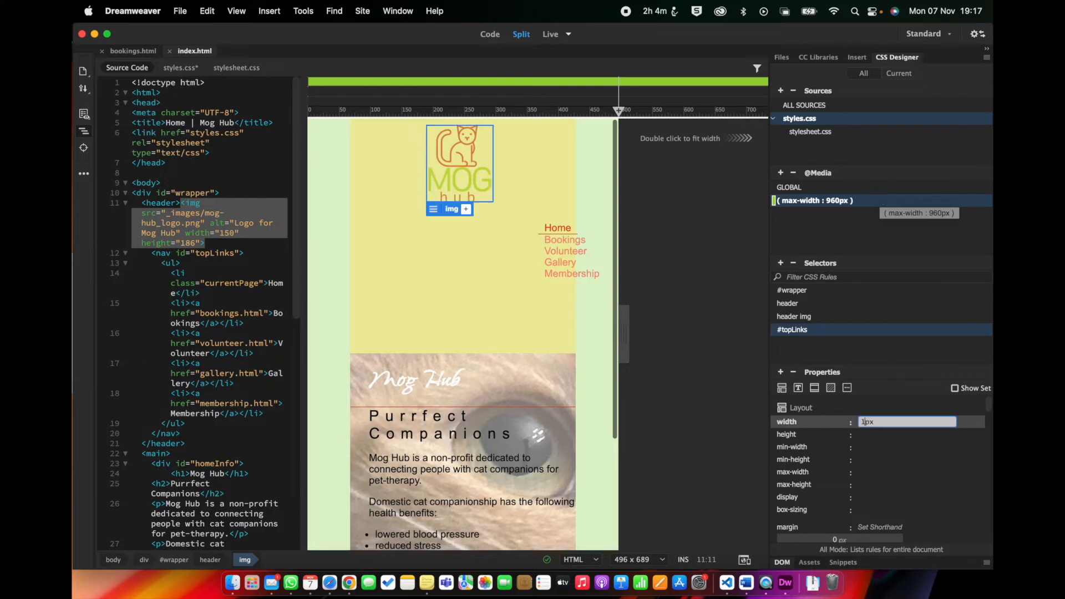
pyautogui.write('175px')
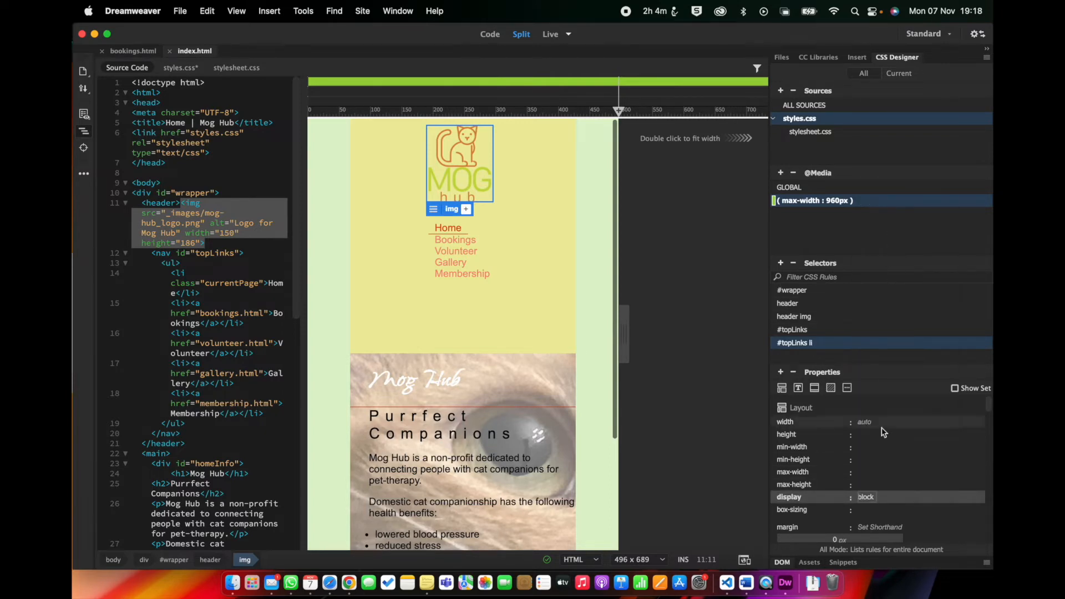
pyautogui.moveTo(897, 484)
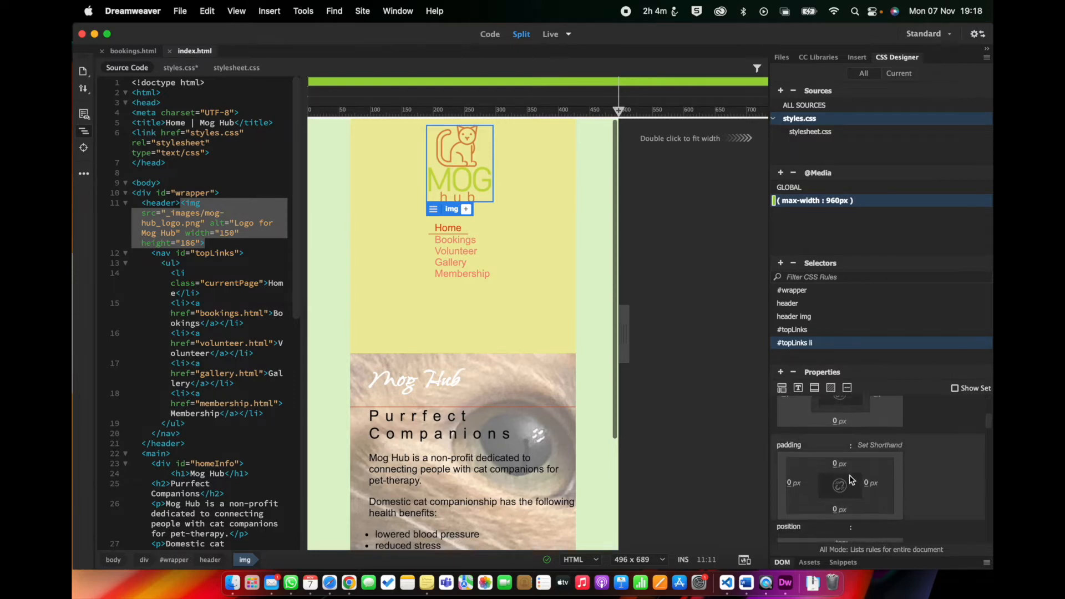
pyautogui.moveTo(838, 509)
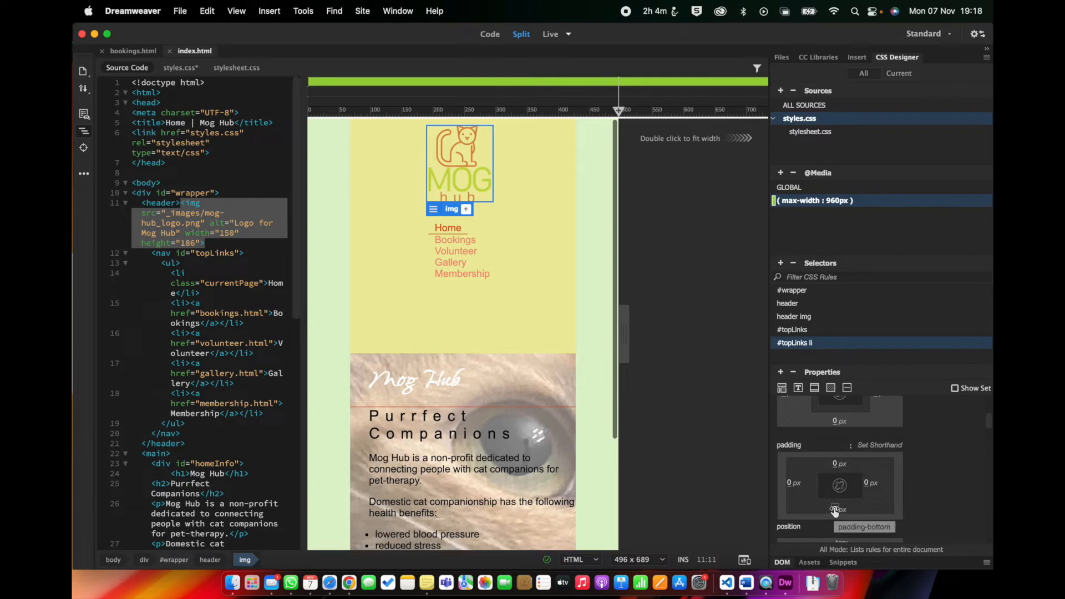
pyautogui.moveTo(835, 466)
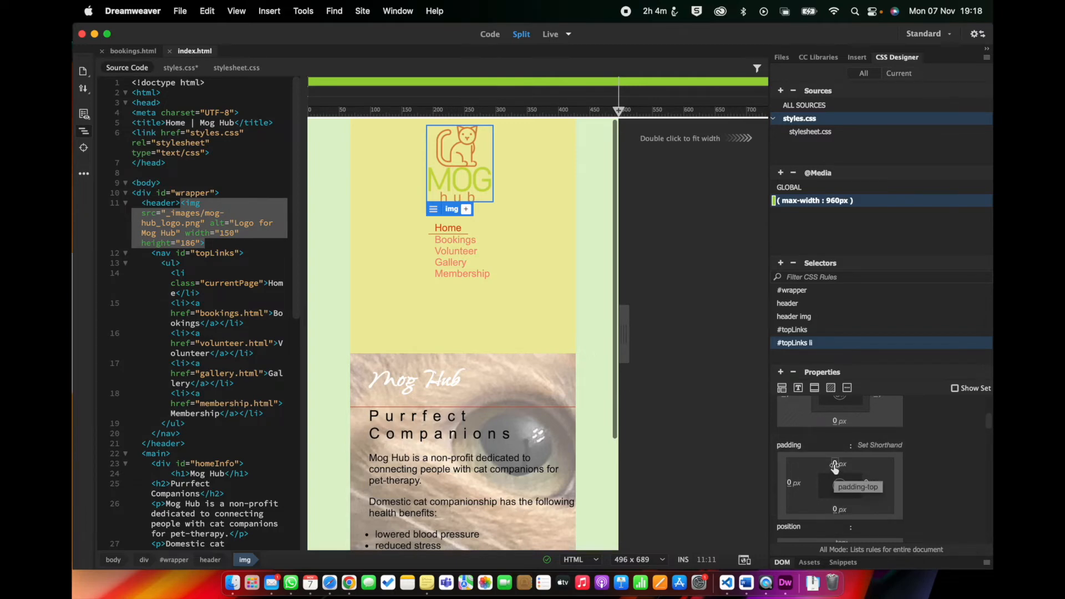
# Enter 10px top and bottom padding for the #topLinks li items
pyautogui.write('10')
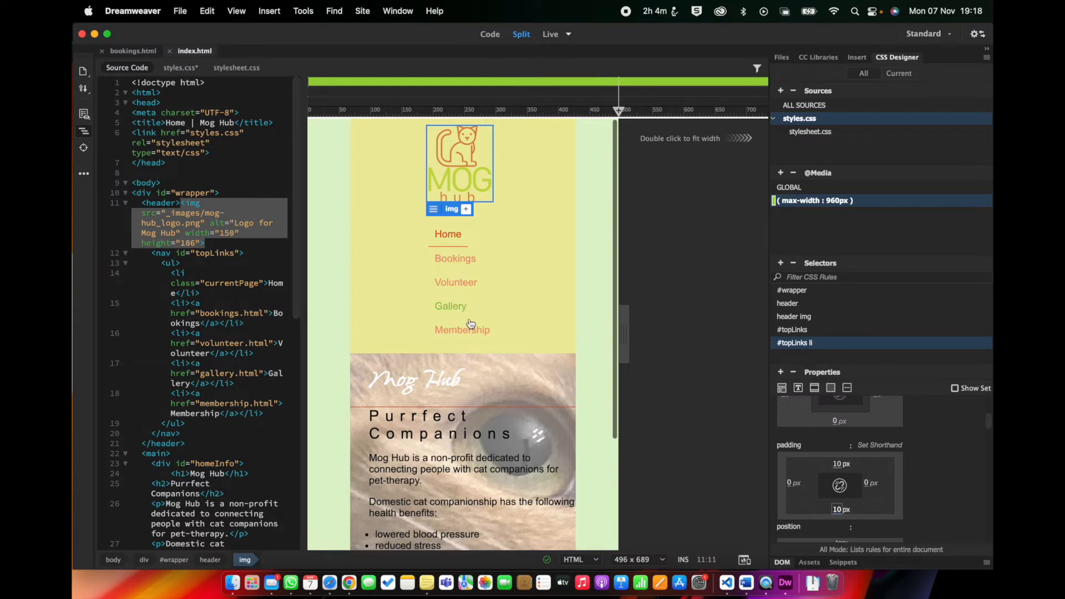
pyautogui.moveTo(520, 332)
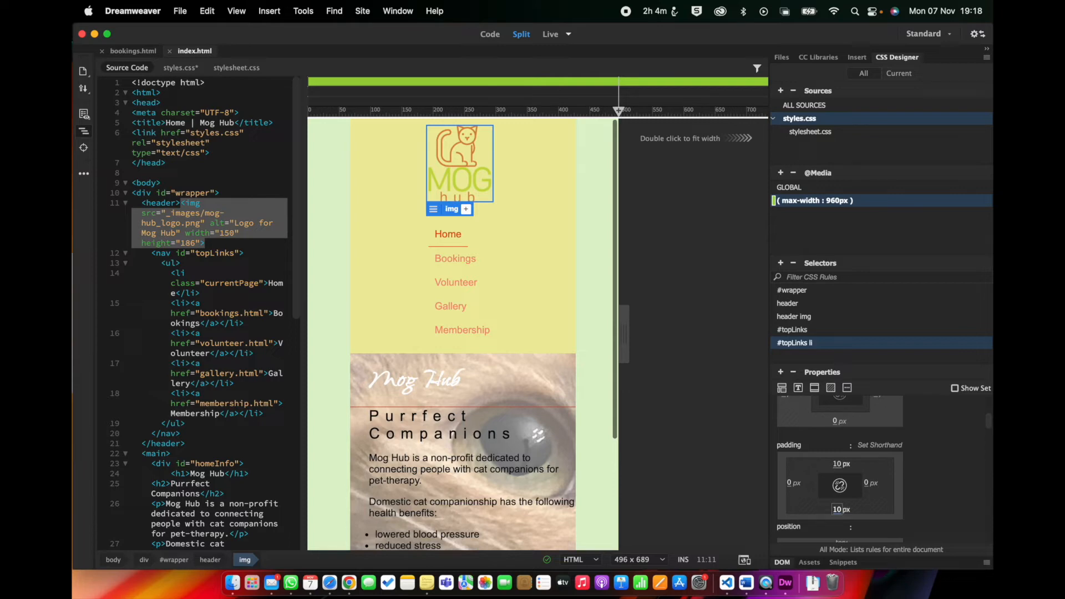
pyautogui.moveTo(585, 403)
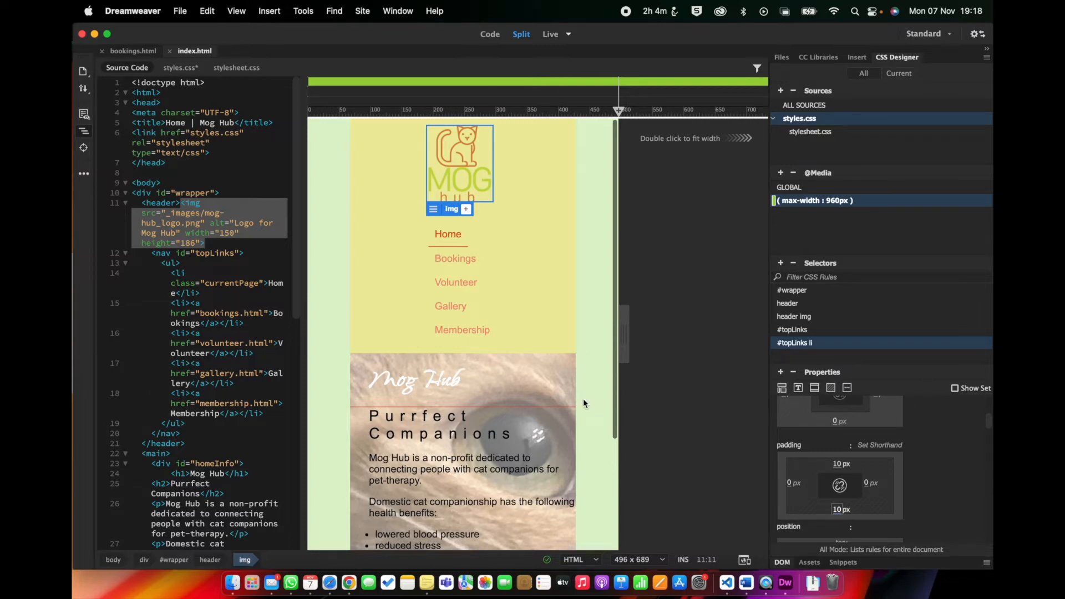
# Create a #bottomLinks ul selector for the footer link list
pyautogui.scroll(-3)
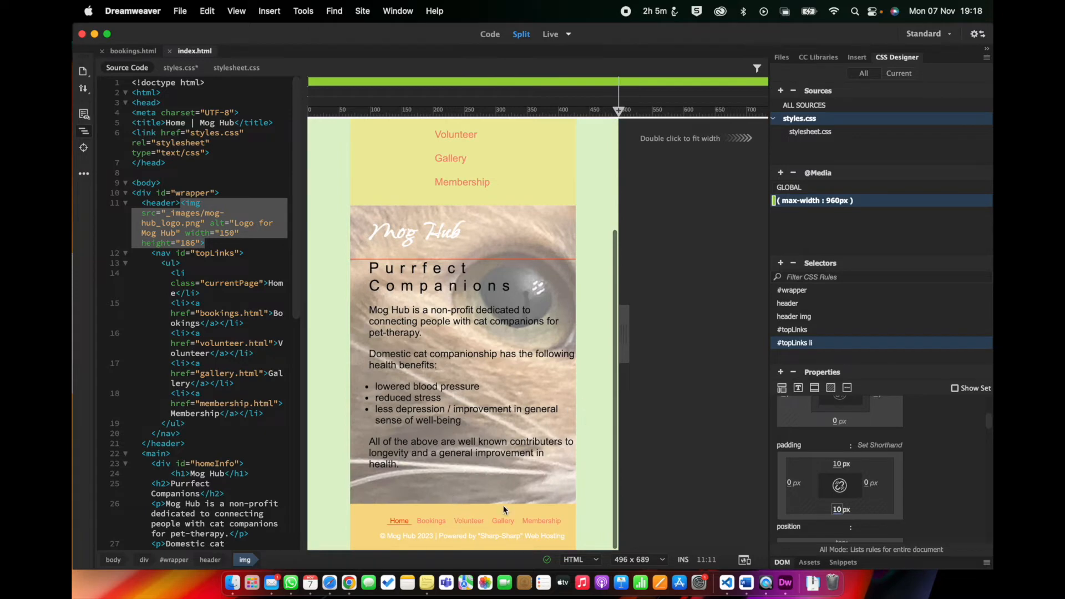
pyautogui.click(781, 264)
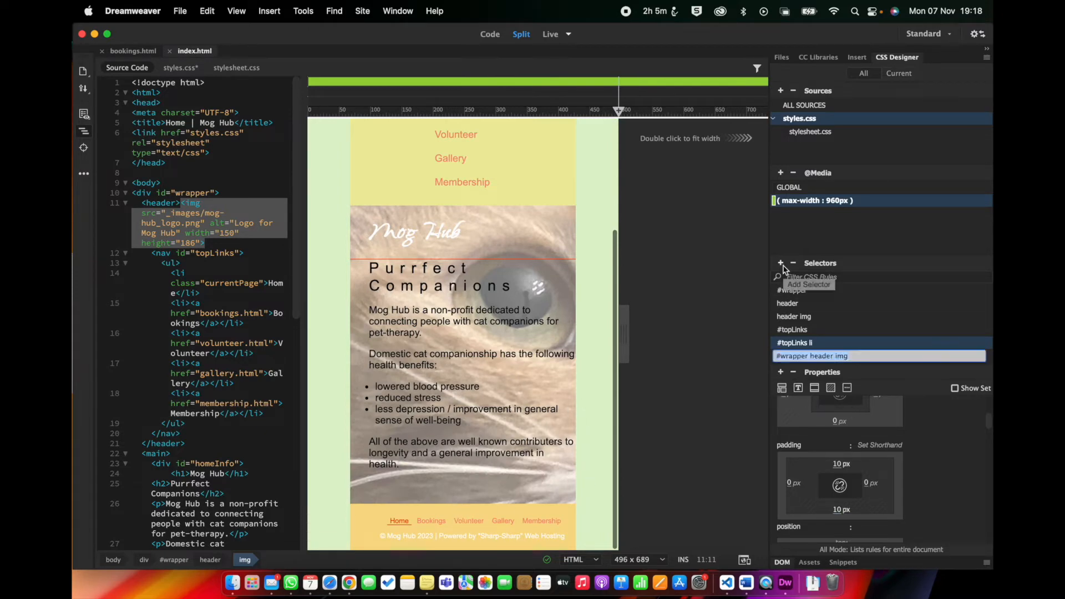
pyautogui.write('#bottomLinks')
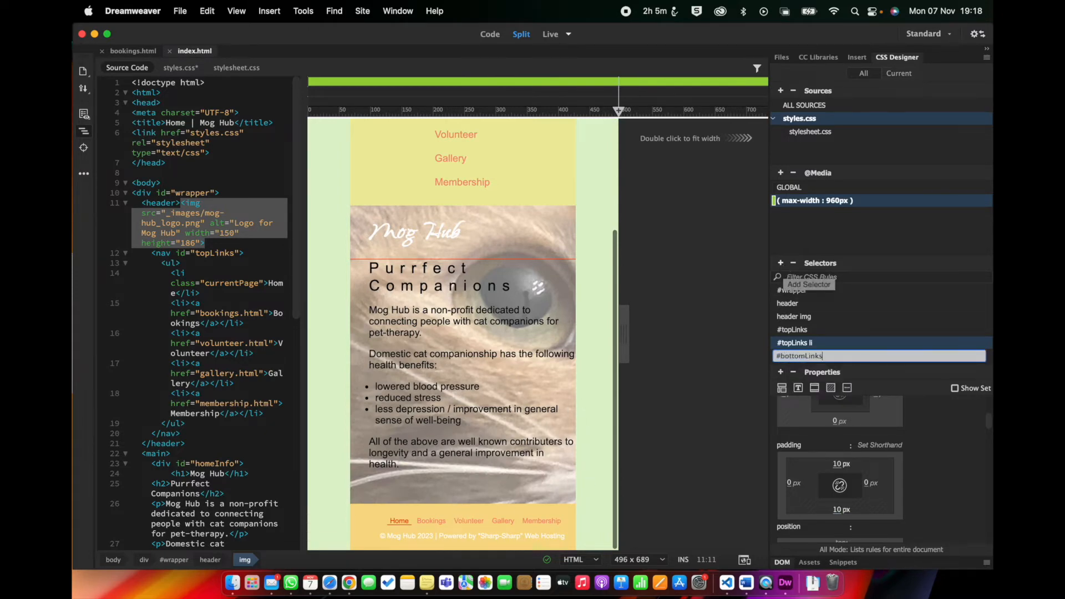
pyautogui.write('ul')
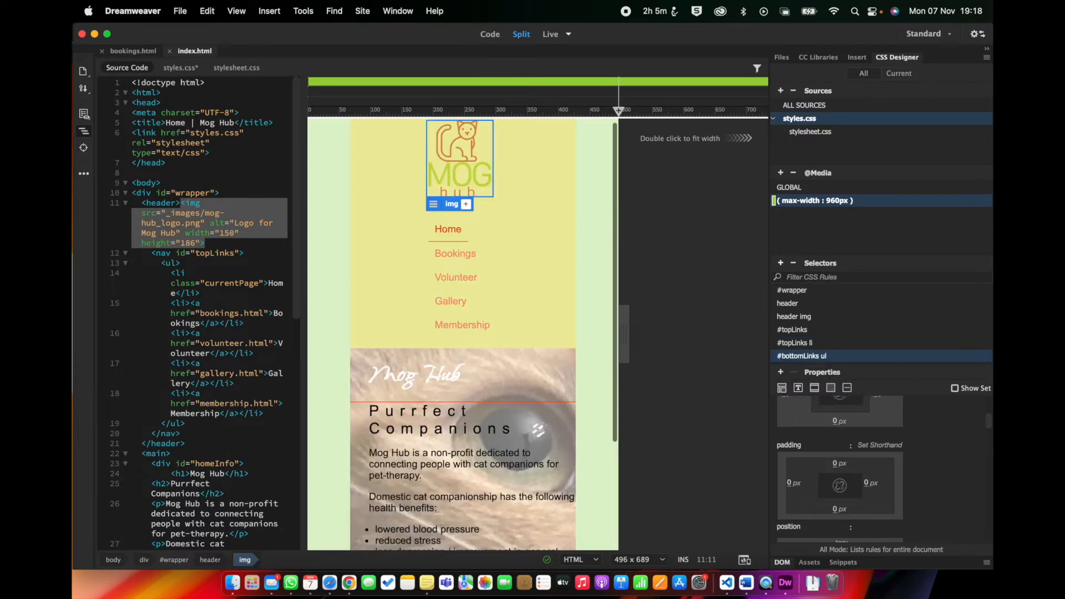
pyautogui.scroll(-3)
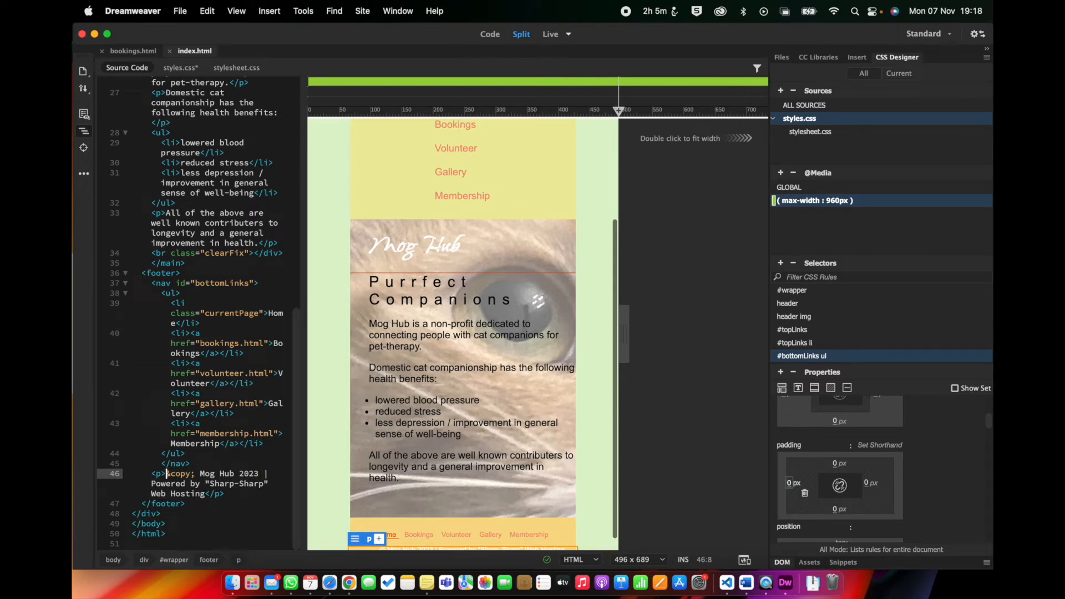
# Add a footer p selector and give it 10px left padding
pyautogui.click(780, 264)
pyautogui.write('#')
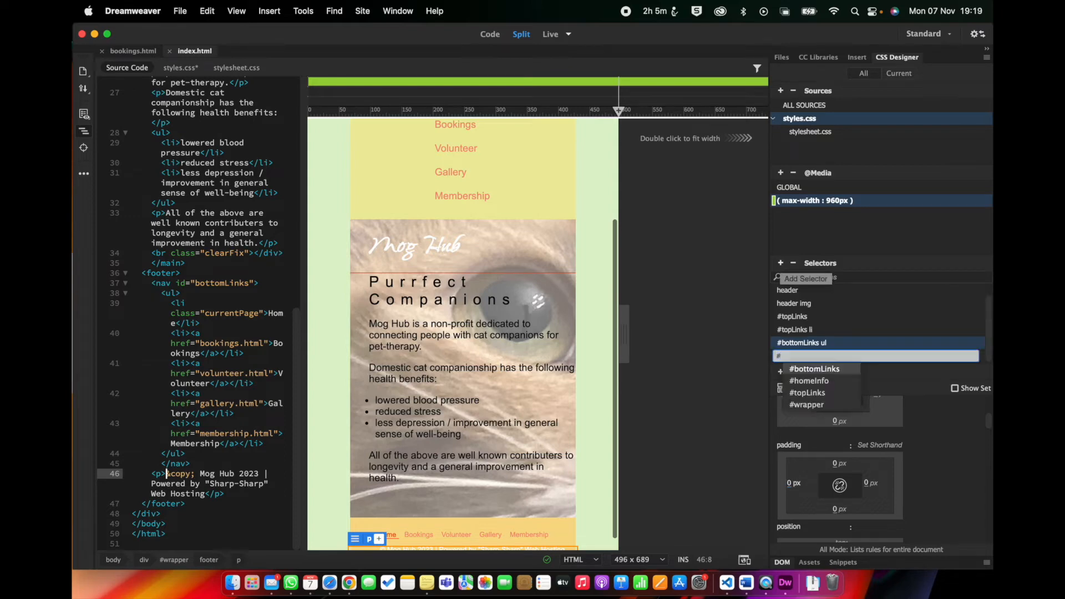
pyautogui.write('footer p')
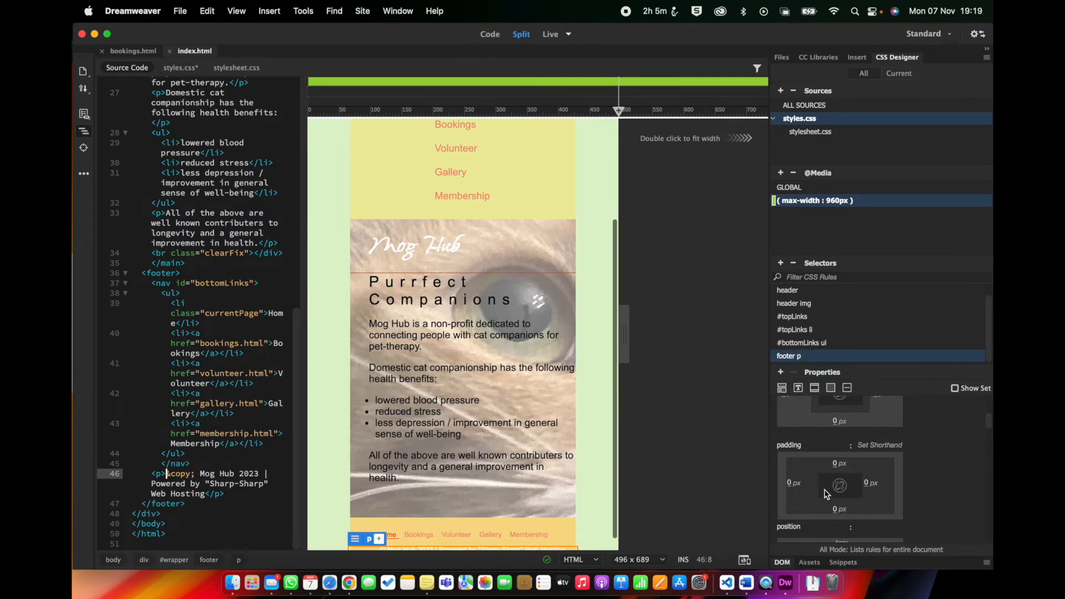
pyautogui.click(795, 484)
pyautogui.write('10')
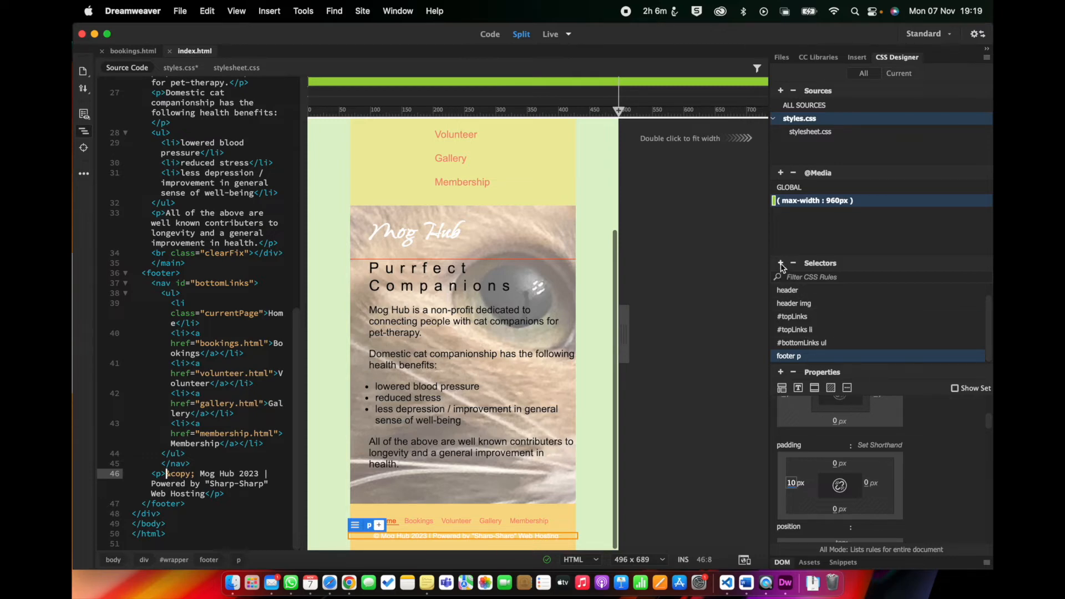
pyautogui.moveTo(447, 194)
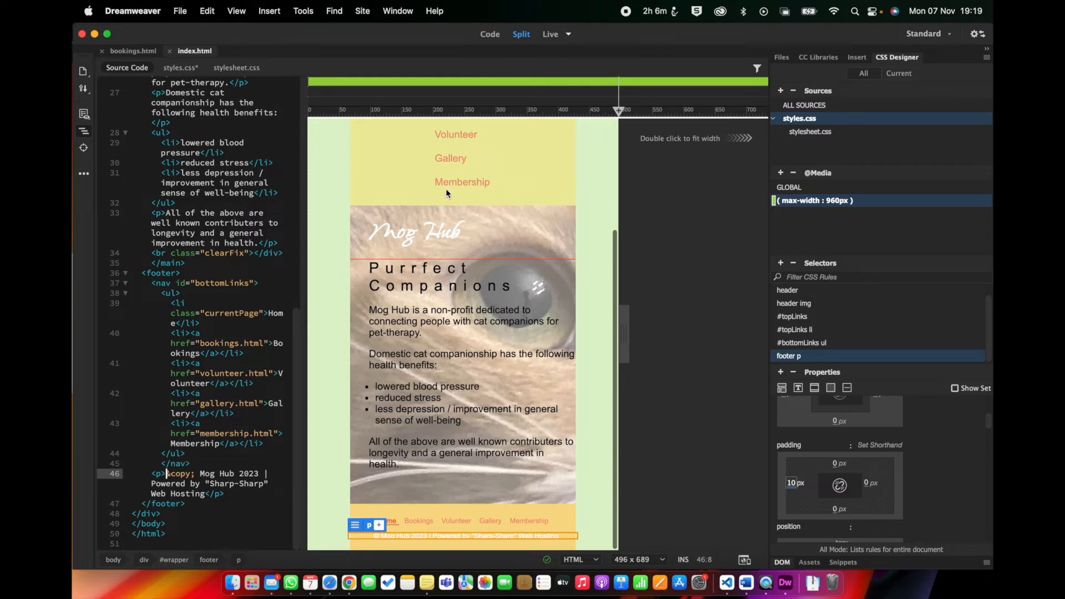
pyautogui.moveTo(795, 329)
pyautogui.write('#membership')
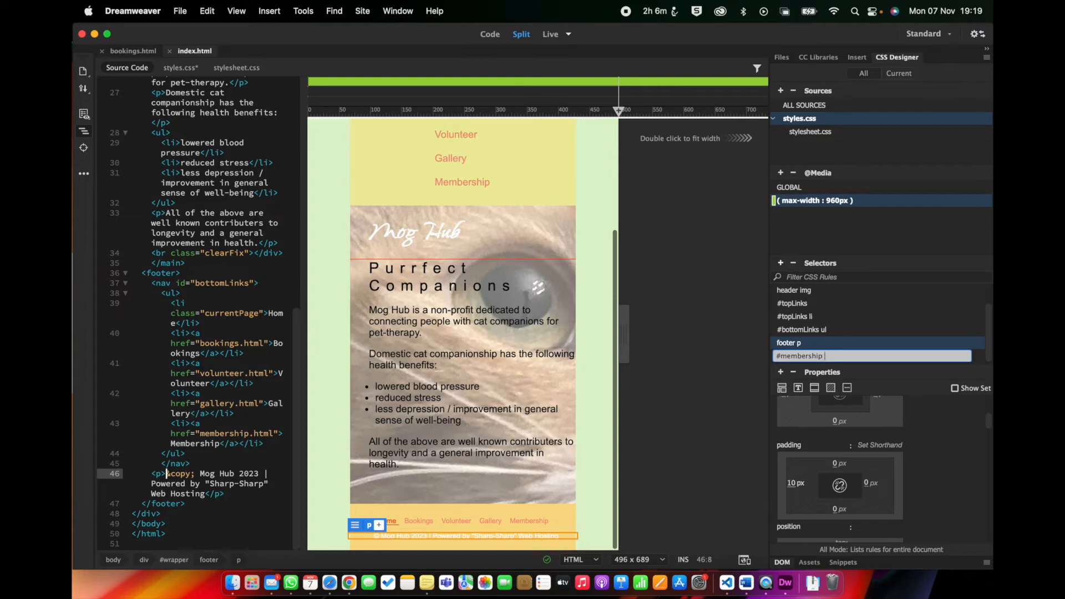
# Add the #membership #col2 selector and edit its left padding field
pyautogui.write('#col2')
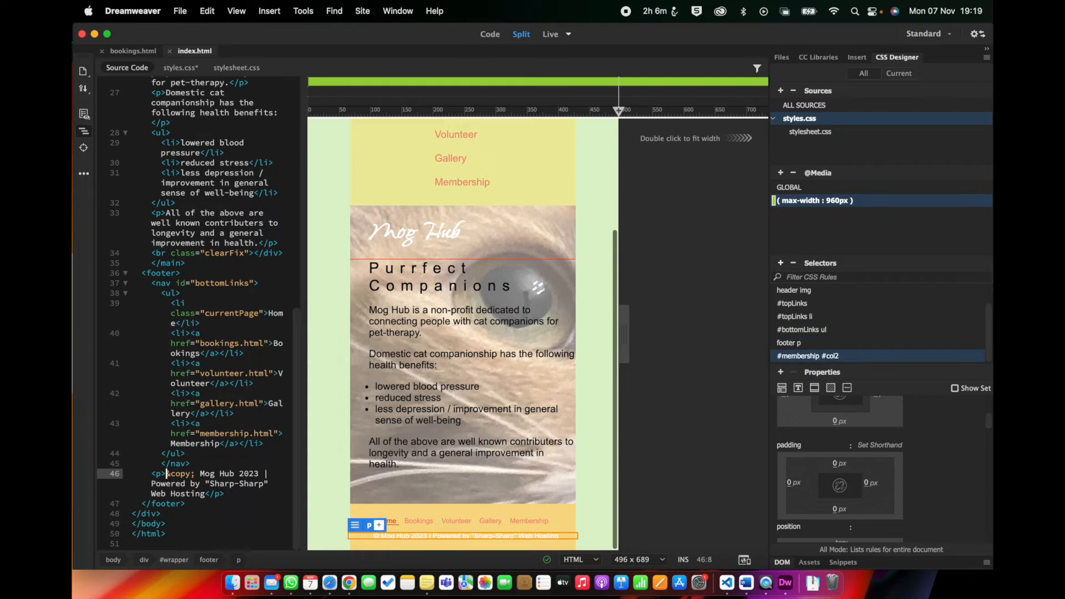
pyautogui.moveTo(795, 448)
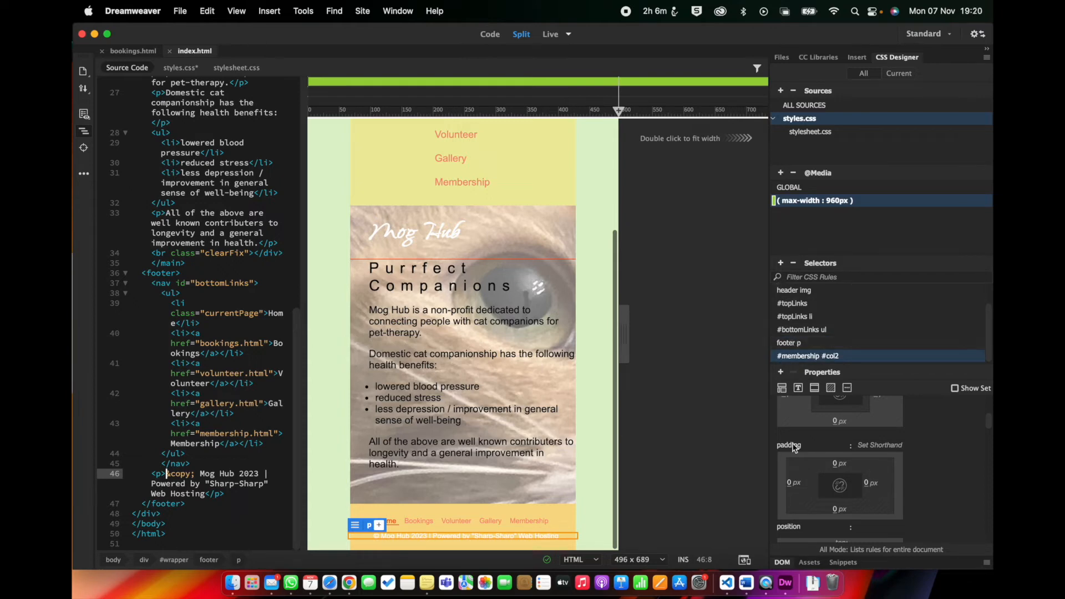
pyautogui.moveTo(793, 483)
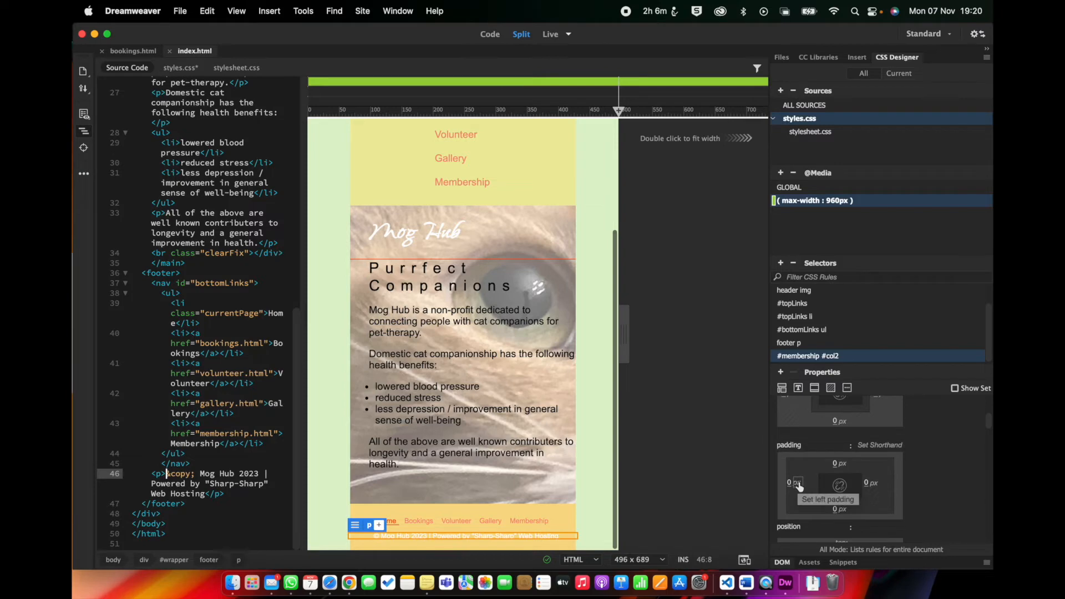
pyautogui.click(795, 484)
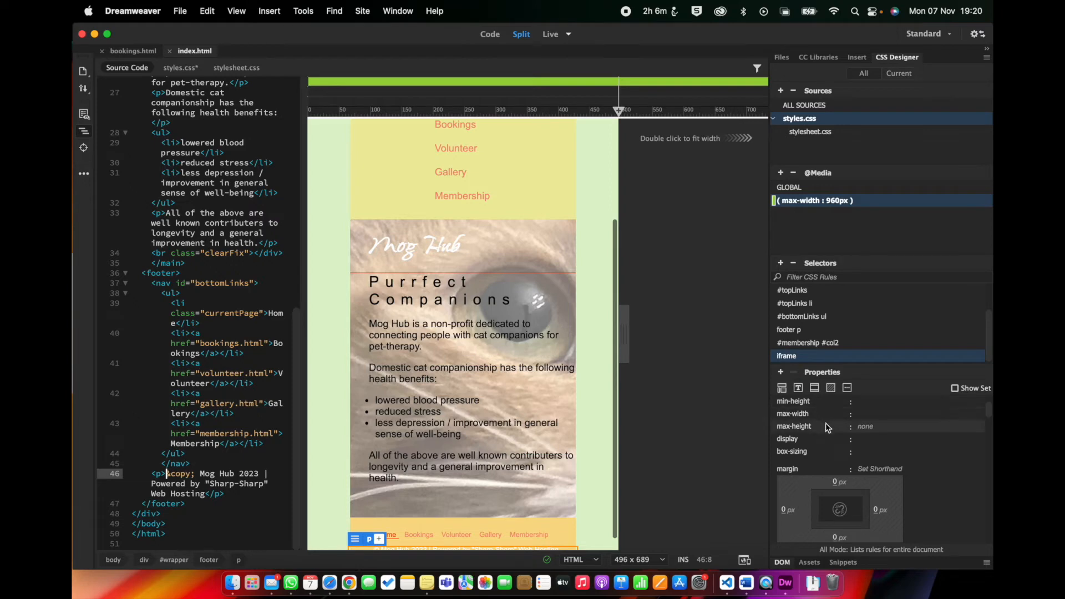
pyautogui.moveTo(828, 423)
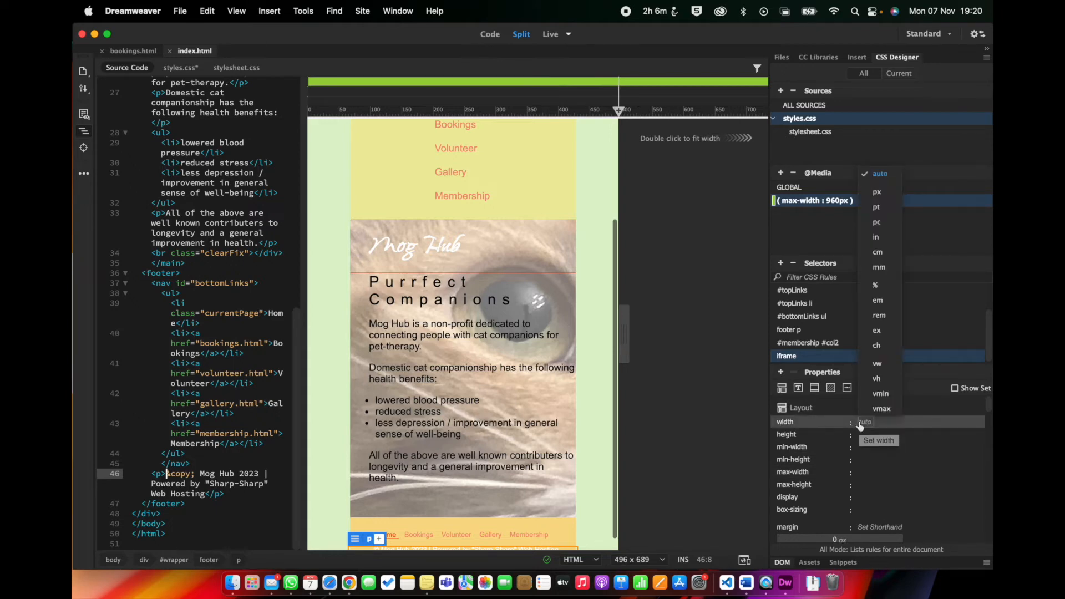
# Give the iframe rule a width of 320px
pyautogui.click(876, 191)
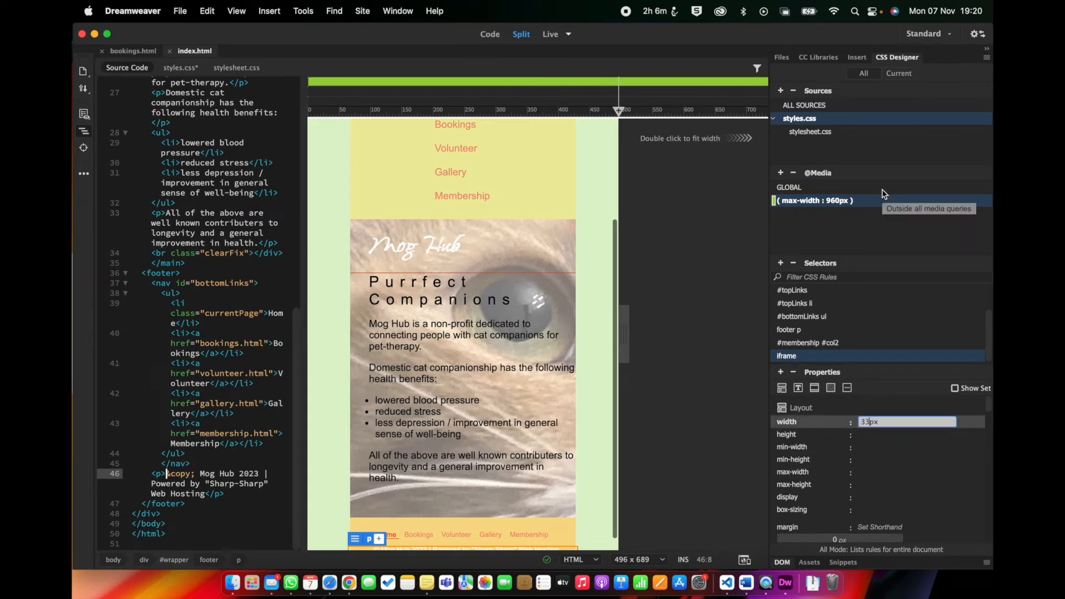
pyautogui.write('320px')
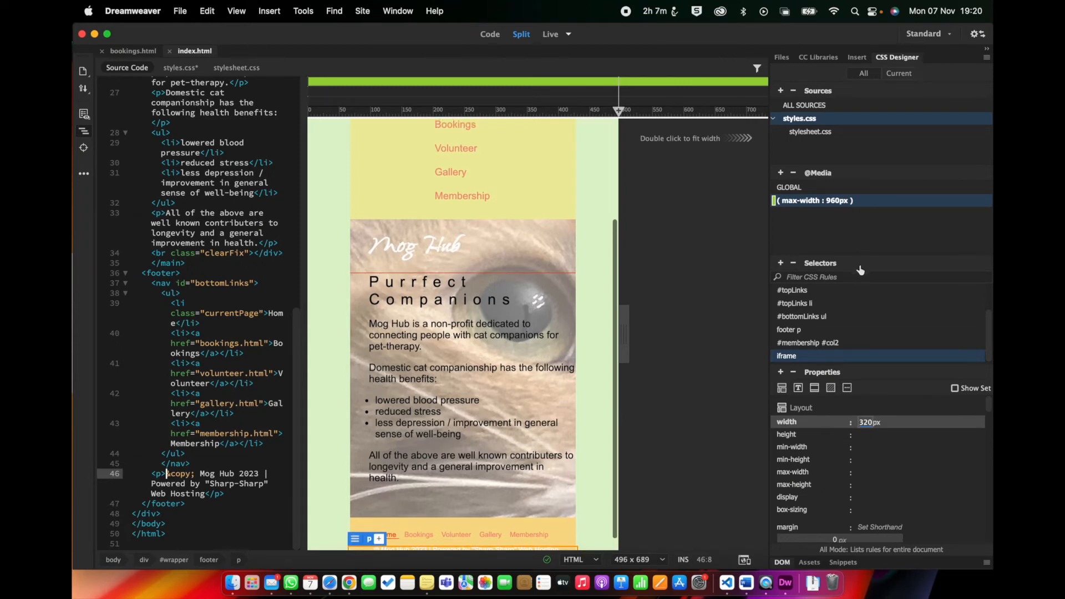
pyautogui.click(869, 421)
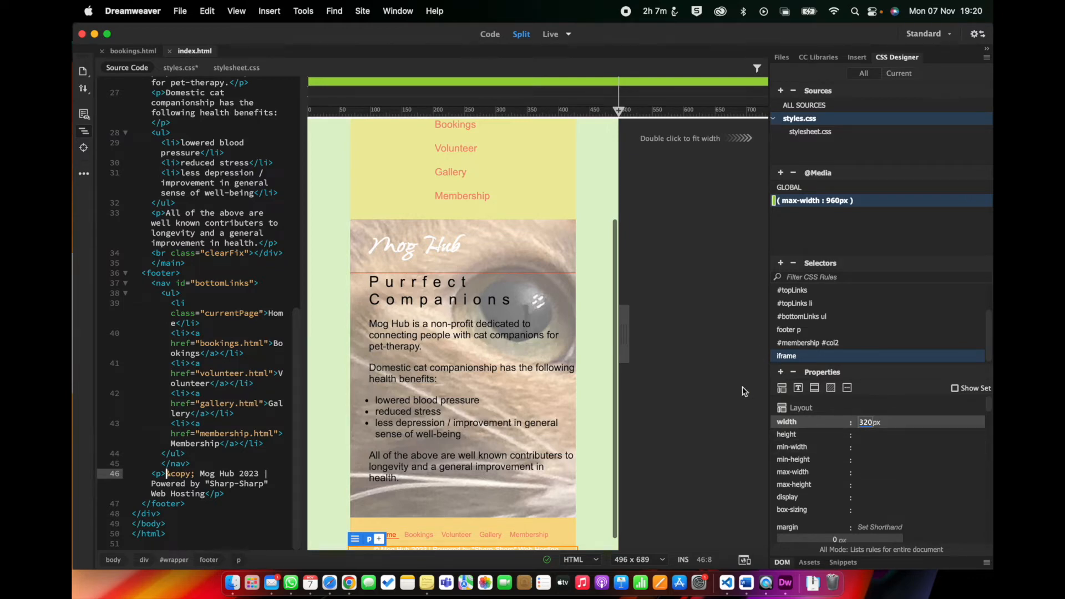
pyautogui.scroll(-3)
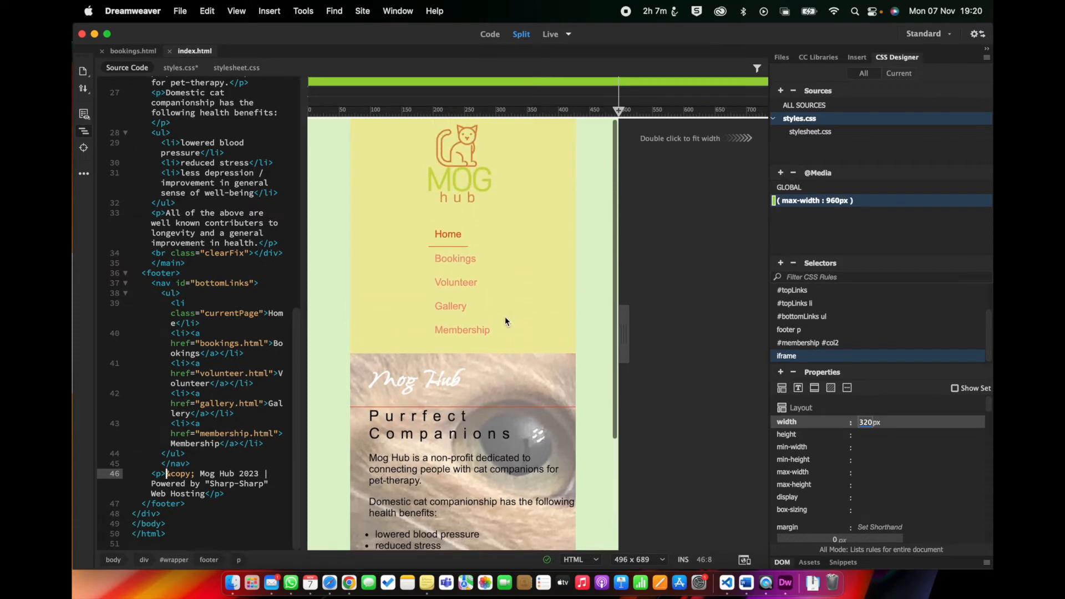
pyautogui.scroll(-3)
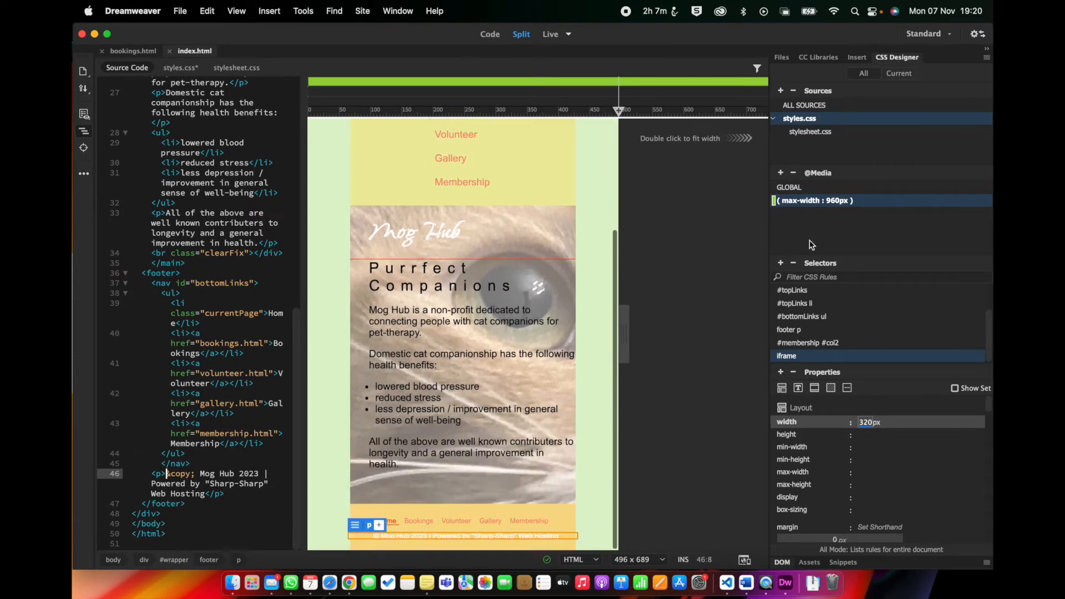
# Open gallery.html, membership.html and volunteer.html from the Files panel
pyautogui.click(781, 58)
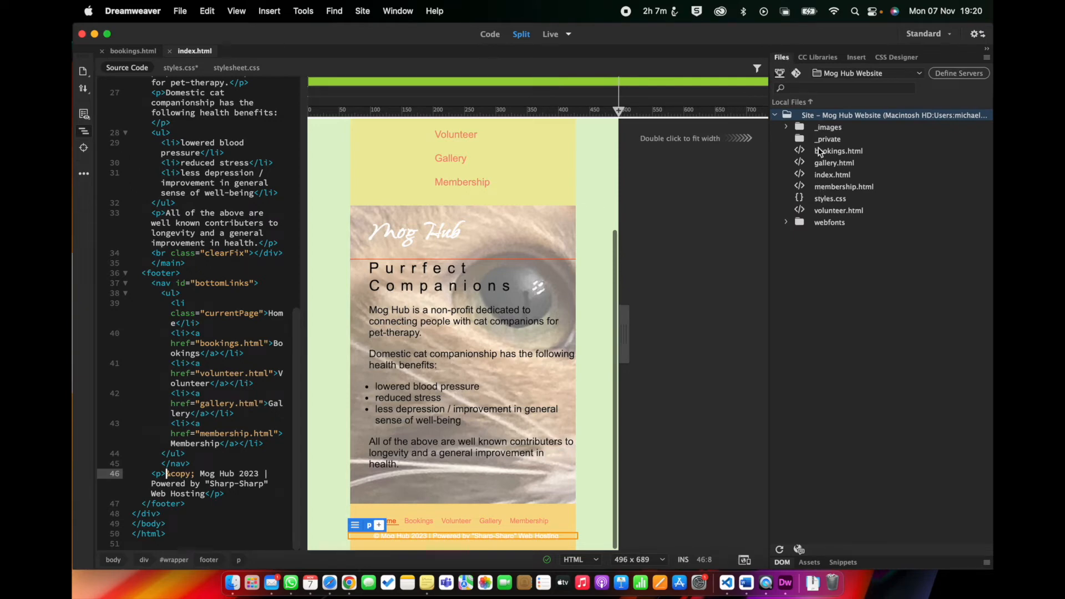
pyautogui.click(839, 151)
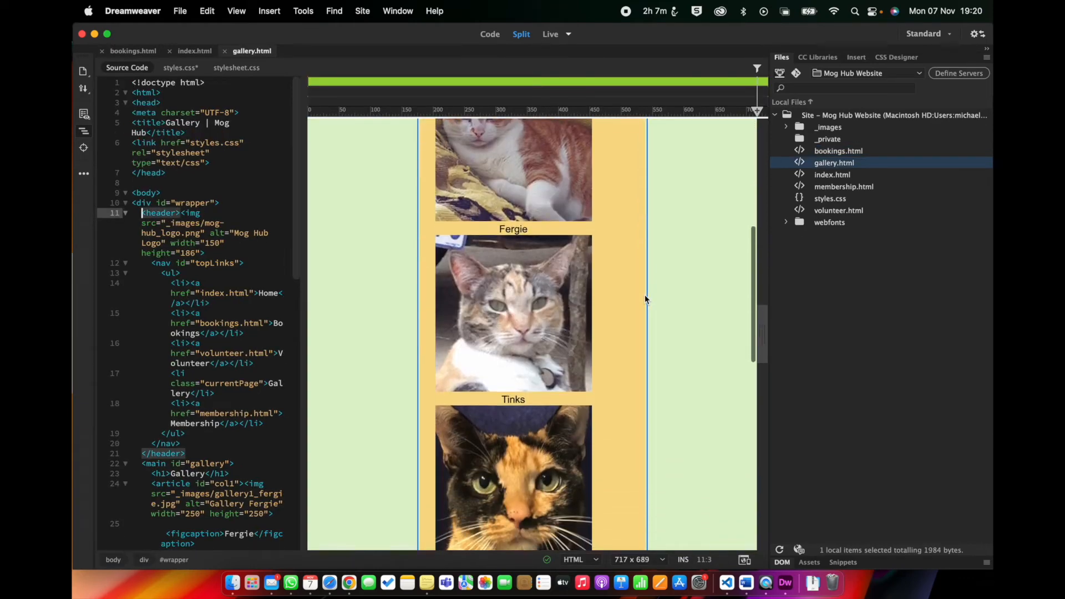
pyautogui.scroll(-3)
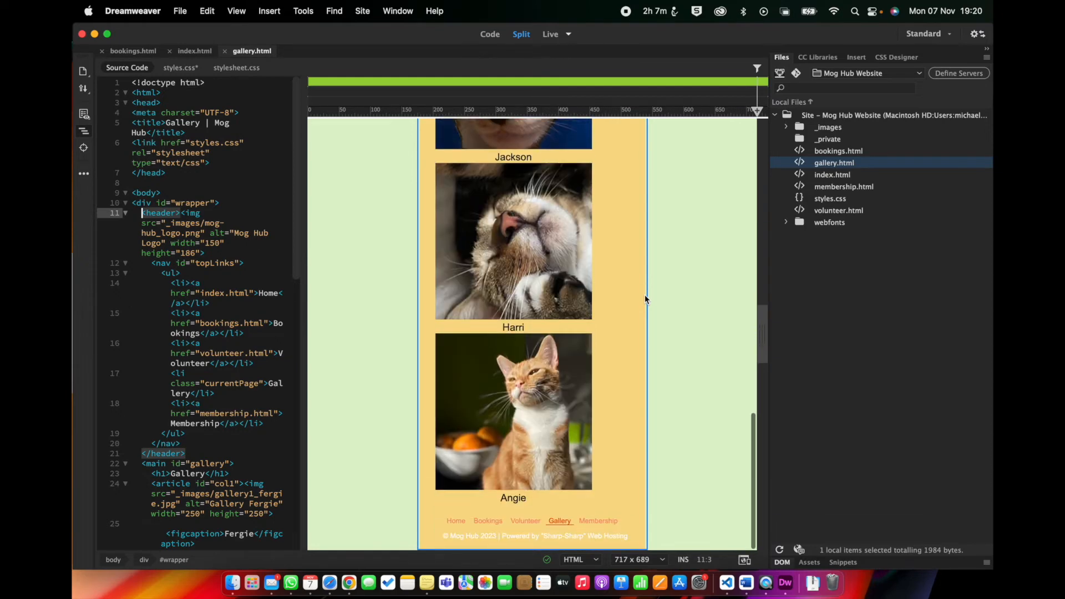
pyautogui.scroll(-3)
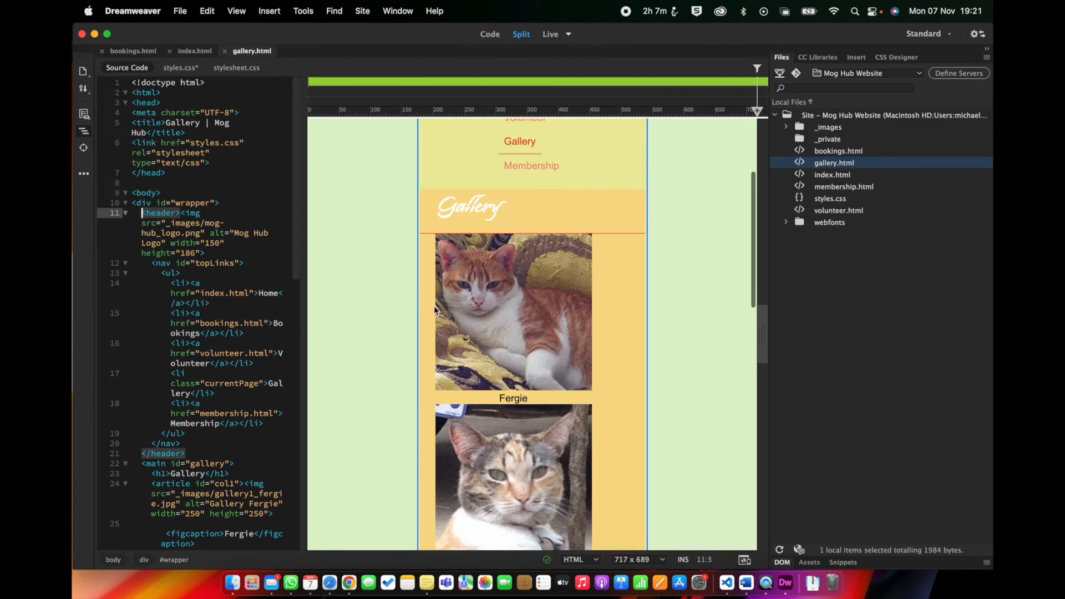
pyautogui.scroll(-3)
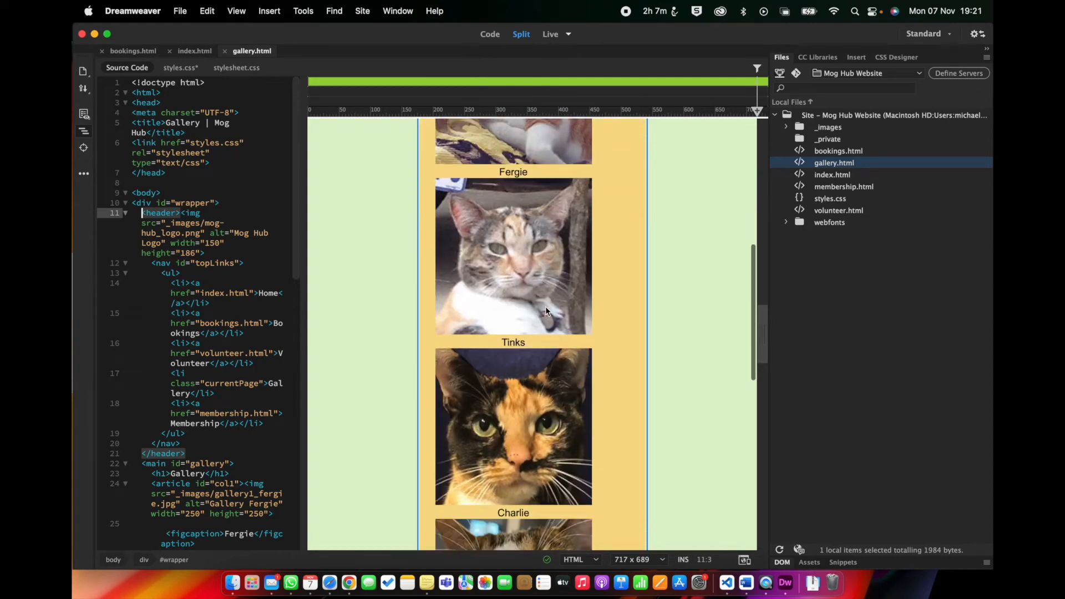
pyautogui.scroll(-3)
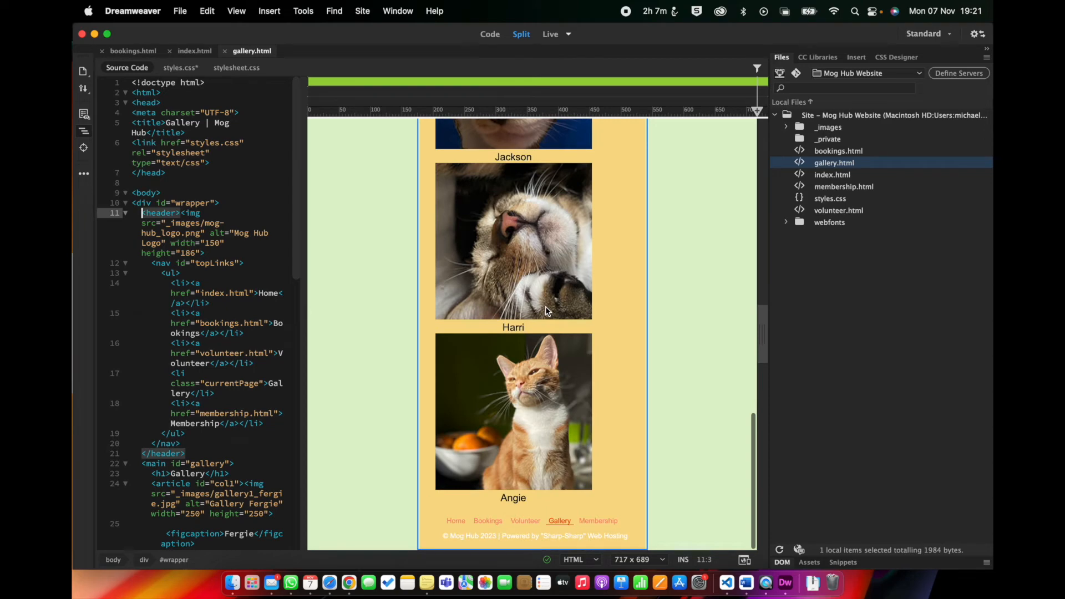
pyautogui.click(832, 175)
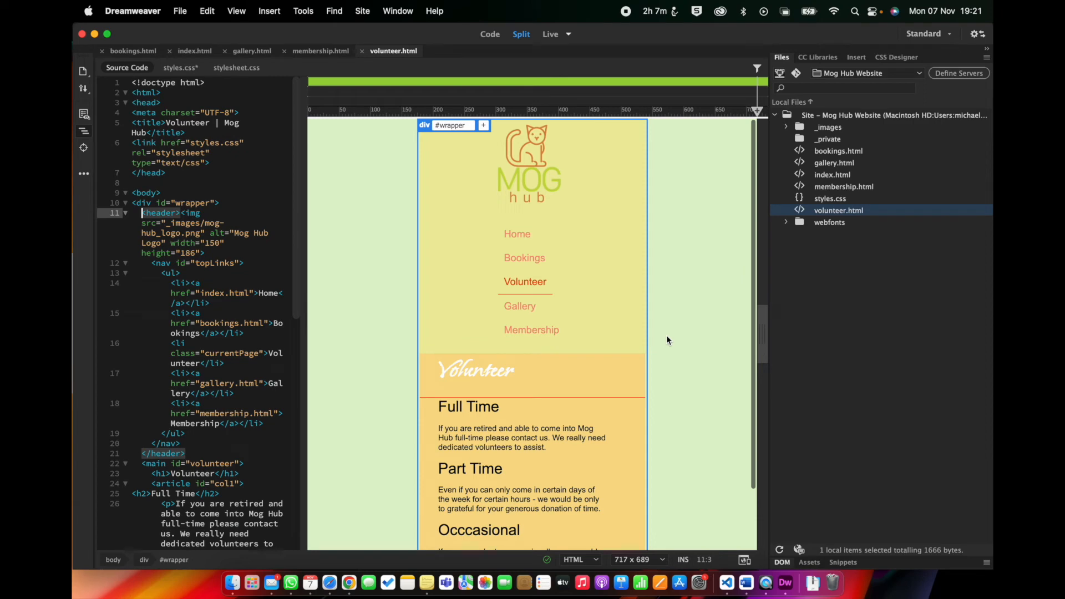
# Review gallery.html at mobile width, selecting the Gallery heading and main content area
pyautogui.click(252, 51)
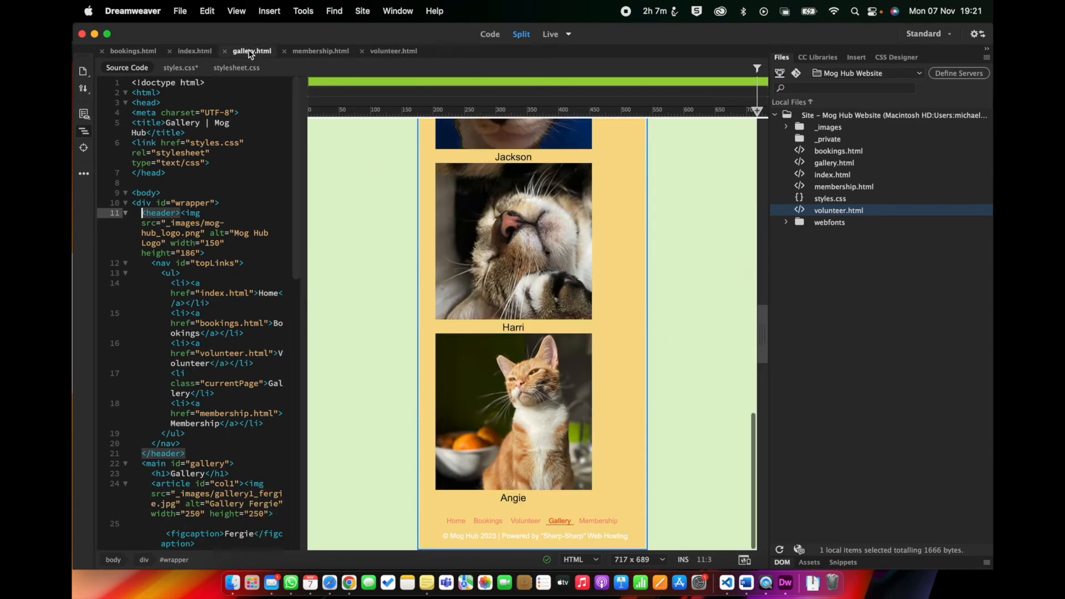
pyautogui.scroll(-3)
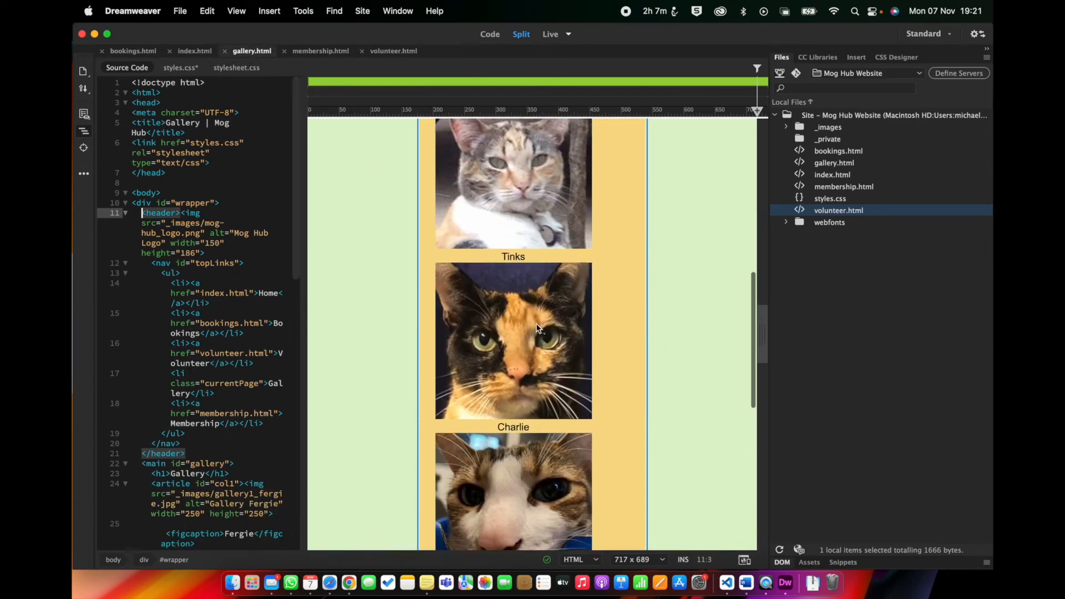
pyautogui.scroll(3)
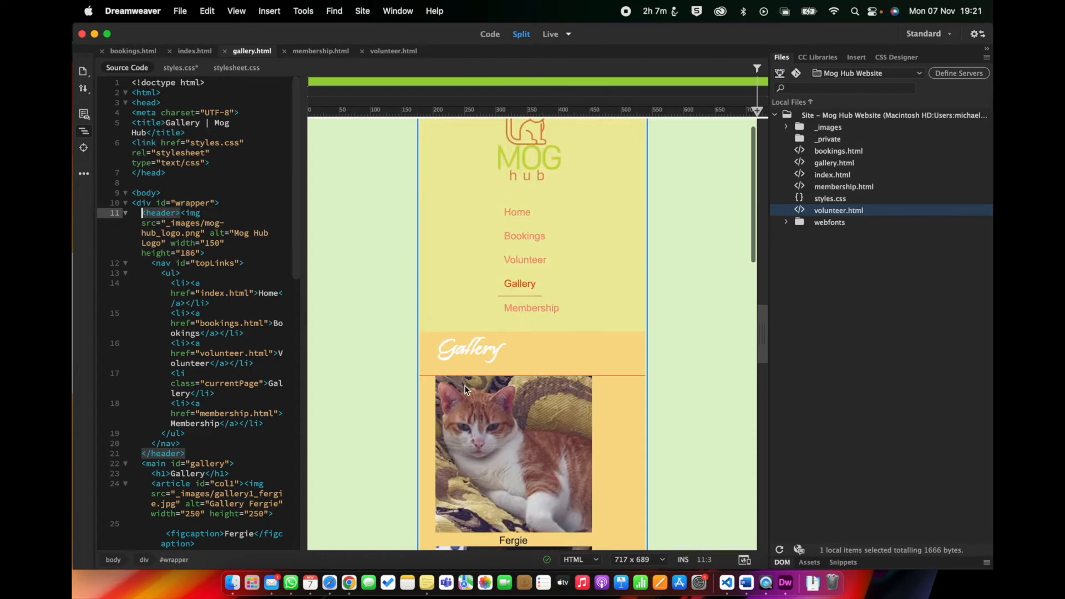
pyautogui.click(512, 455)
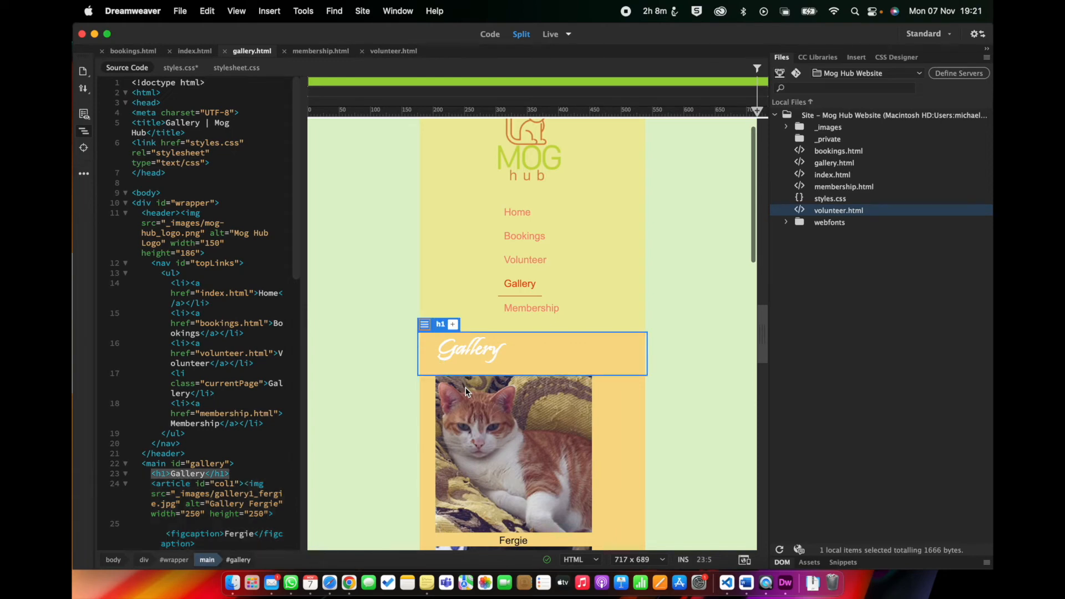
pyautogui.click(440, 382)
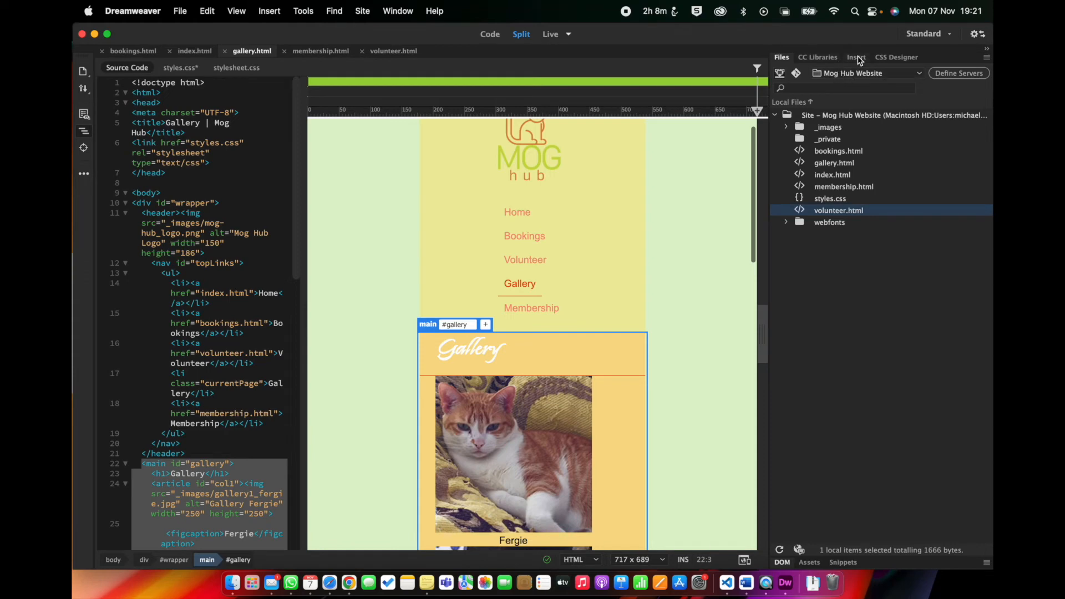
# Add a #gallery rule with a 34px left margin in the 960px query
pyautogui.click(897, 58)
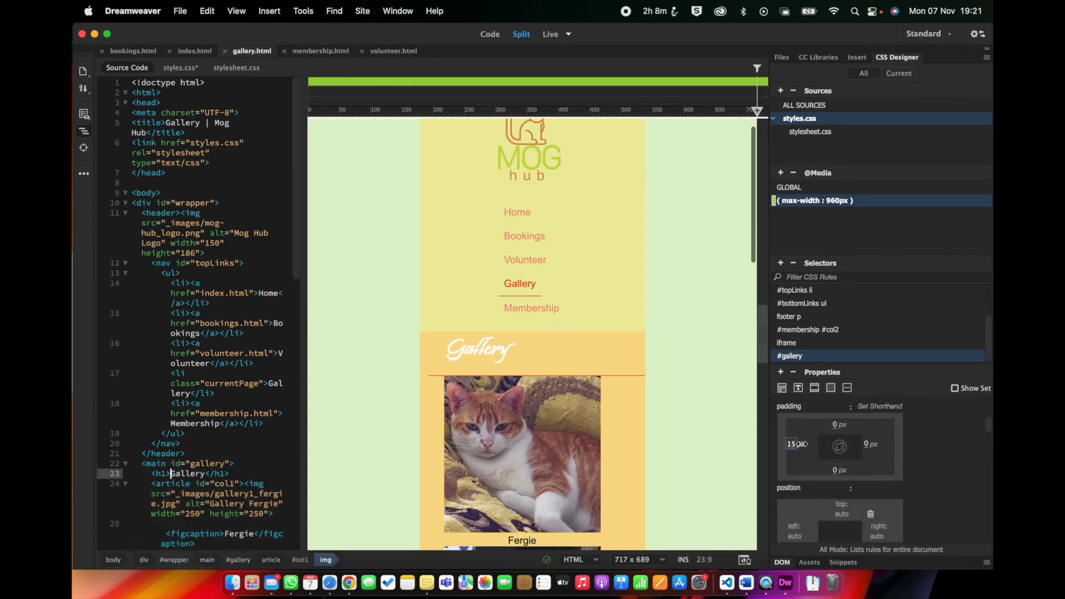
pyautogui.click(523, 454)
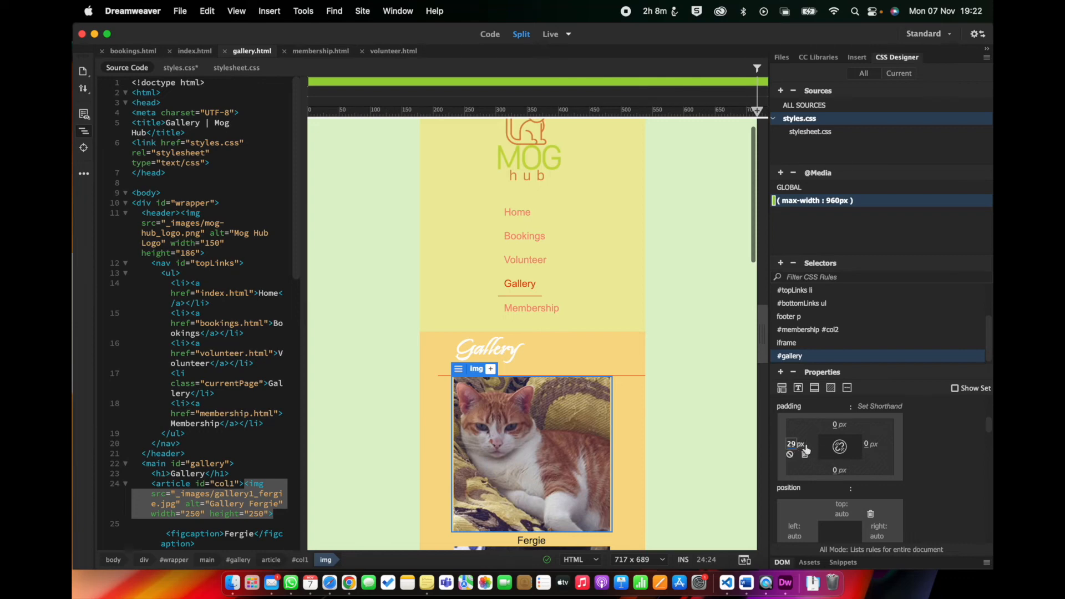
pyautogui.click(793, 444)
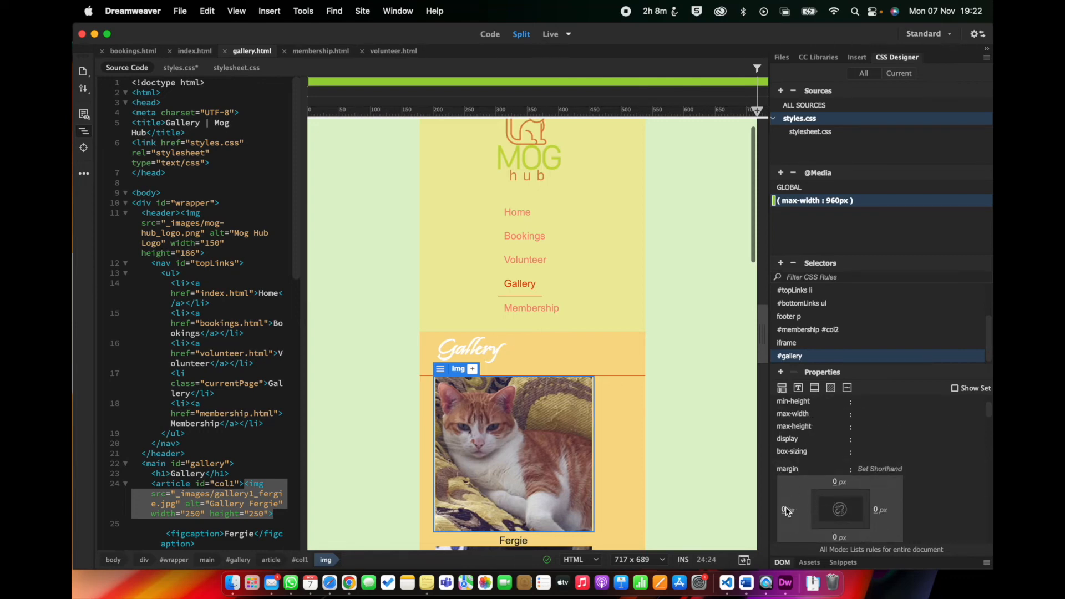
pyautogui.write('20')
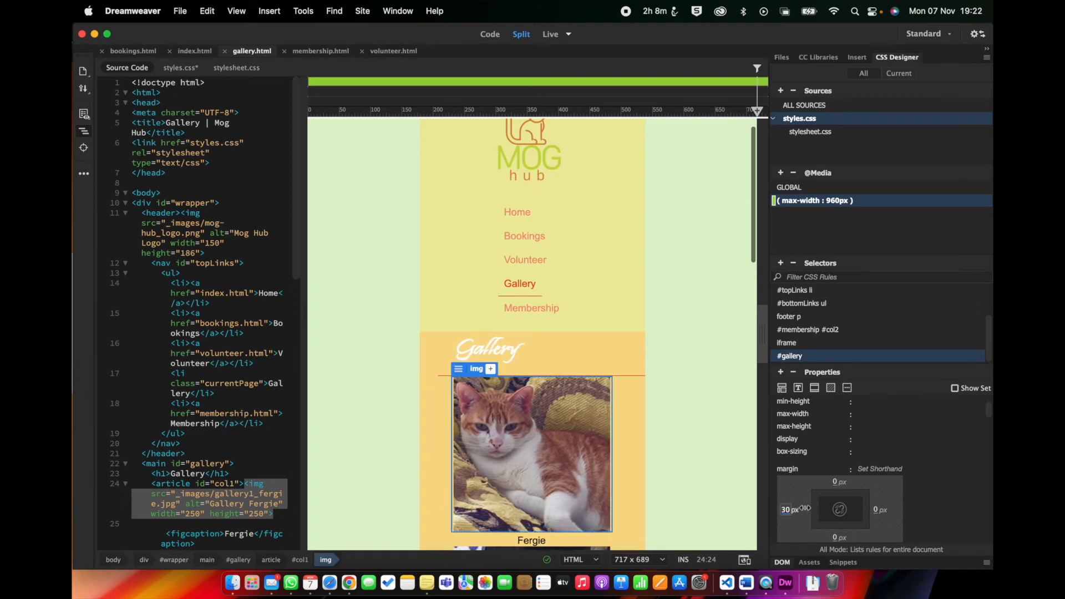
pyautogui.scroll(-3)
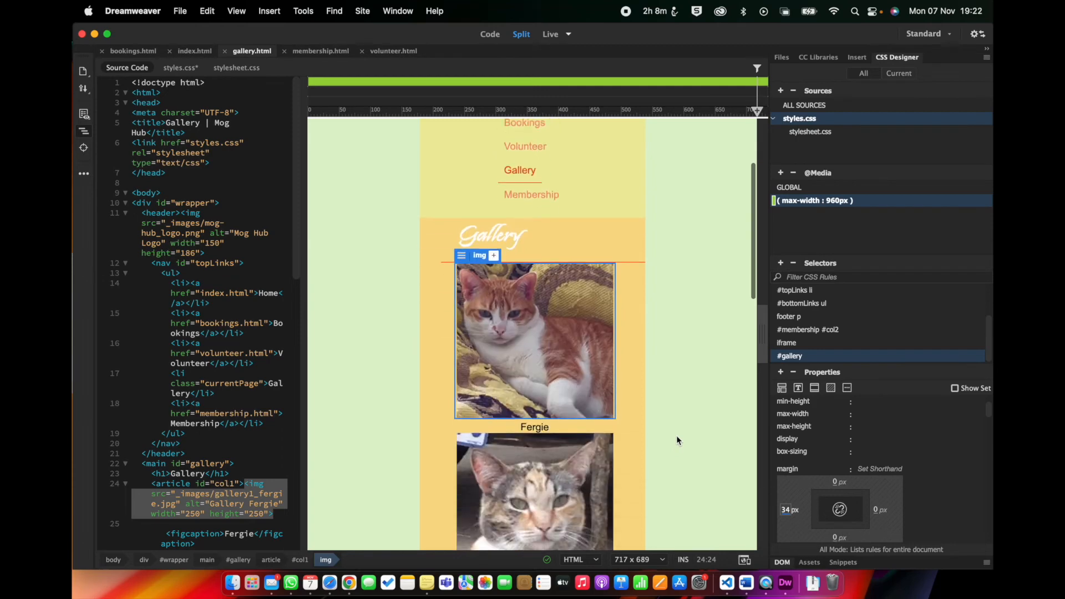
pyautogui.scroll(-3)
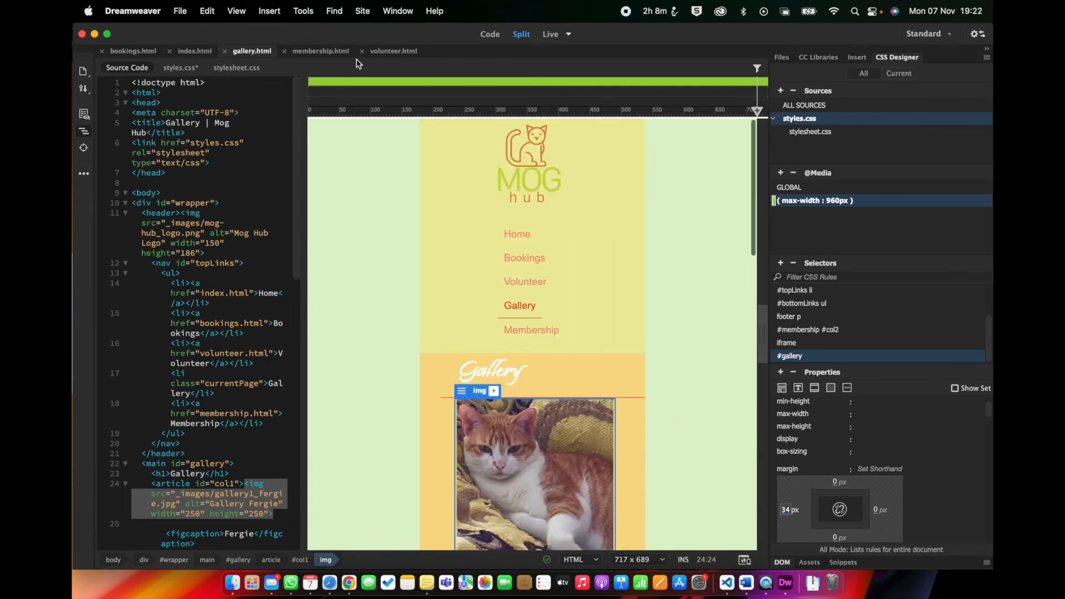
# On membership.html, select the Become a member heading and main content area
pyautogui.click(320, 50)
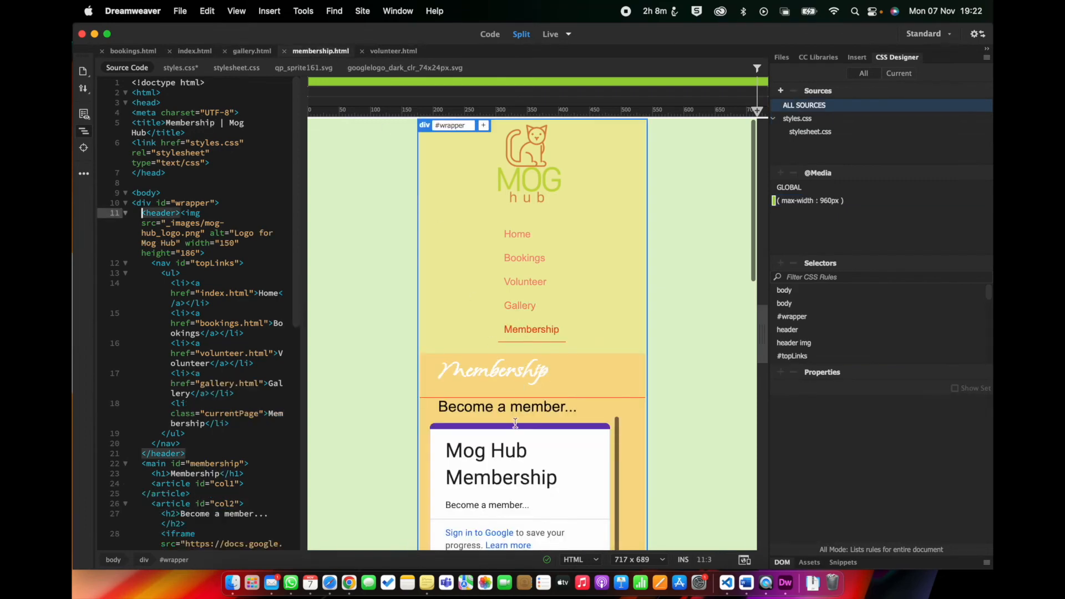
pyautogui.click(507, 406)
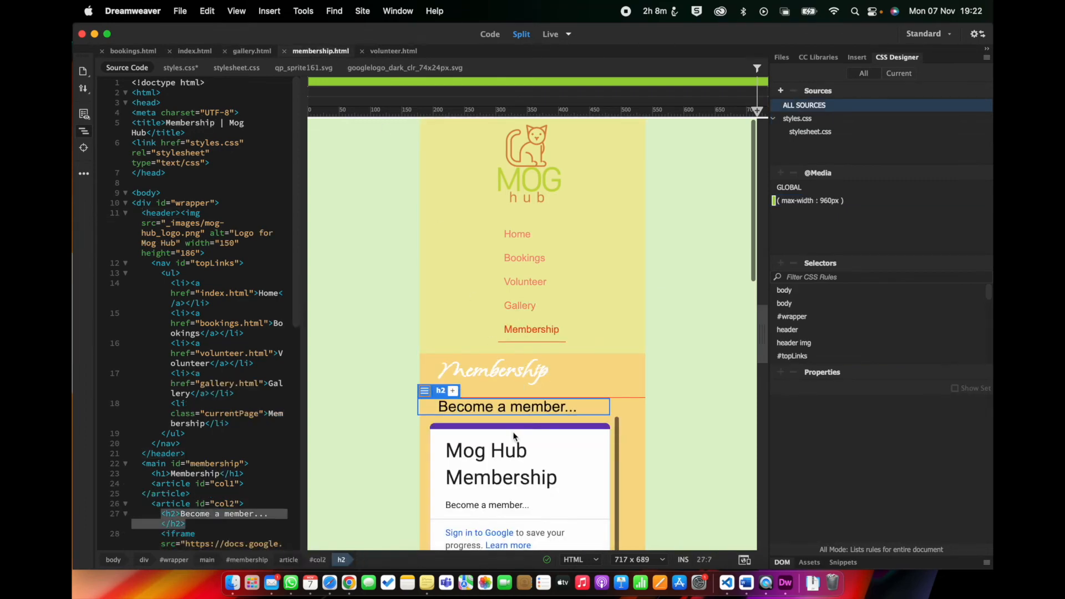
pyautogui.click(489, 372)
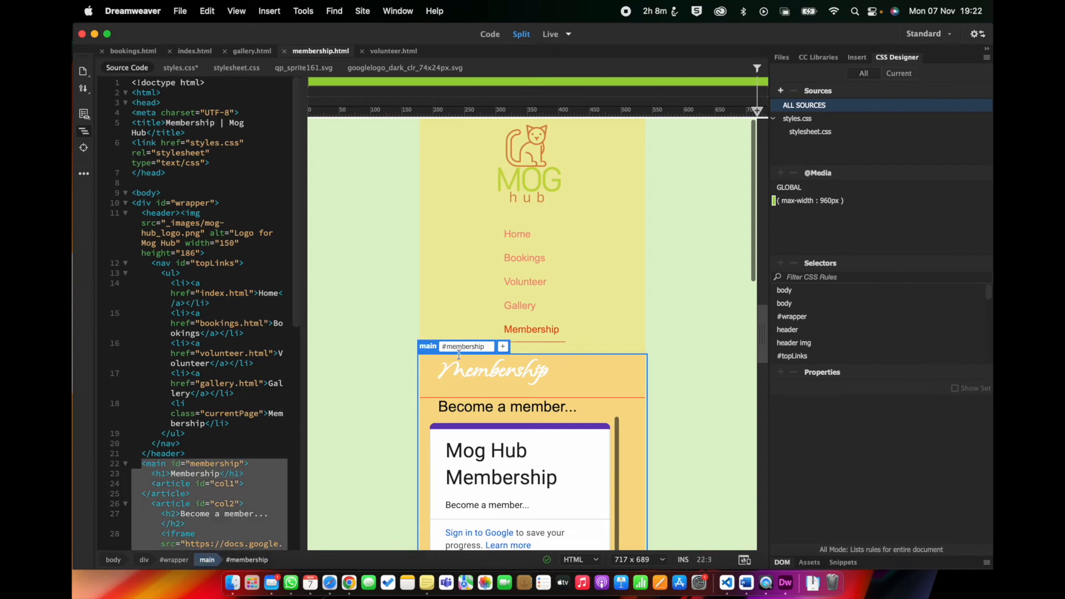
pyautogui.moveTo(793, 355)
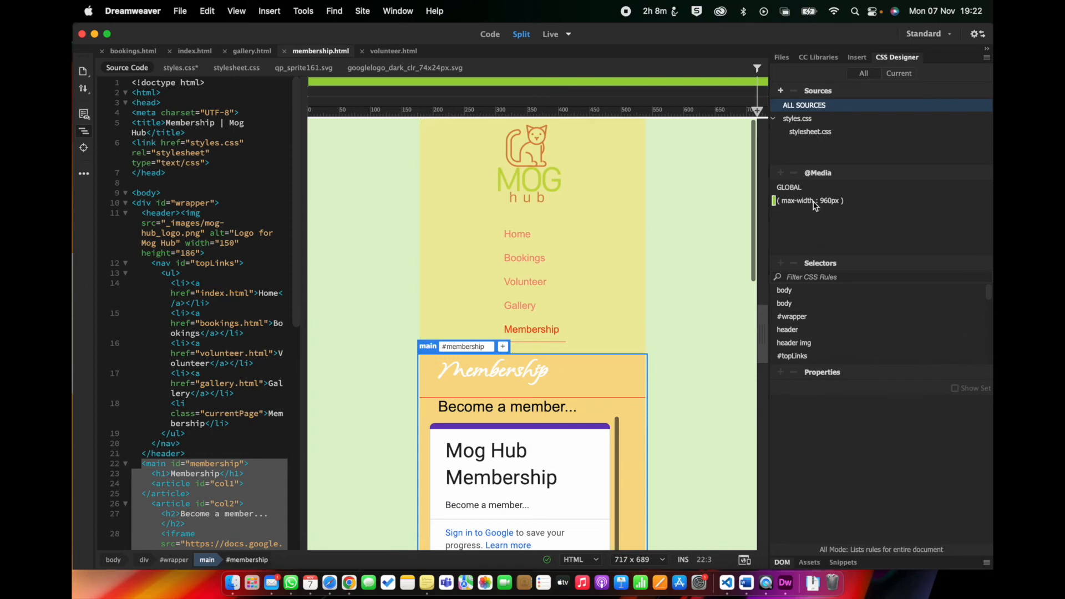
# Extend the #gallery rule to #gallery, #membership with a 21px left margin
pyautogui.click(798, 118)
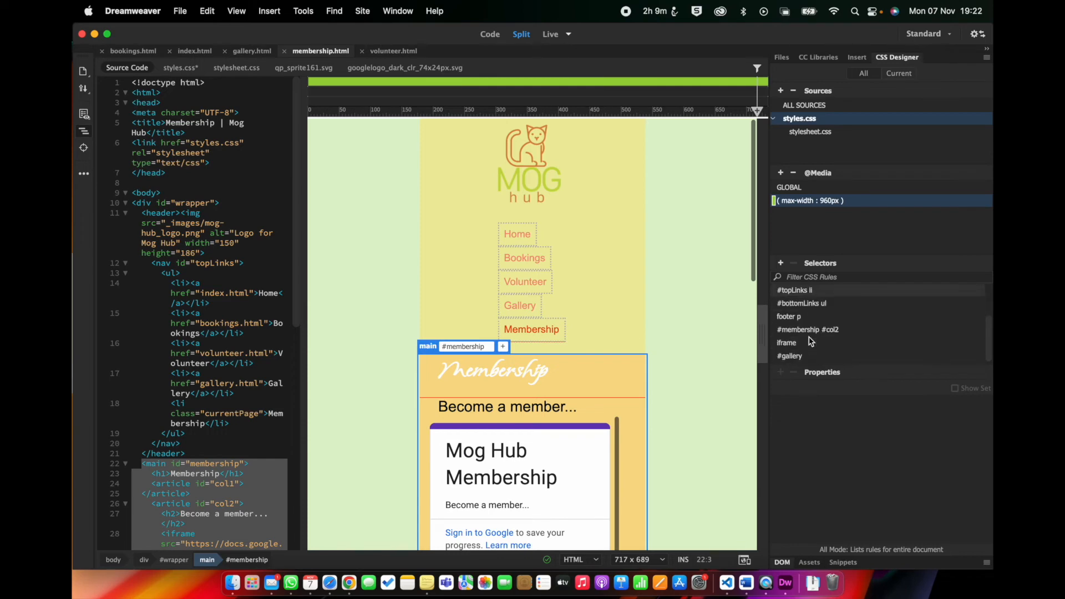
pyautogui.click(790, 356)
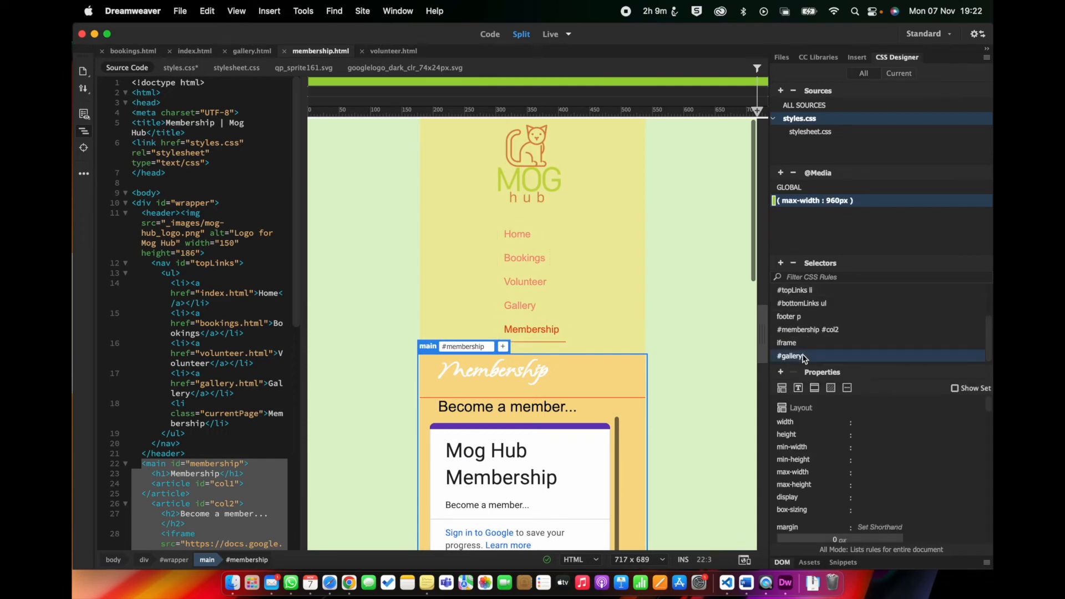
pyautogui.doubleClick(790, 355)
pyautogui.write(' , #membership')
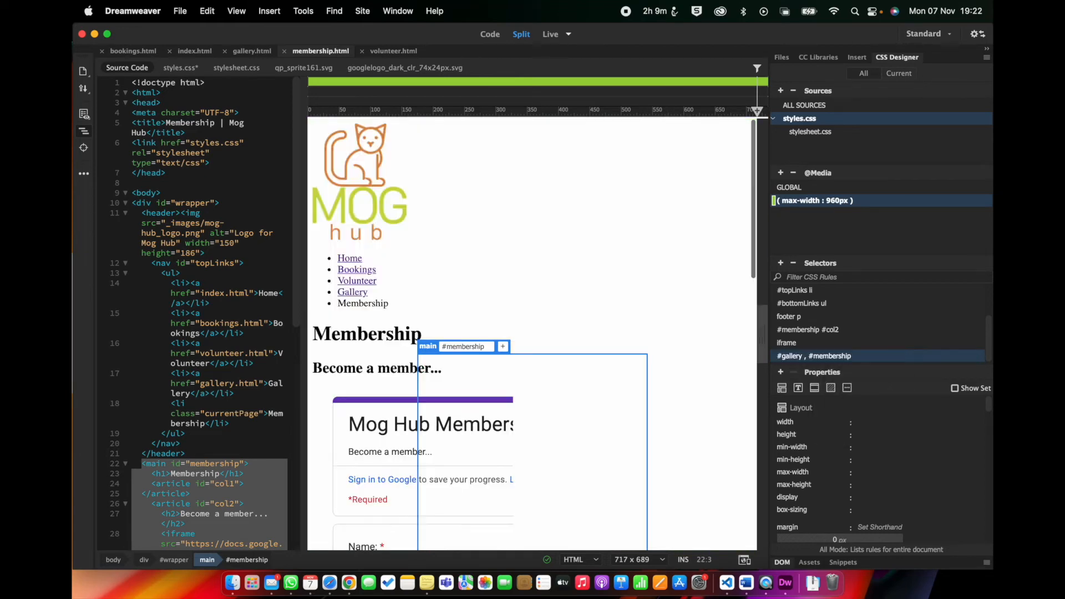
pyautogui.scroll(-3)
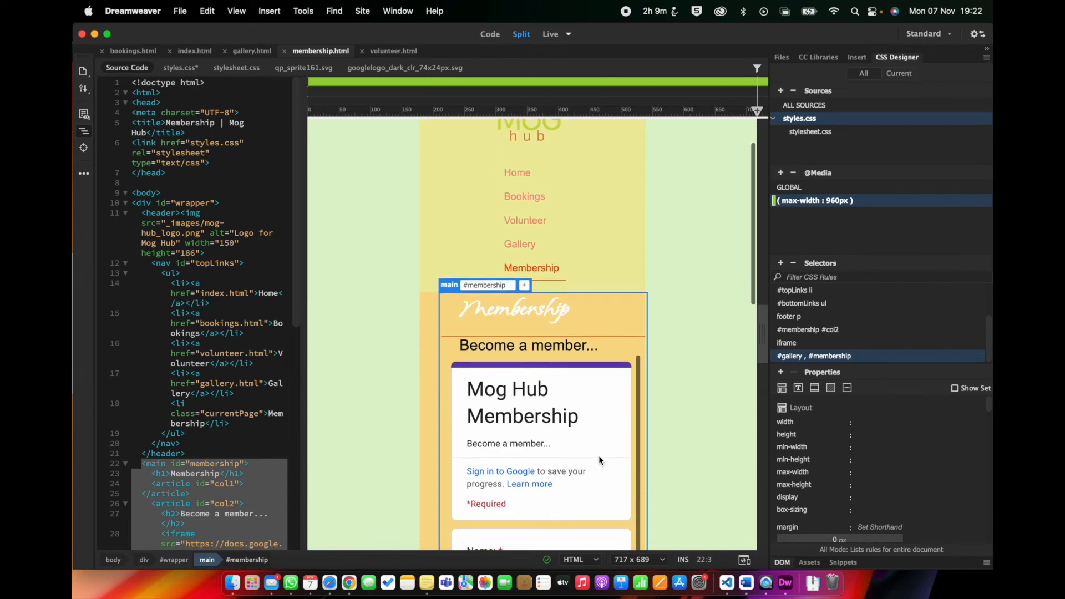
pyautogui.scroll(-3)
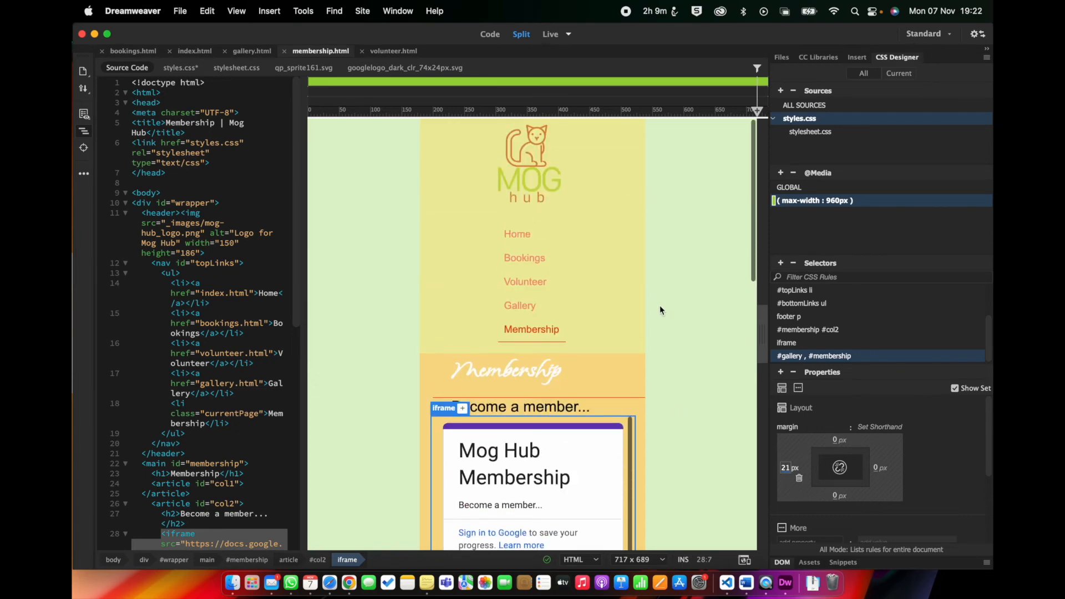
pyautogui.moveTo(665, 373)
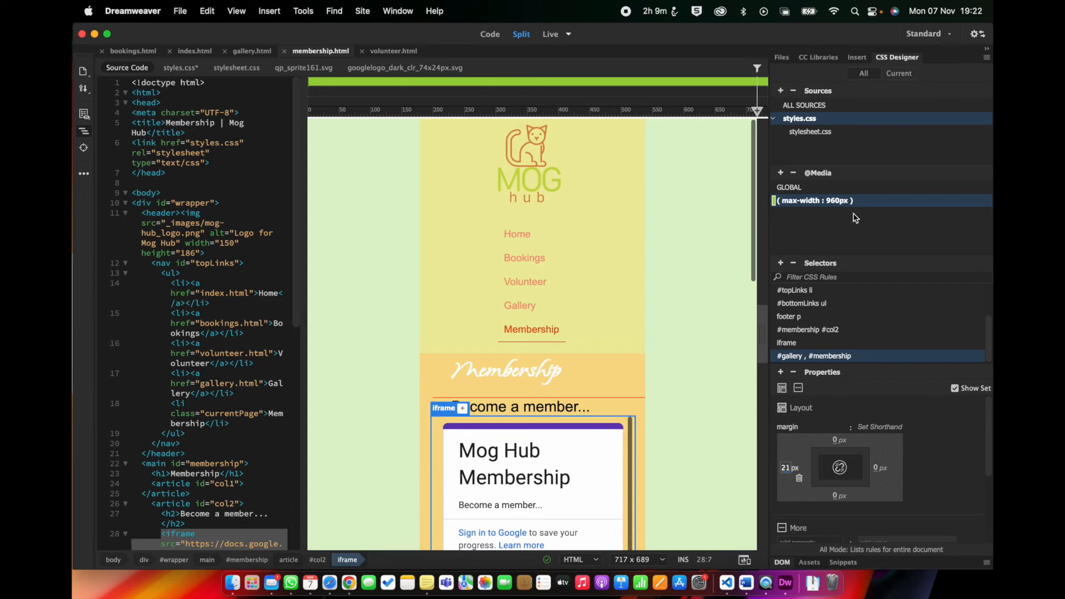
pyautogui.moveTo(313, 151)
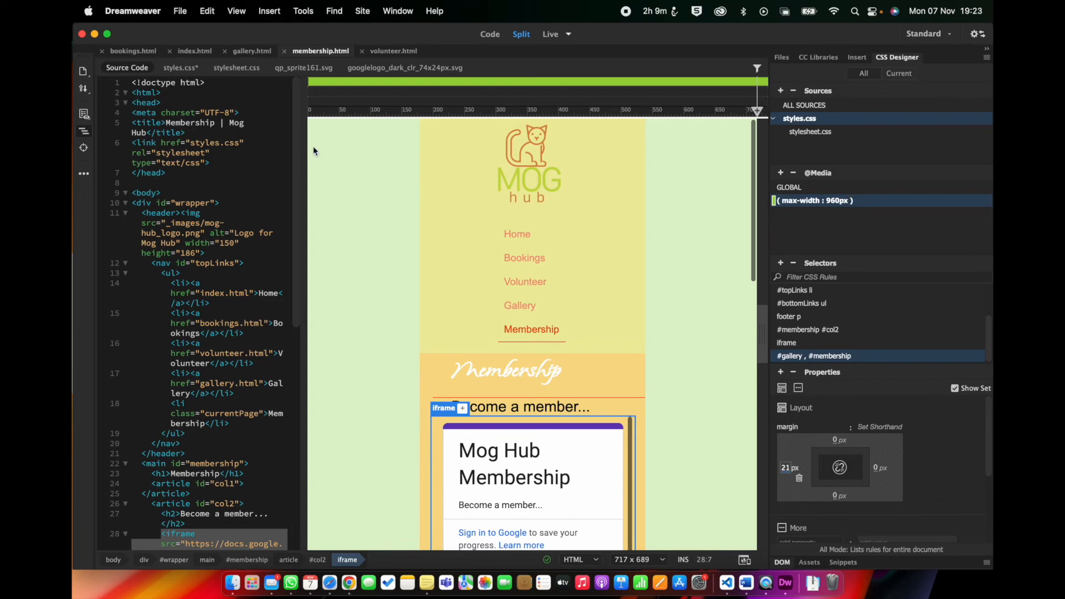
# Preview index.html in Google Chrome via File > Real-time Preview
pyautogui.click(180, 11)
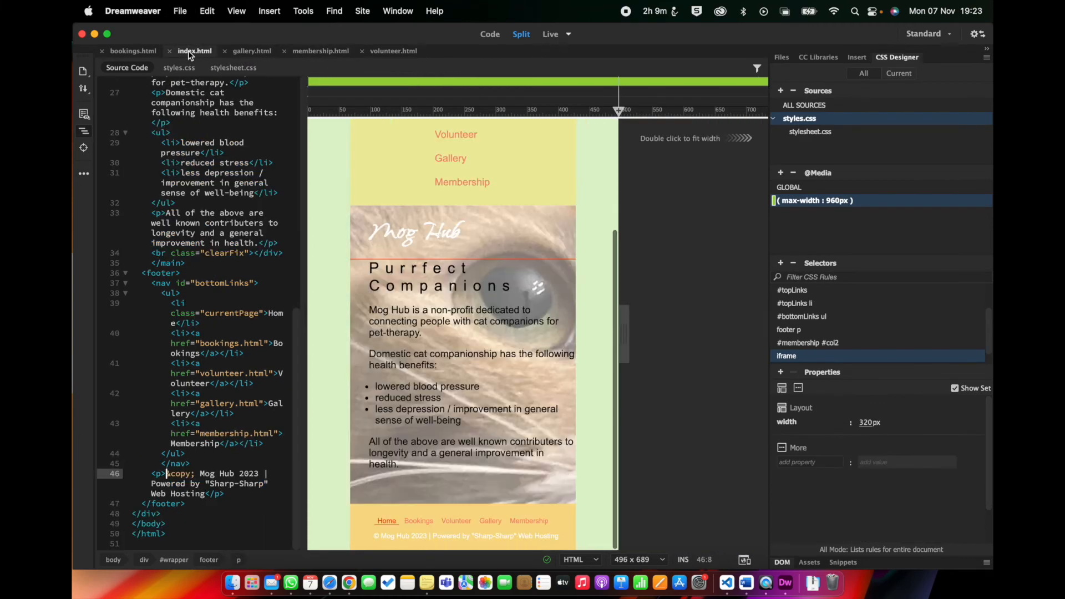
pyautogui.click(180, 11)
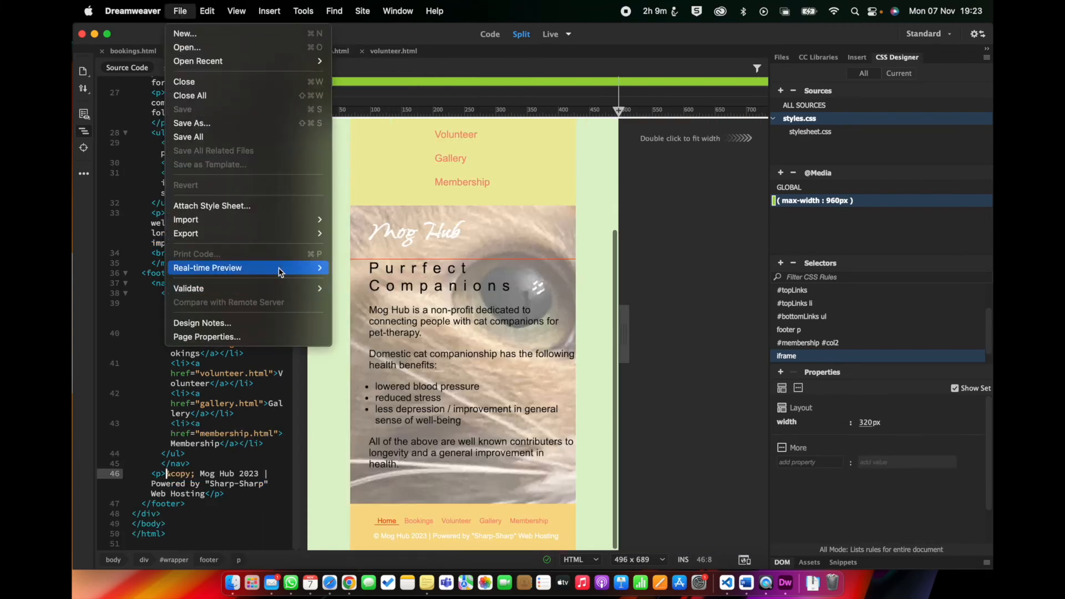
pyautogui.click(208, 267)
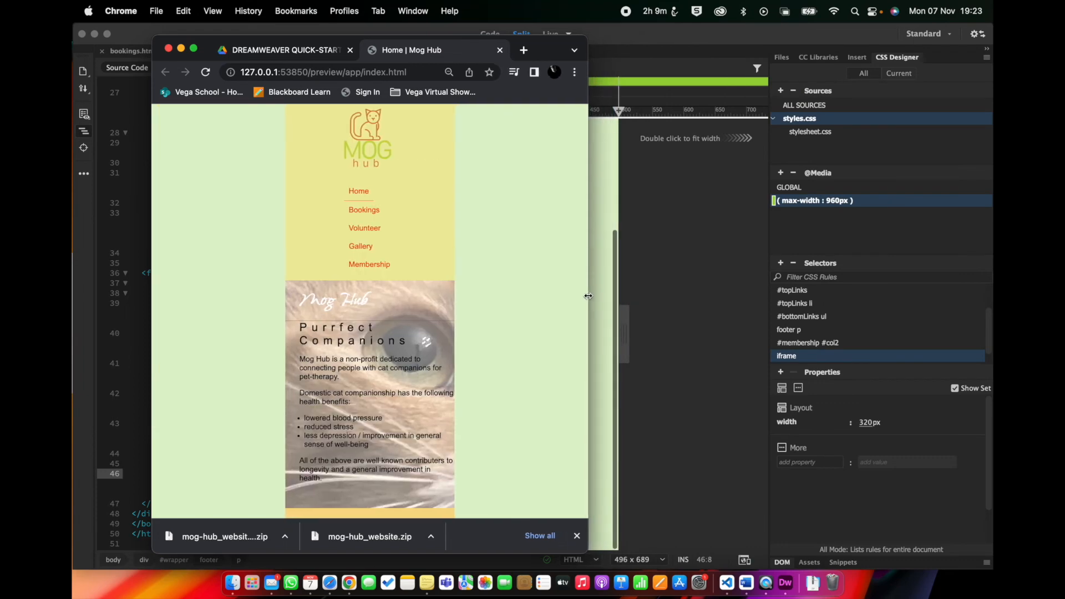
# Scroll the stacked Home preview, then view the Bookings, Gallery and Membership pages in Chrome
pyautogui.scroll(-3)
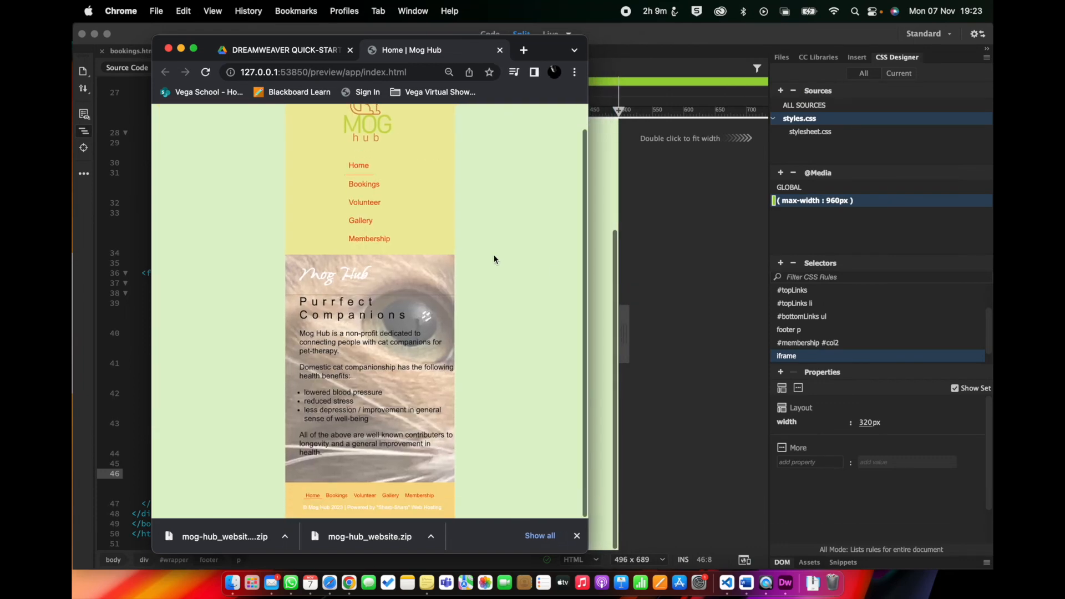
pyautogui.click(363, 184)
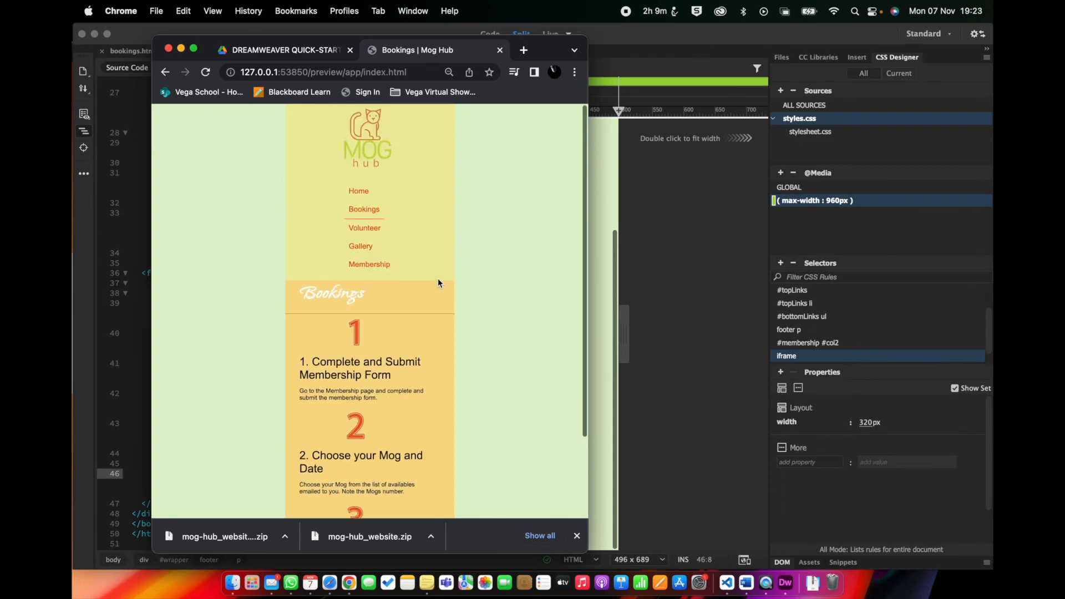
pyautogui.click(365, 228)
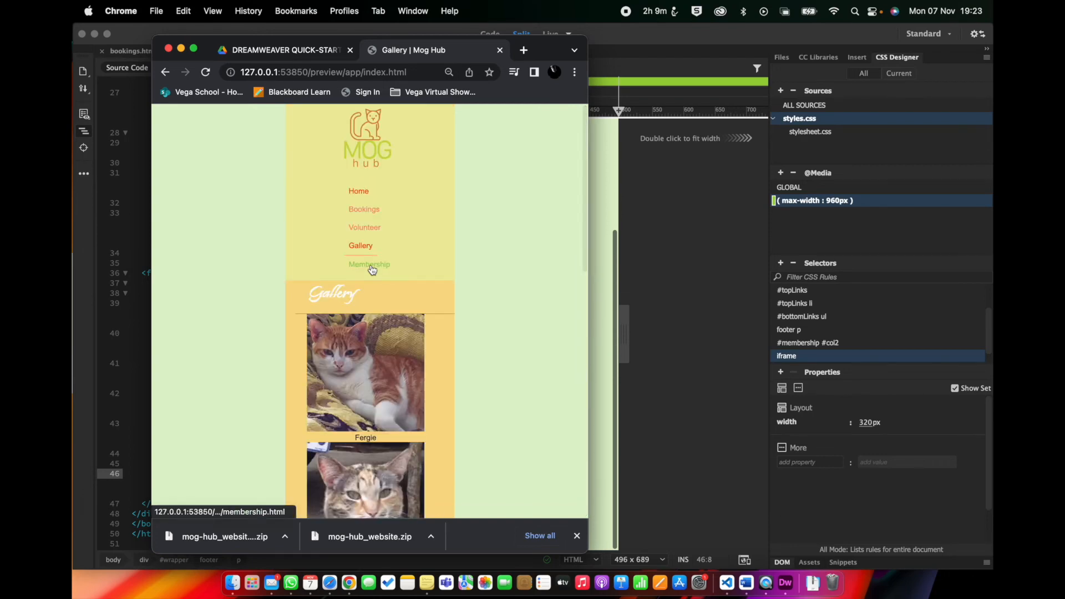
pyautogui.click(369, 264)
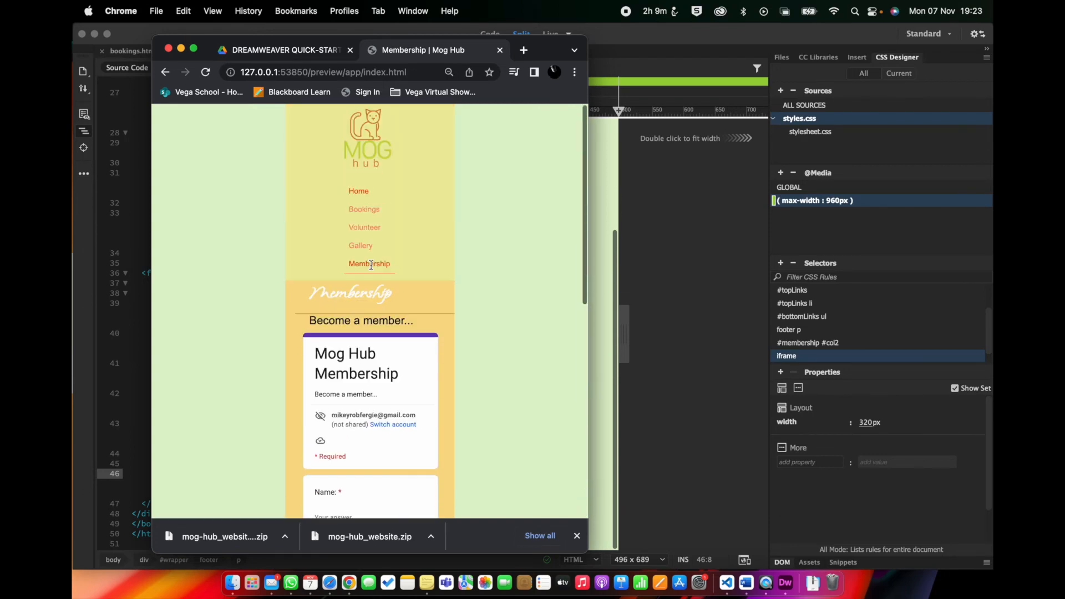
pyautogui.click(213, 11)
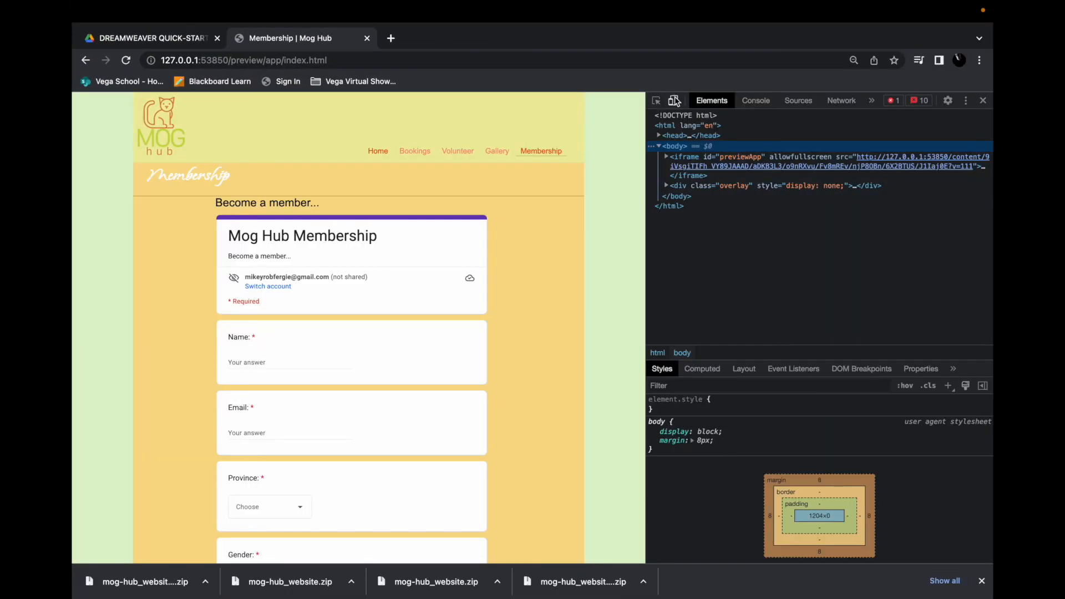
# Emulate a Samsung Galaxy S8+ screen on the Membership page and scroll through it
pyautogui.click(674, 100)
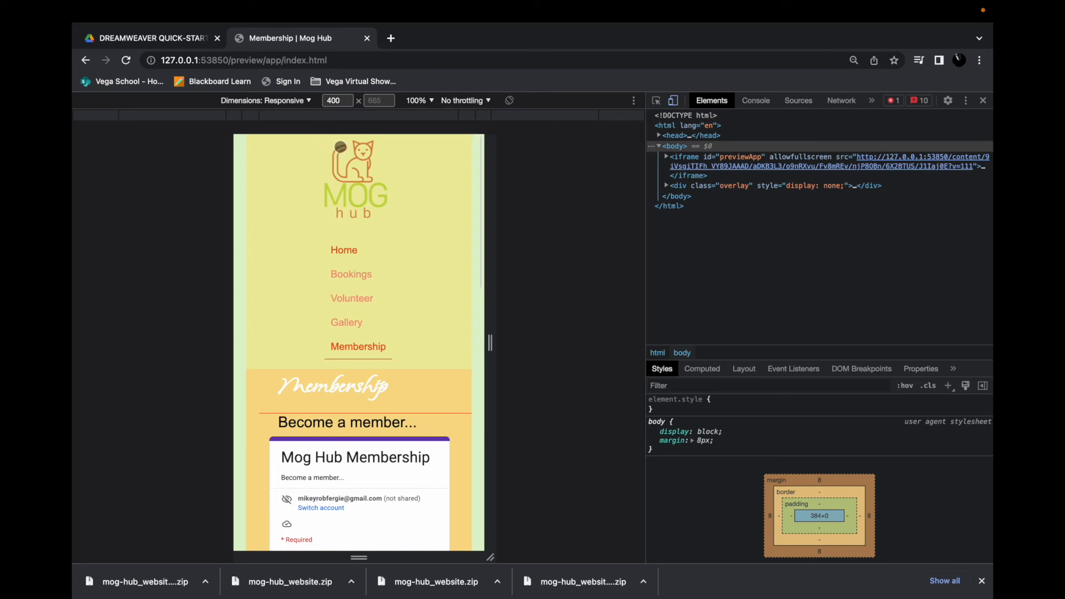
pyautogui.click(266, 100)
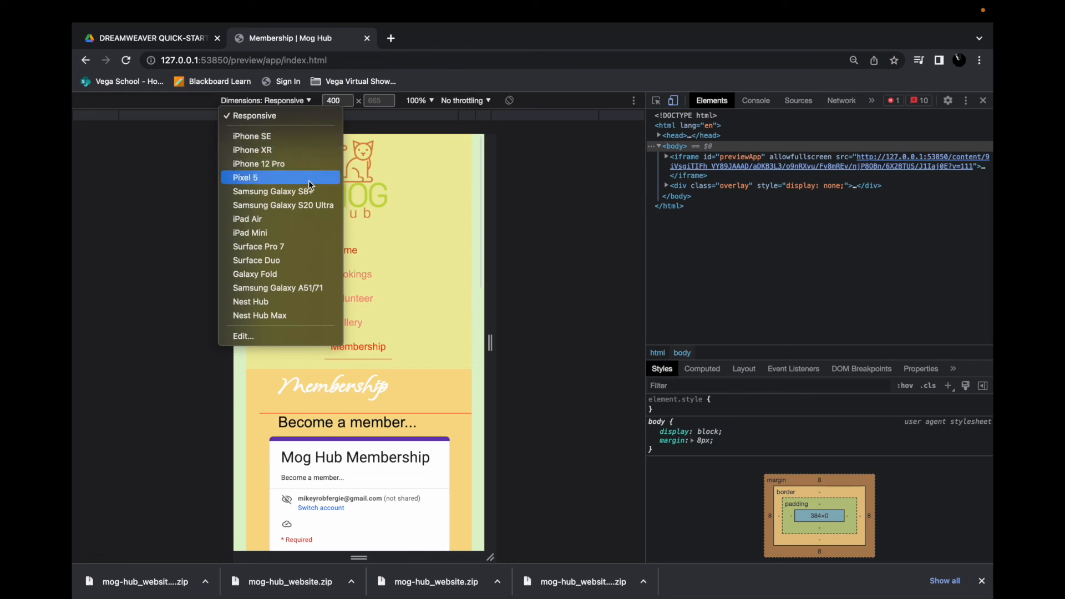
pyautogui.moveTo(280, 233)
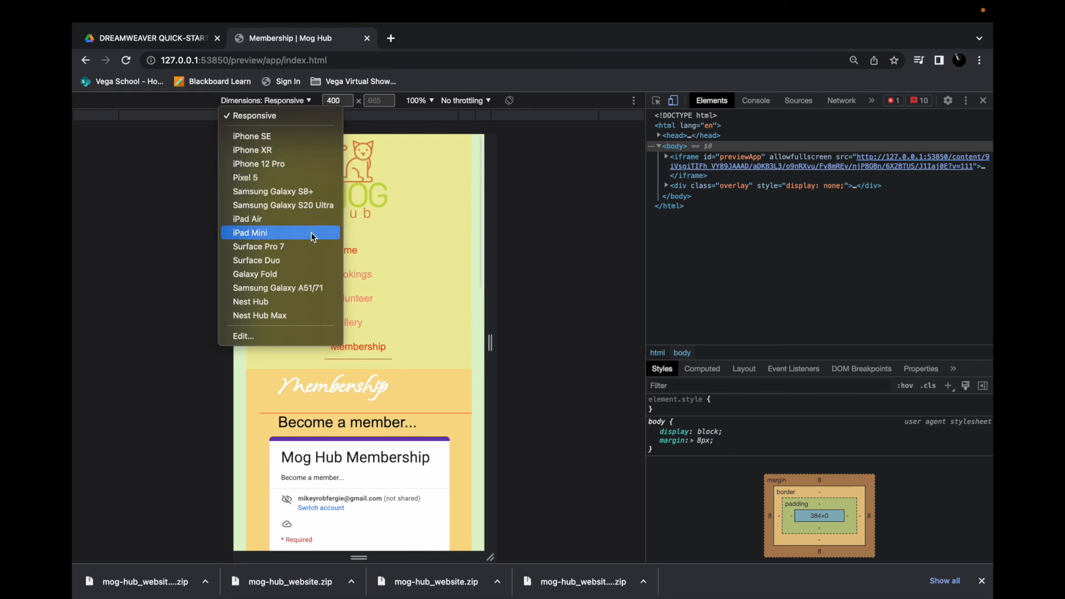
pyautogui.moveTo(292, 302)
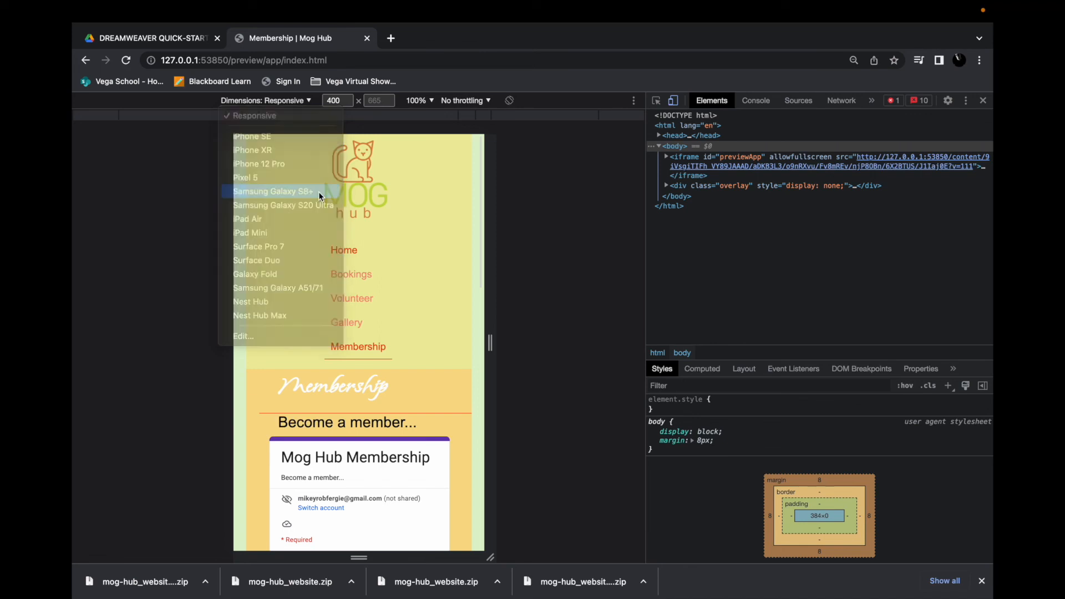
pyautogui.click(275, 191)
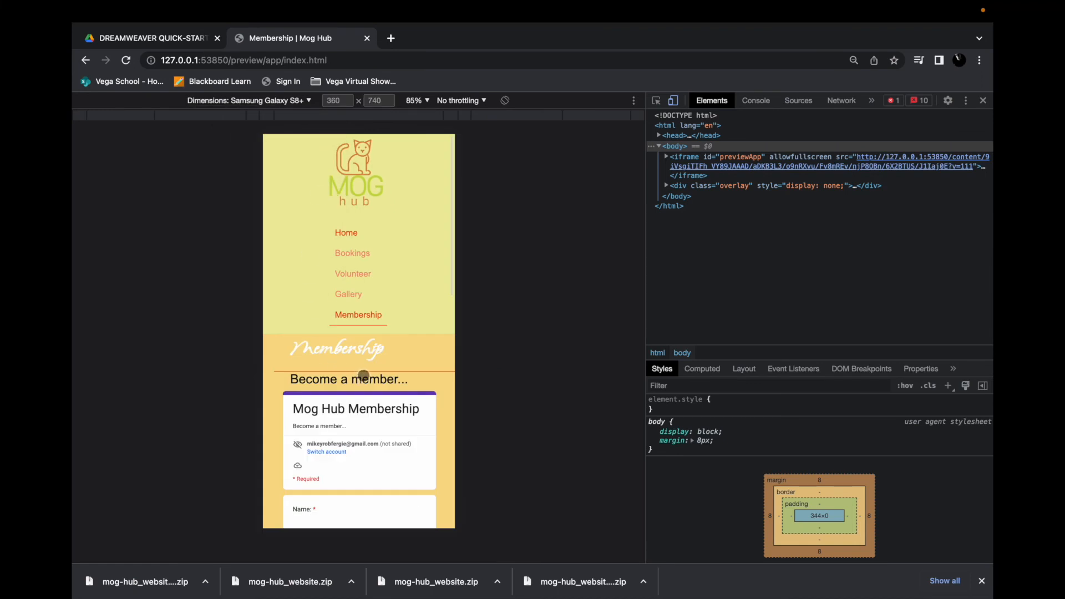
pyautogui.scroll(-3)
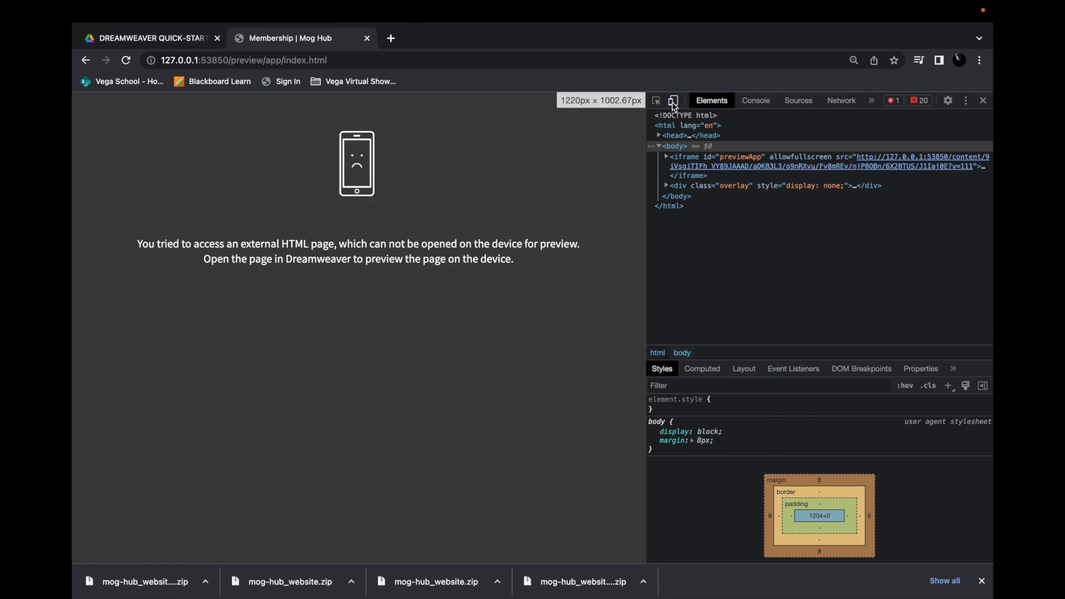
# Restore desktop width and compare the Home page at phone and desktop sizes
pyautogui.click(673, 100)
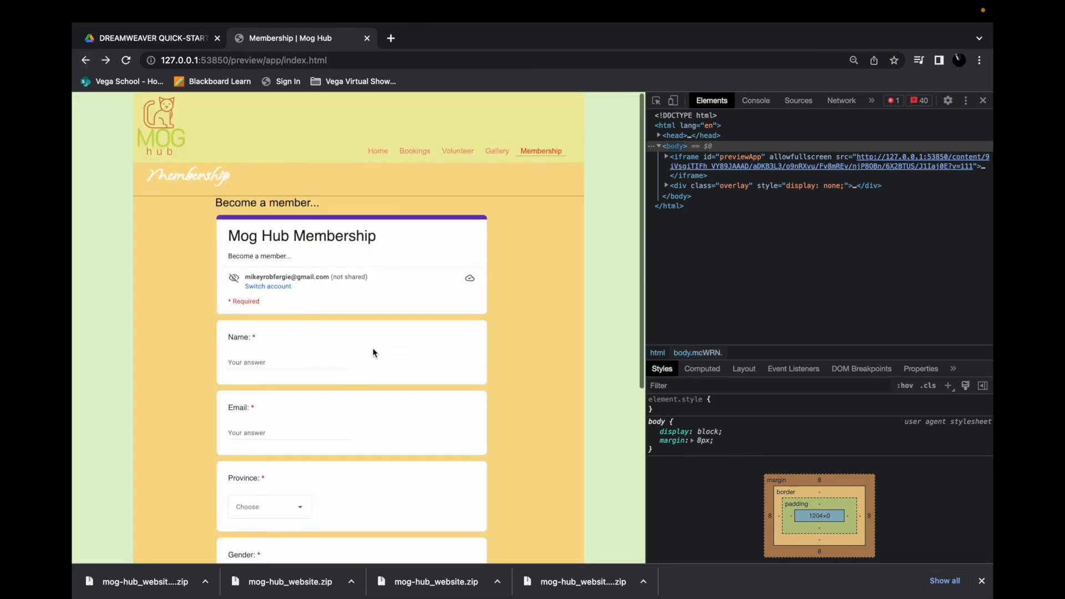
pyautogui.click(378, 151)
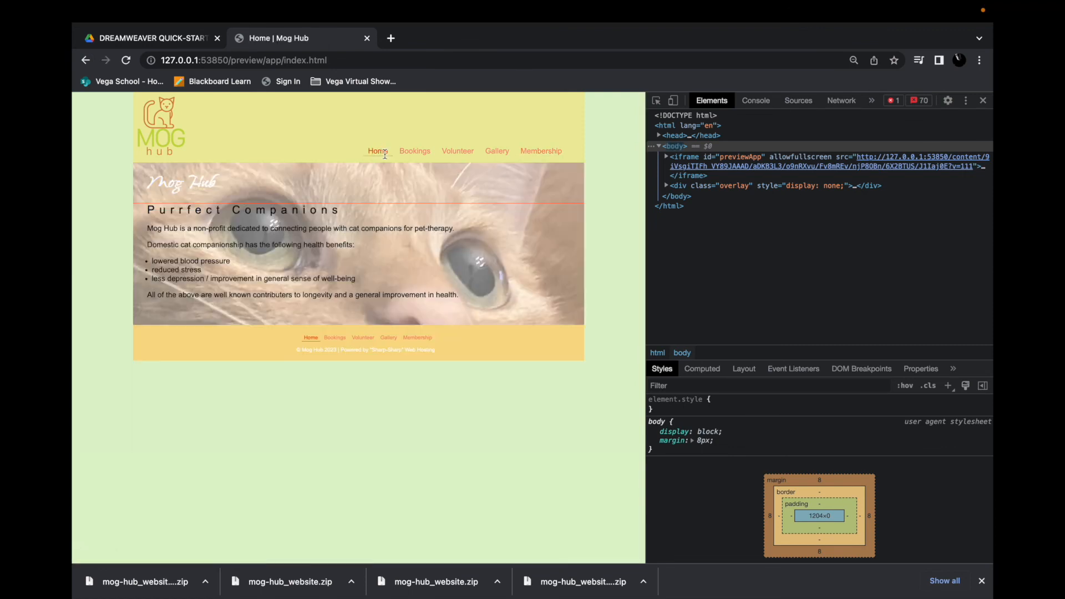
pyautogui.click(674, 100)
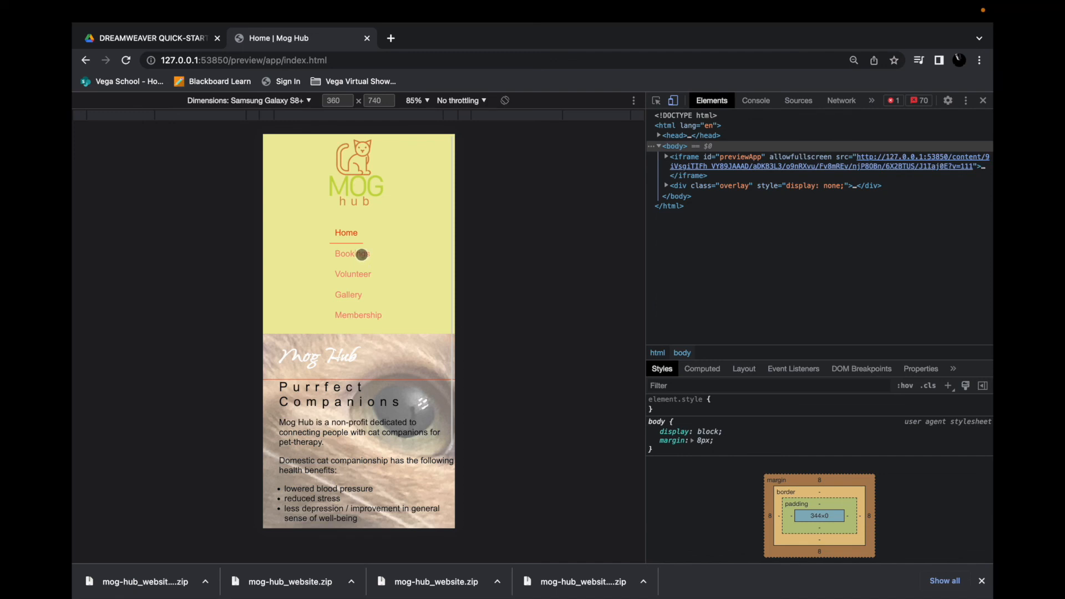
pyautogui.click(673, 100)
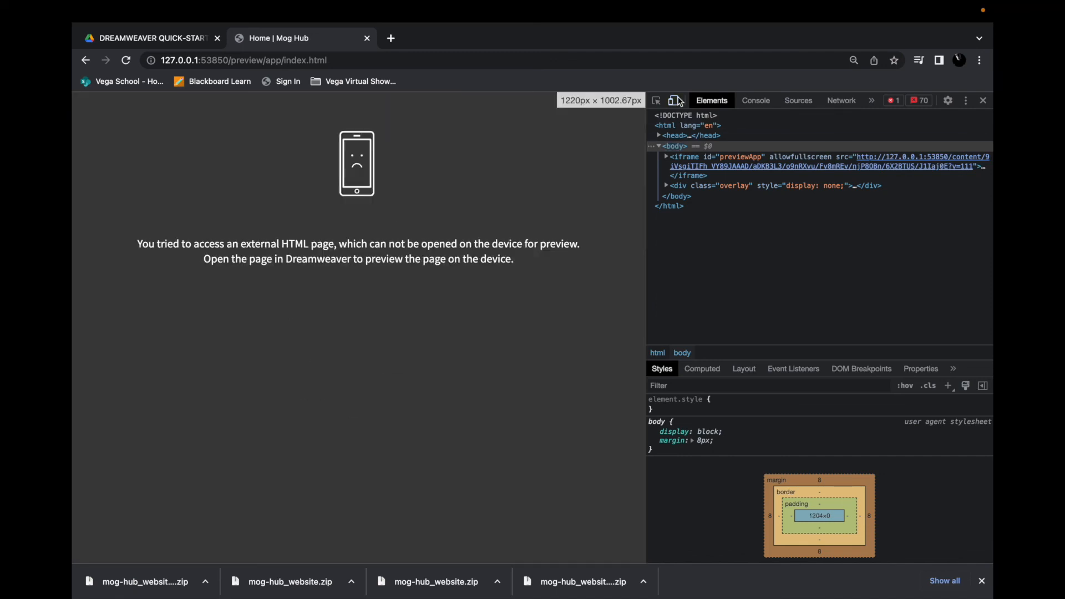
pyautogui.click(675, 100)
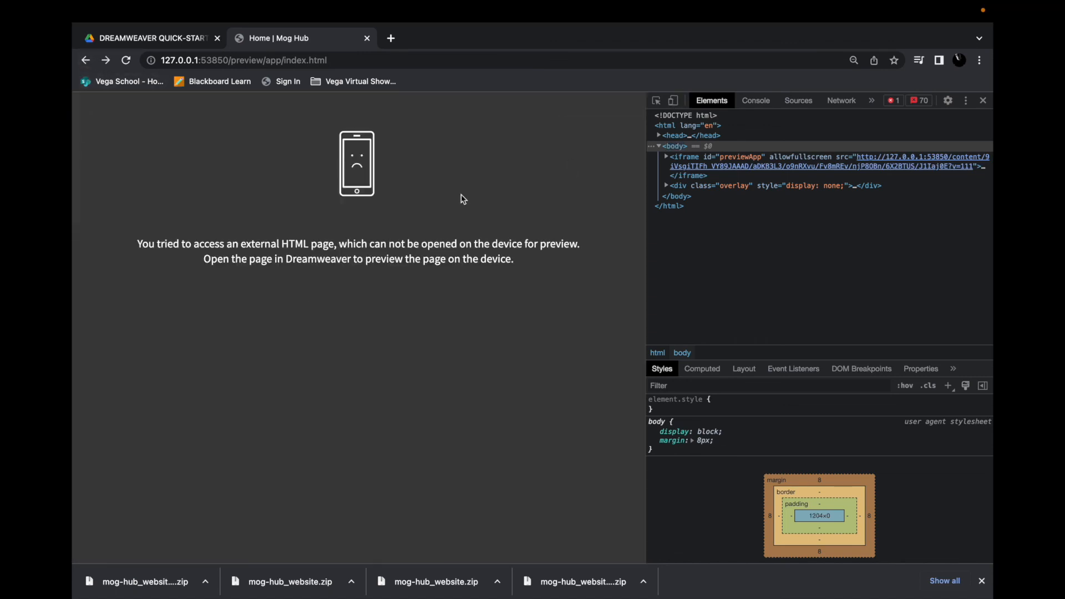
pyautogui.moveTo(346, 160)
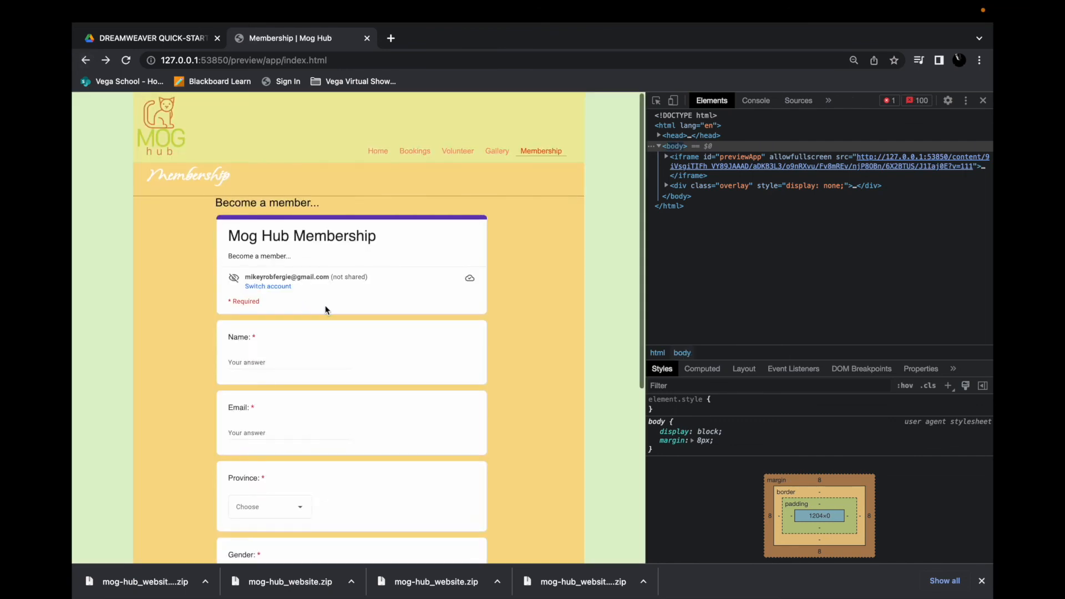
# Check the Bookings, Volunteer and Gallery pages, ending with Gallery emulated at phone size
pyautogui.click(414, 151)
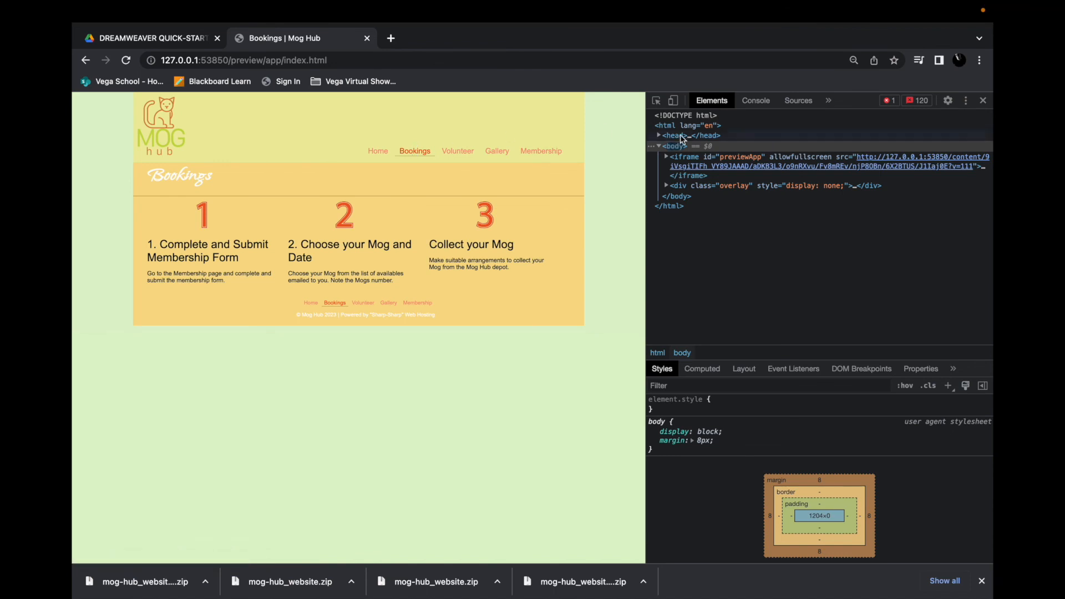
pyautogui.click(673, 100)
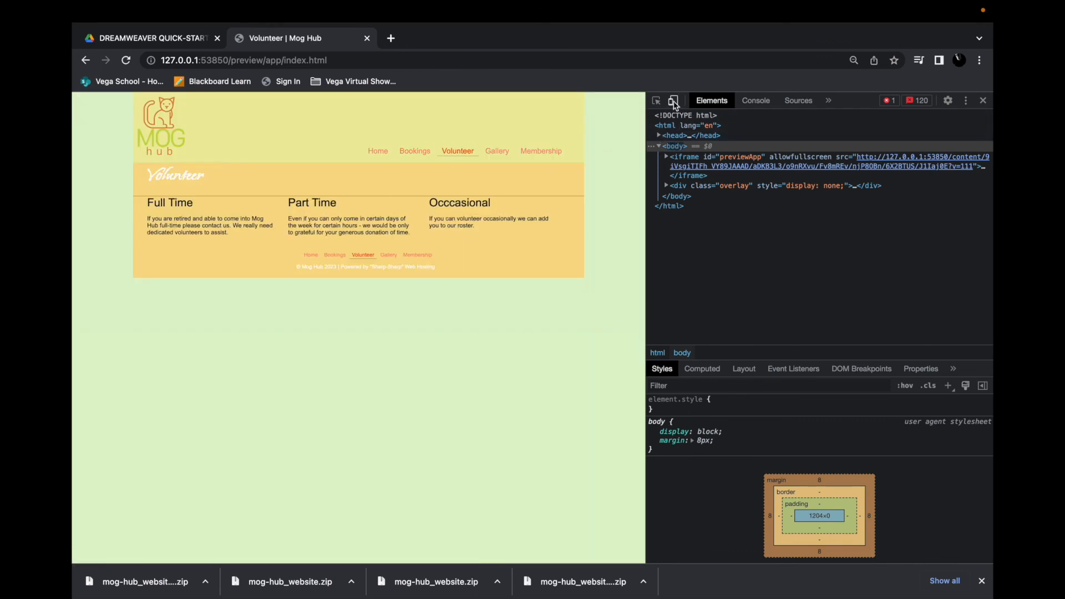
pyautogui.click(673, 99)
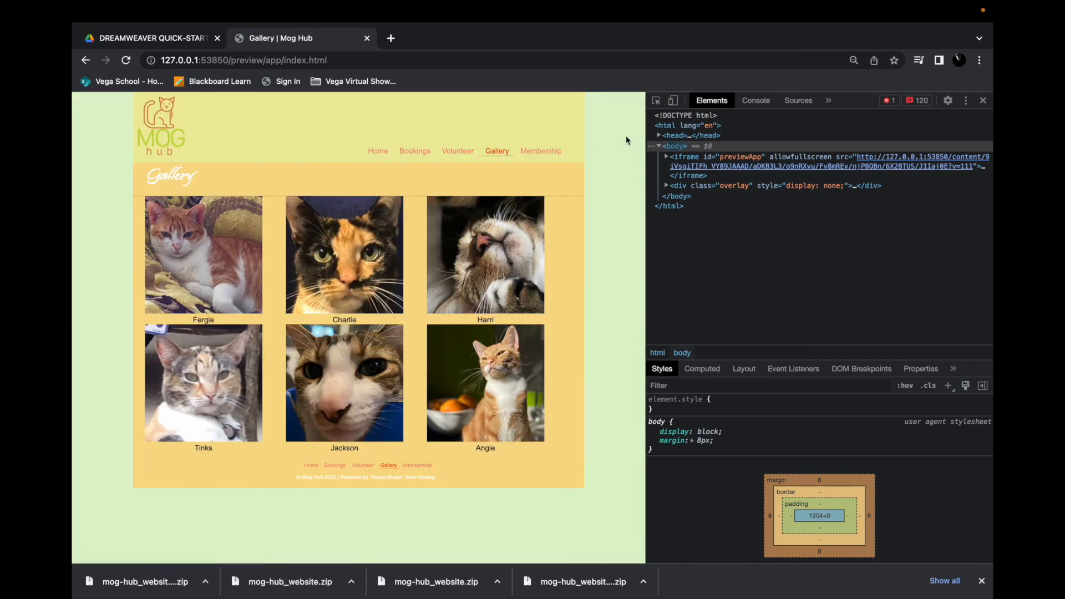
pyautogui.click(674, 100)
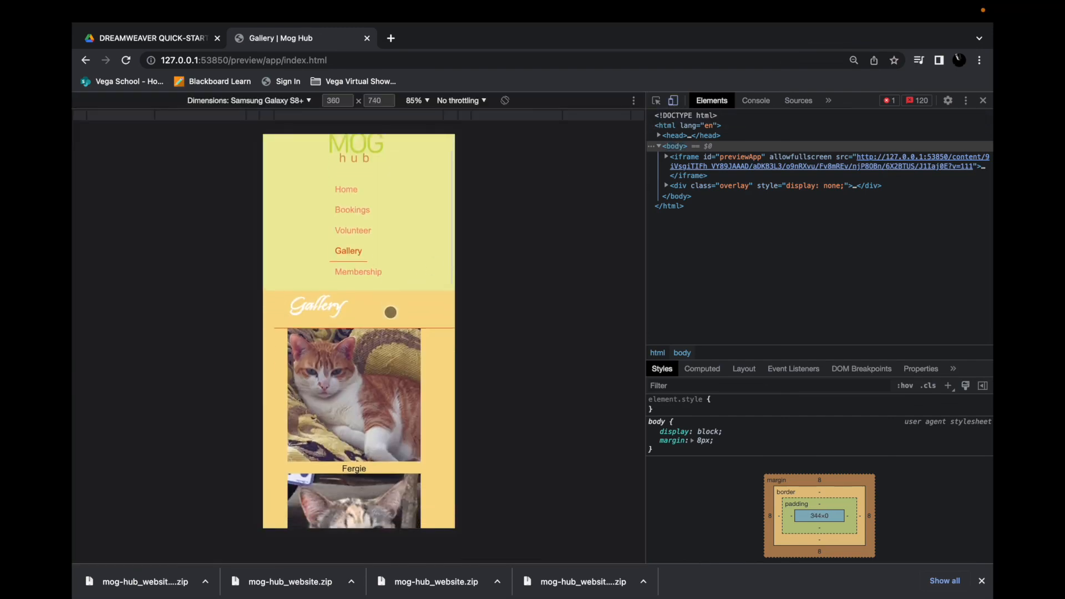